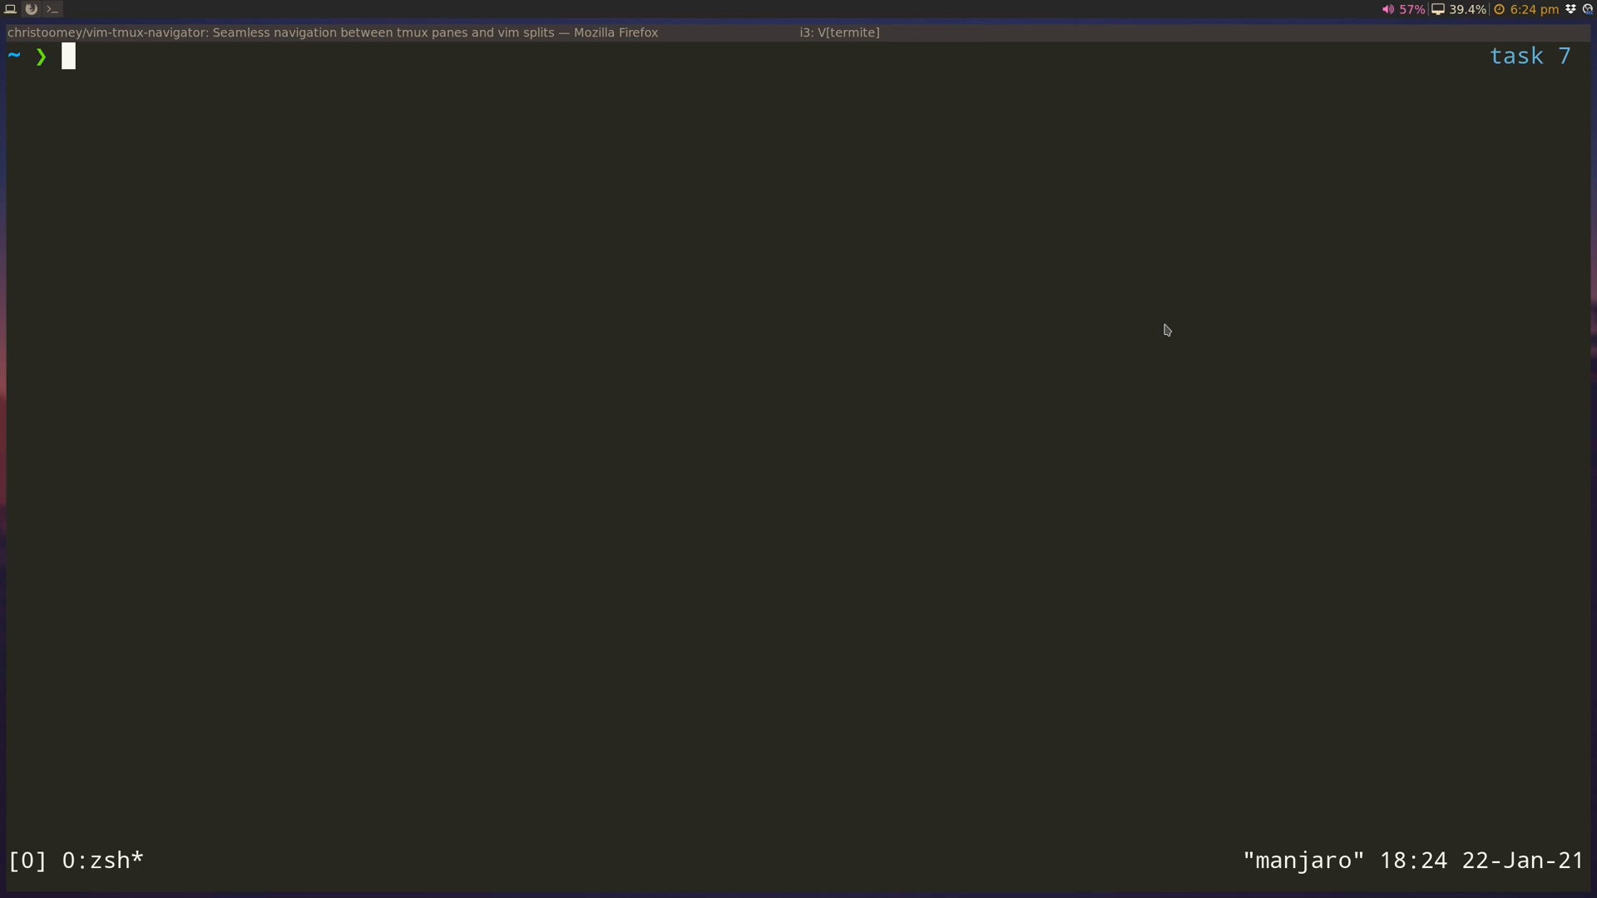
- Enter the pacman install command for tmux, then open ~/.tmux.conf in vi
{"action": "type", "text": "sudo pacman -S tmux"}
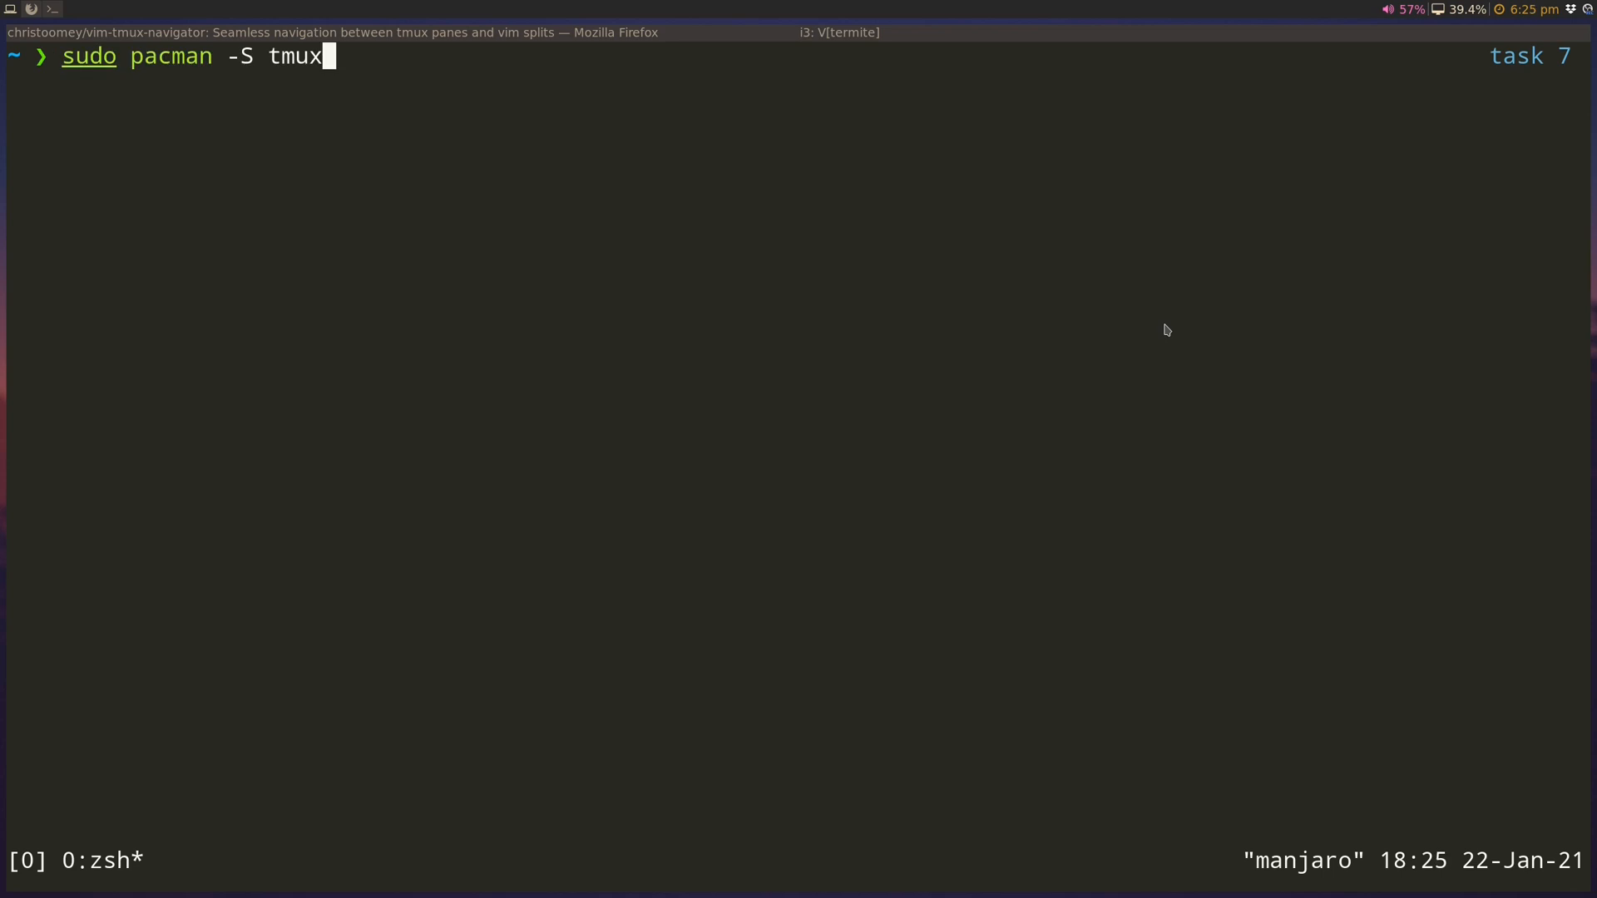
{"action": "type", "text": "vi ~/.tmux.conf"}
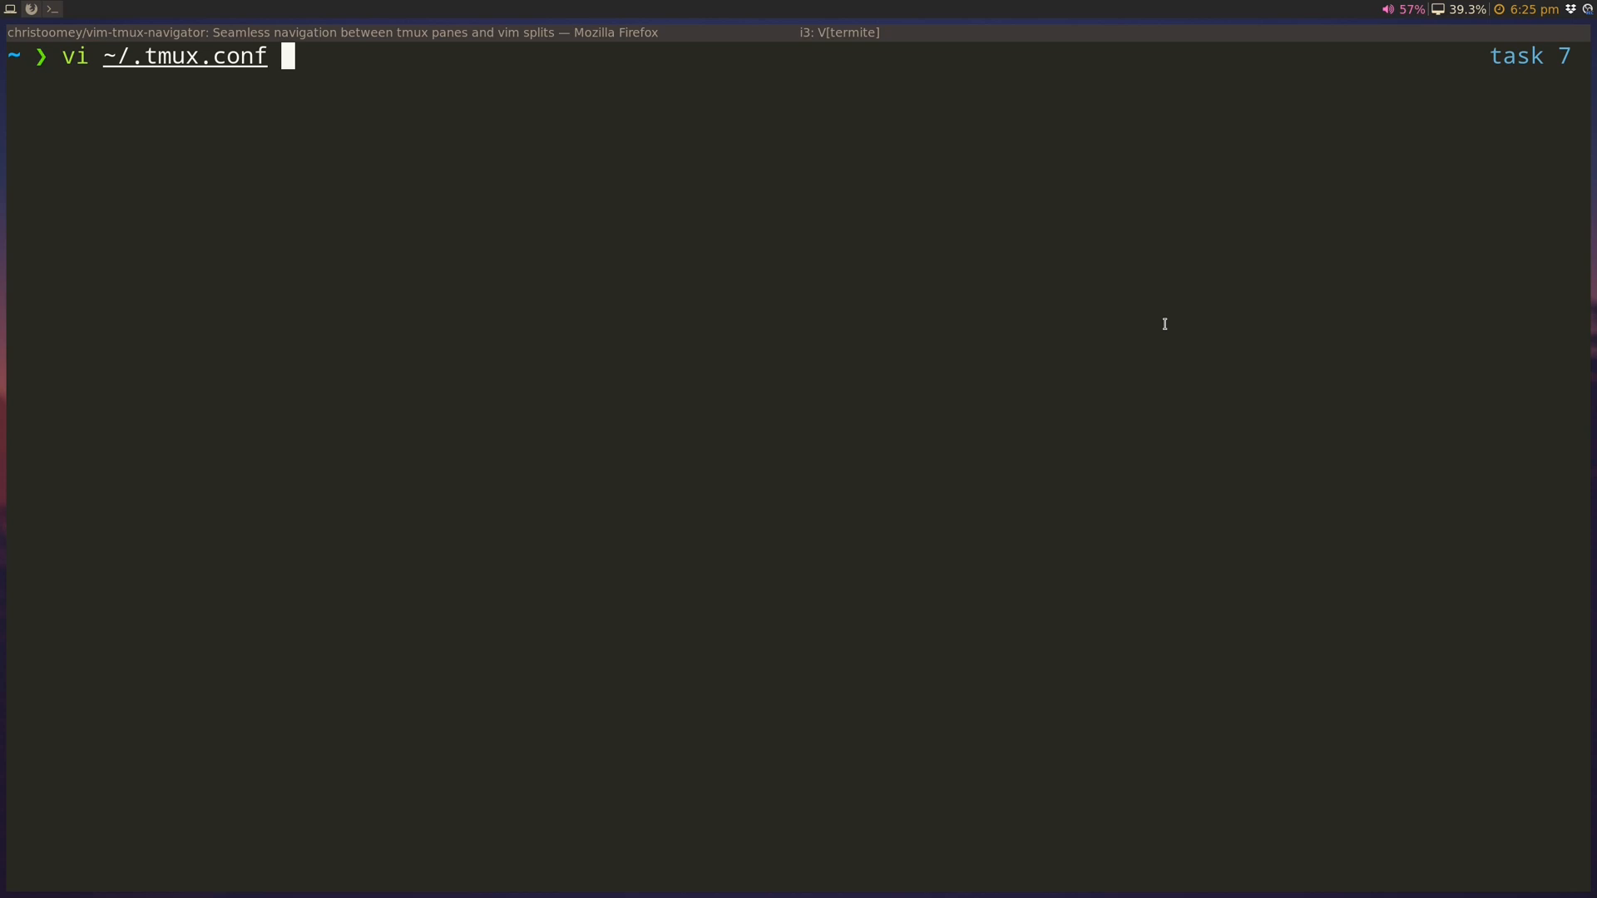
{"action": "key", "text": "Return"}
{"action": "type", "text": "scre"}
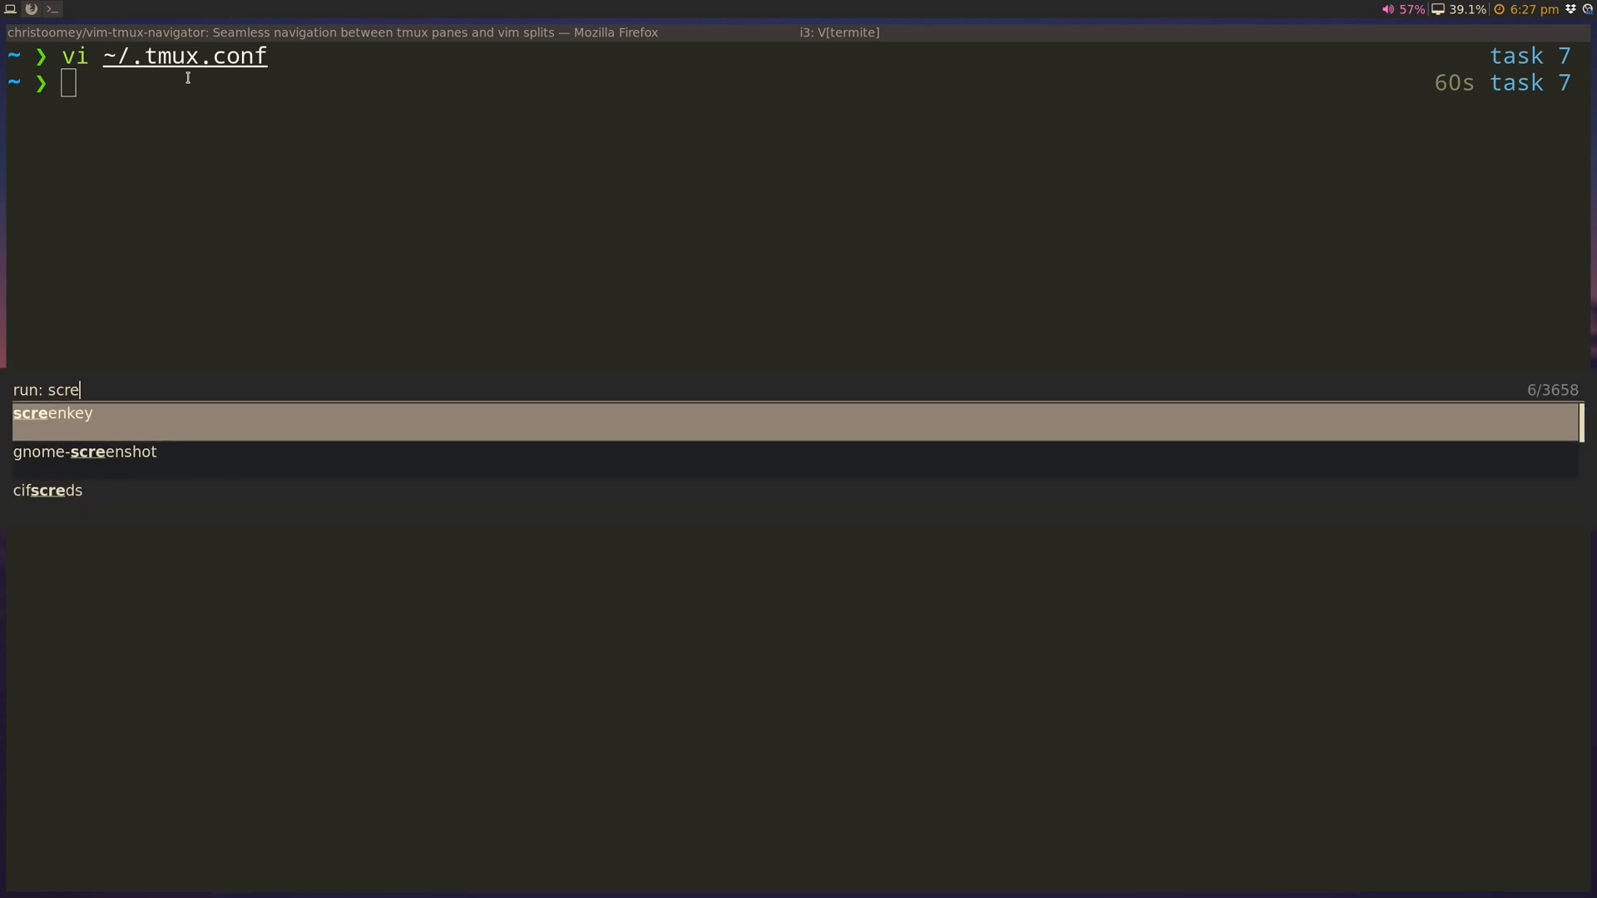
- Start a fresh tmux session from the shell and begin working in its first window
{"action": "key", "text": "Escape"}
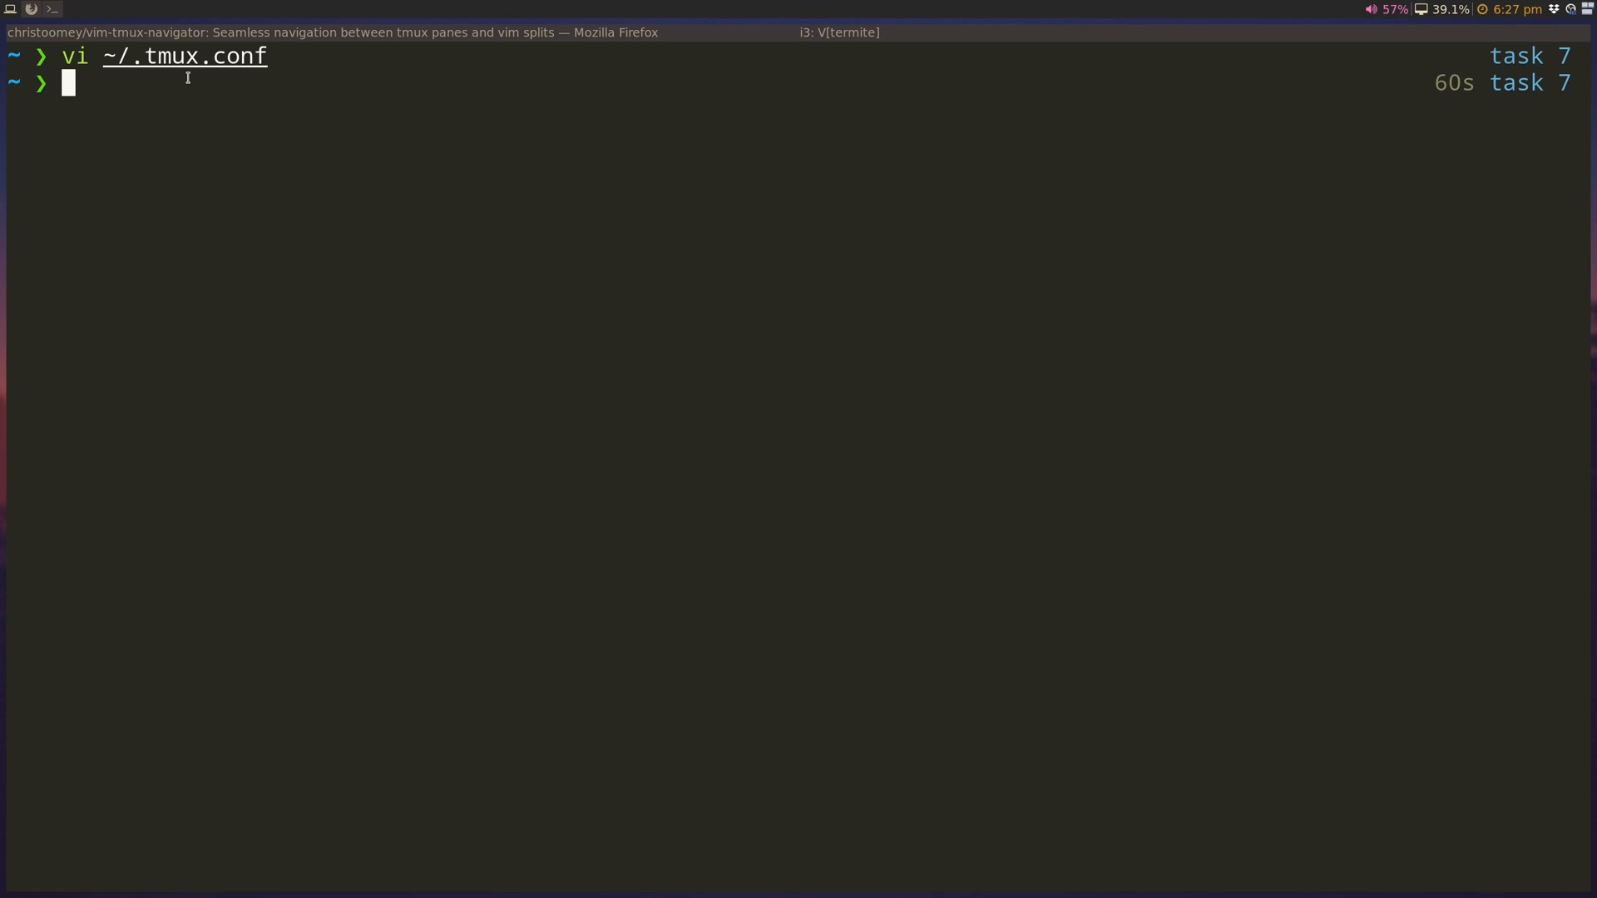
{"action": "type", "text": "tmux"}
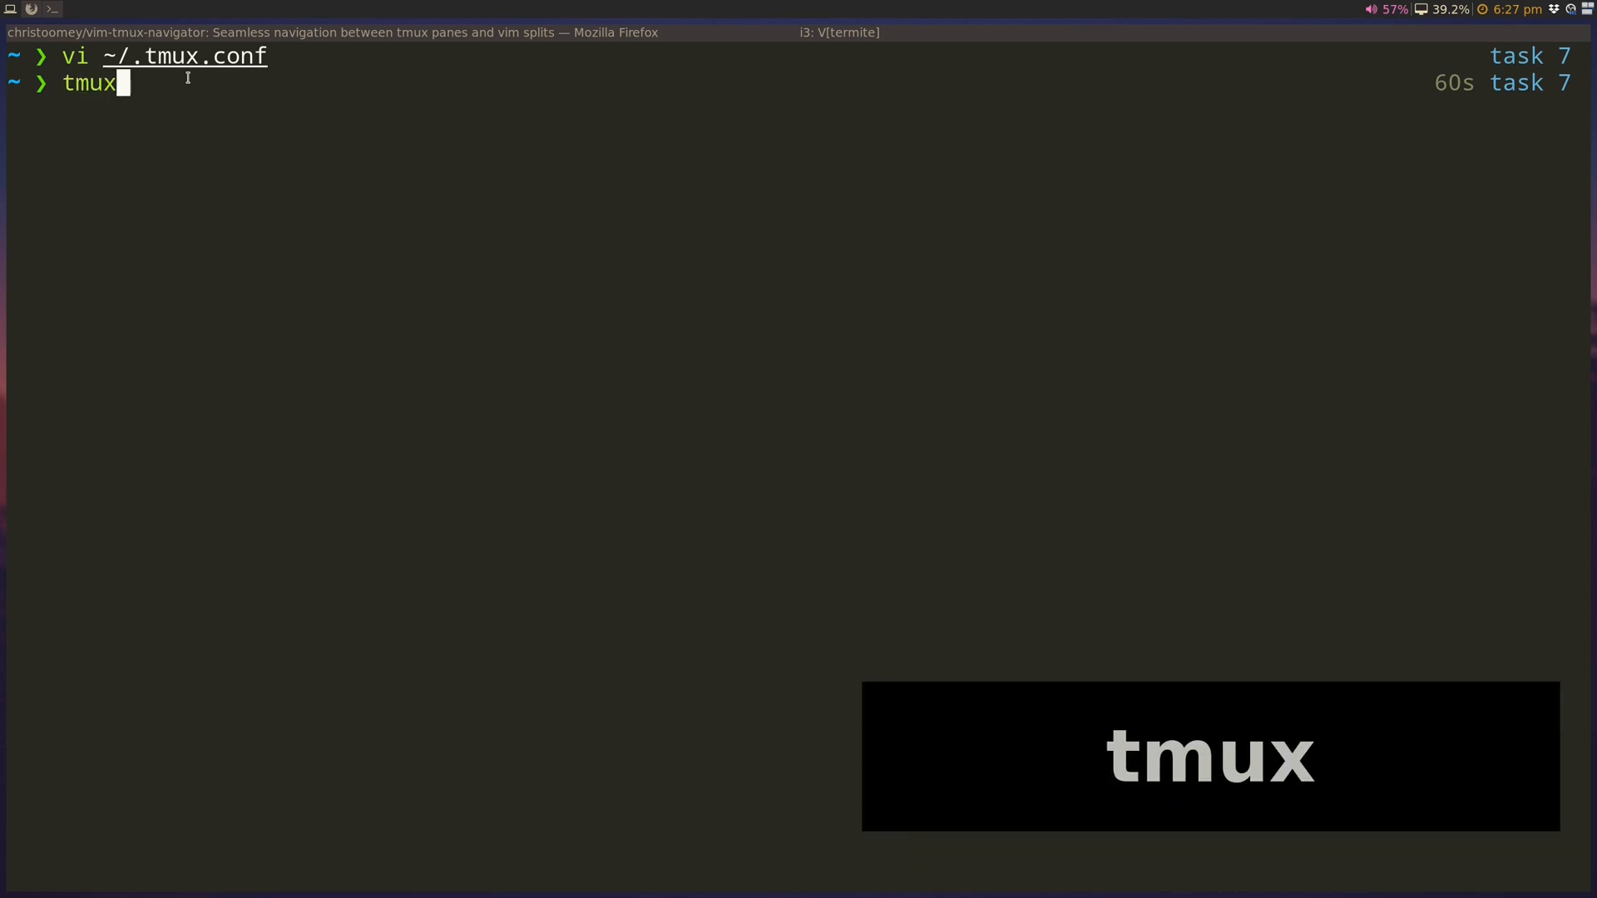
{"action": "key", "text": "Return"}
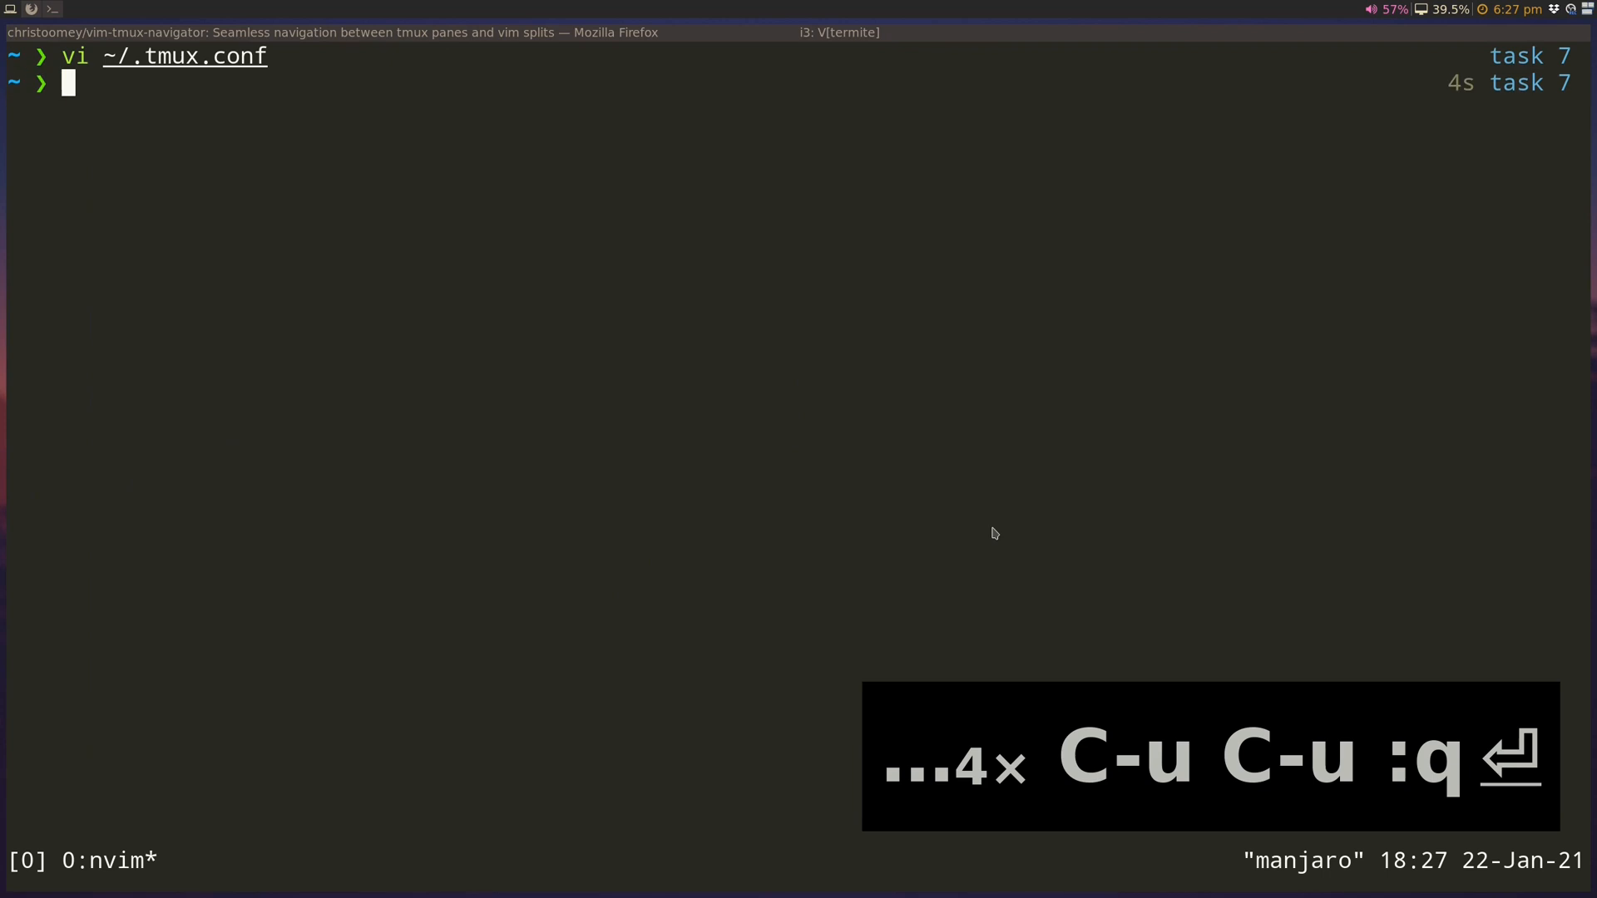
{"action": "type", "text": "v"}
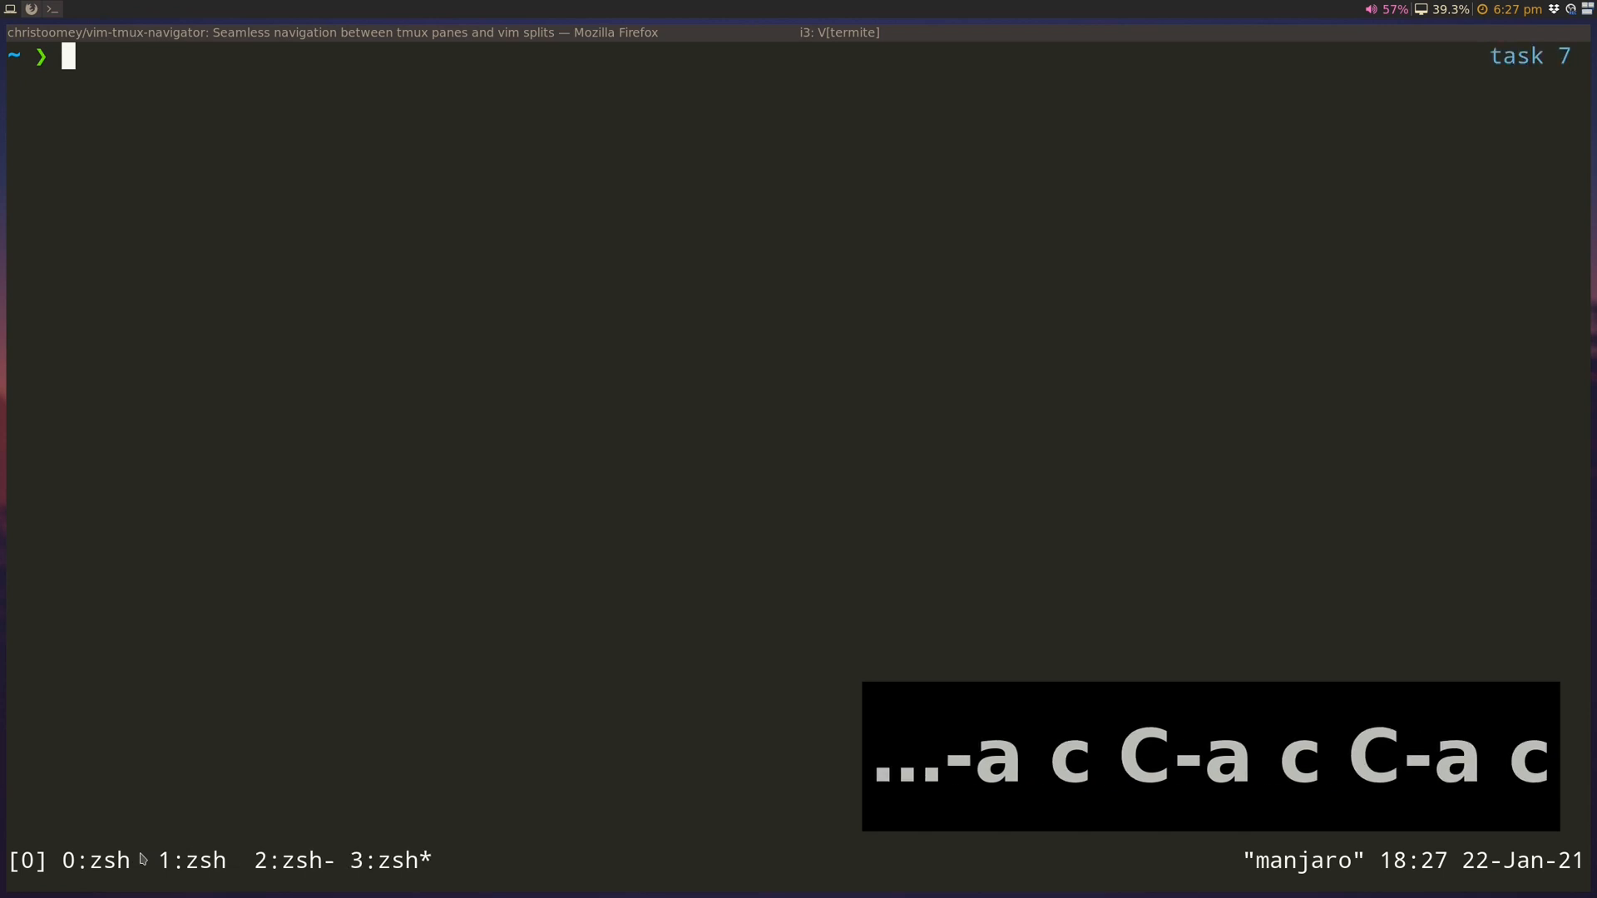
- Run a sleep in one window, switch windows with C-a n, and start vi ~/.tmux.conf
{"action": "type", "text": "sleep"}
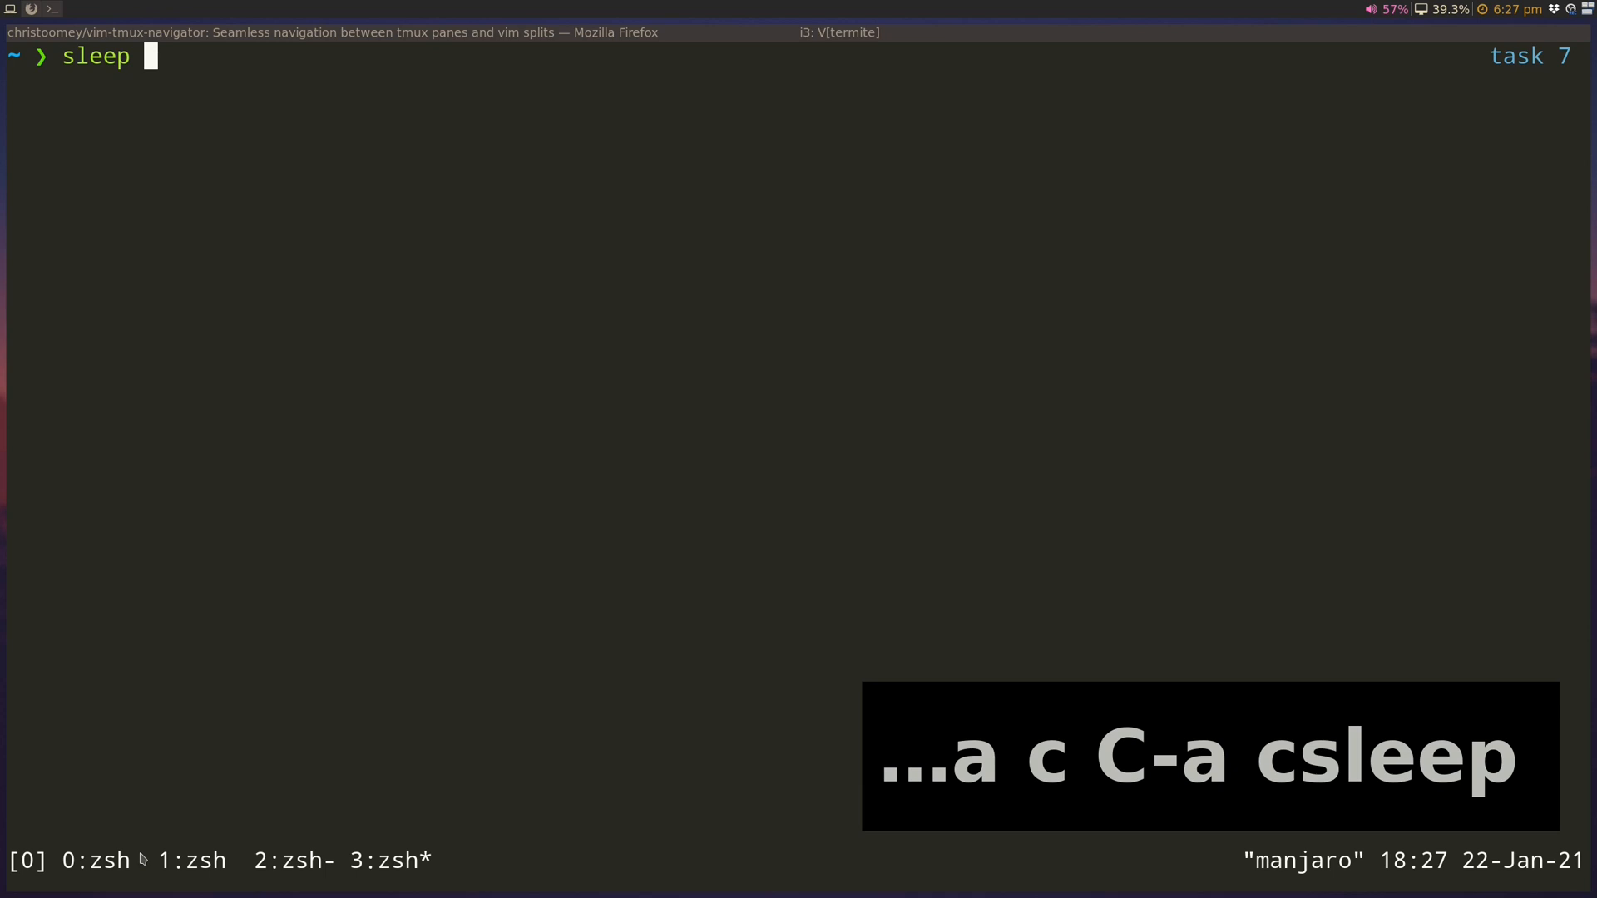
{"action": "mouse_move", "coordinate": [456, 779]}
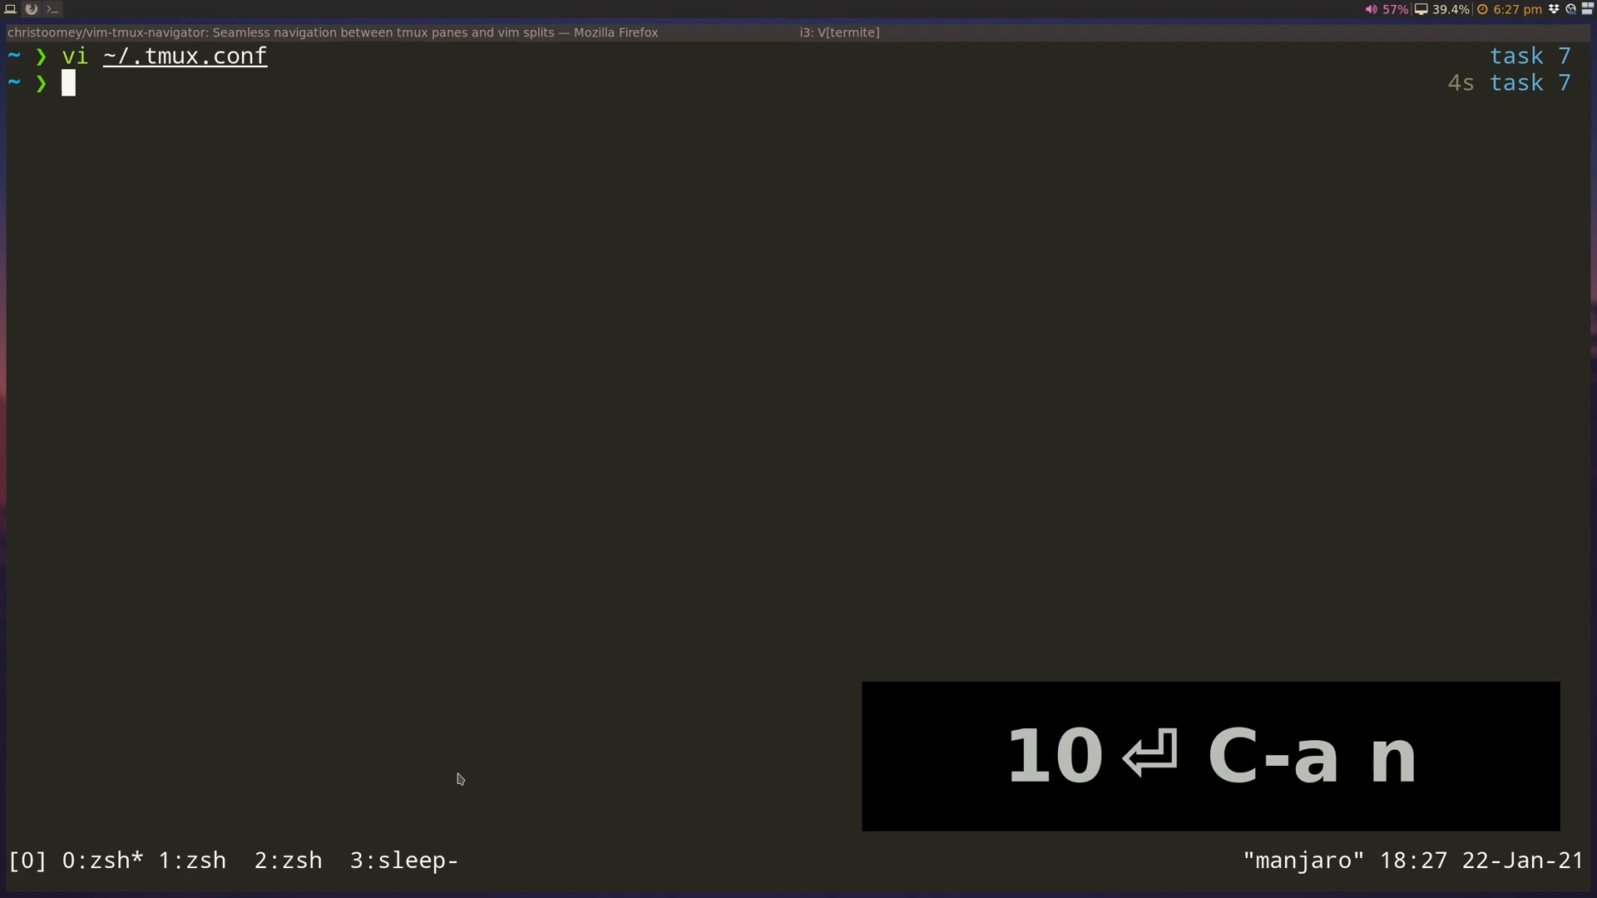
{"action": "key", "text": "ctrl+a"}
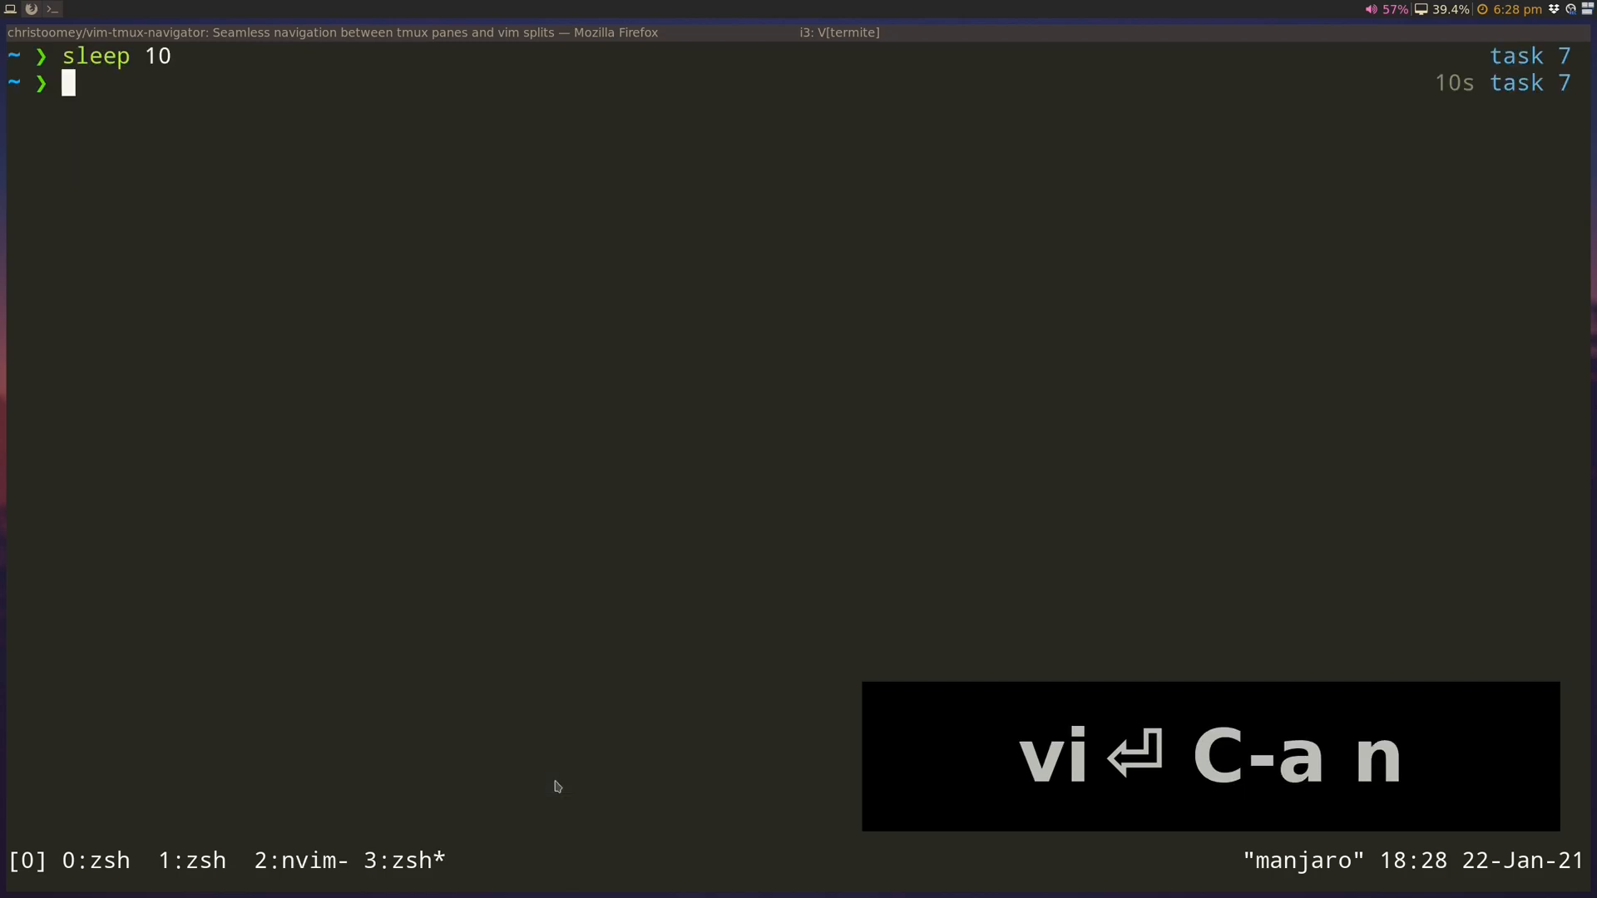
{"action": "type", "text": "vi ~/.tmux.conf"}
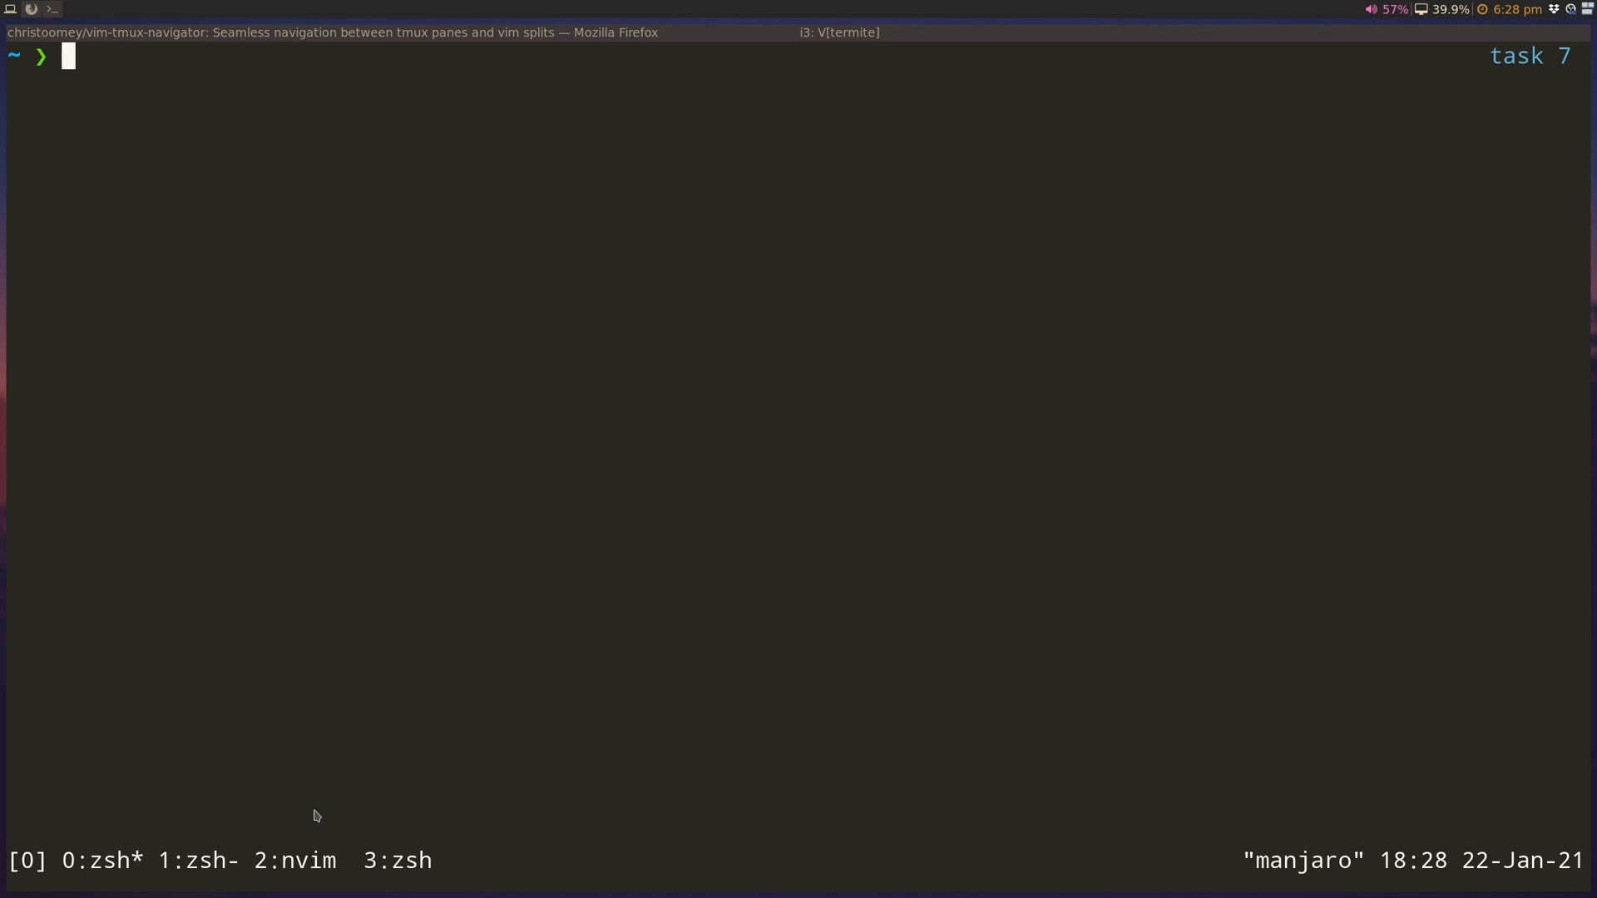
- Run sleep 10; echo 'done' in window 0 and detach from the session with C-a d
{"action": "type", "text": "sleep"}
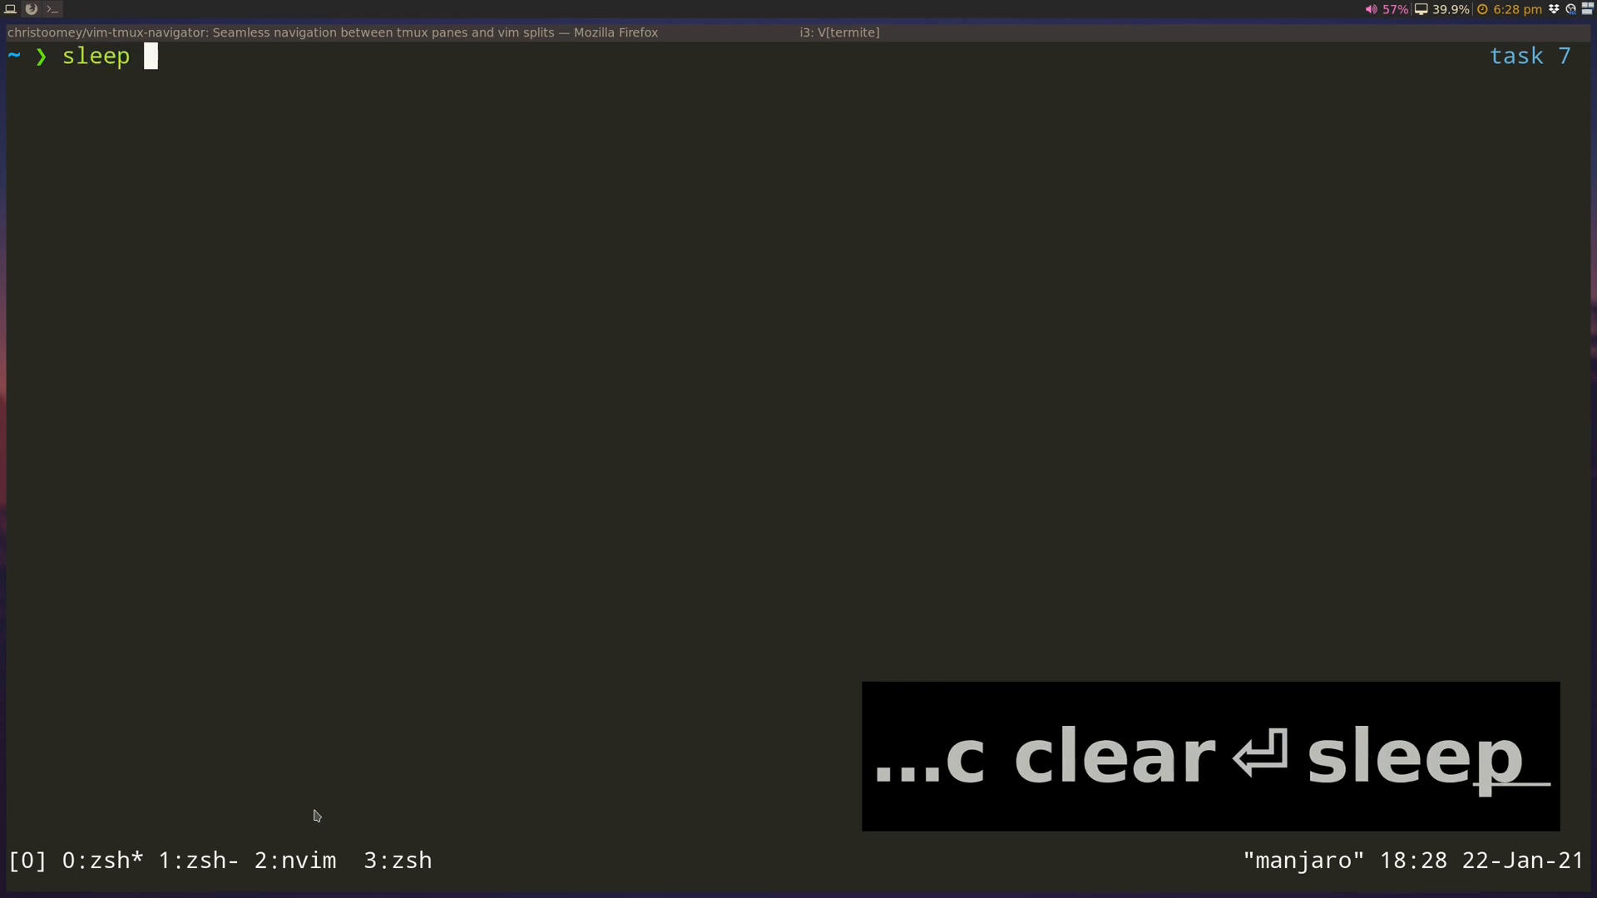
{"action": "type", "text": "10;"}
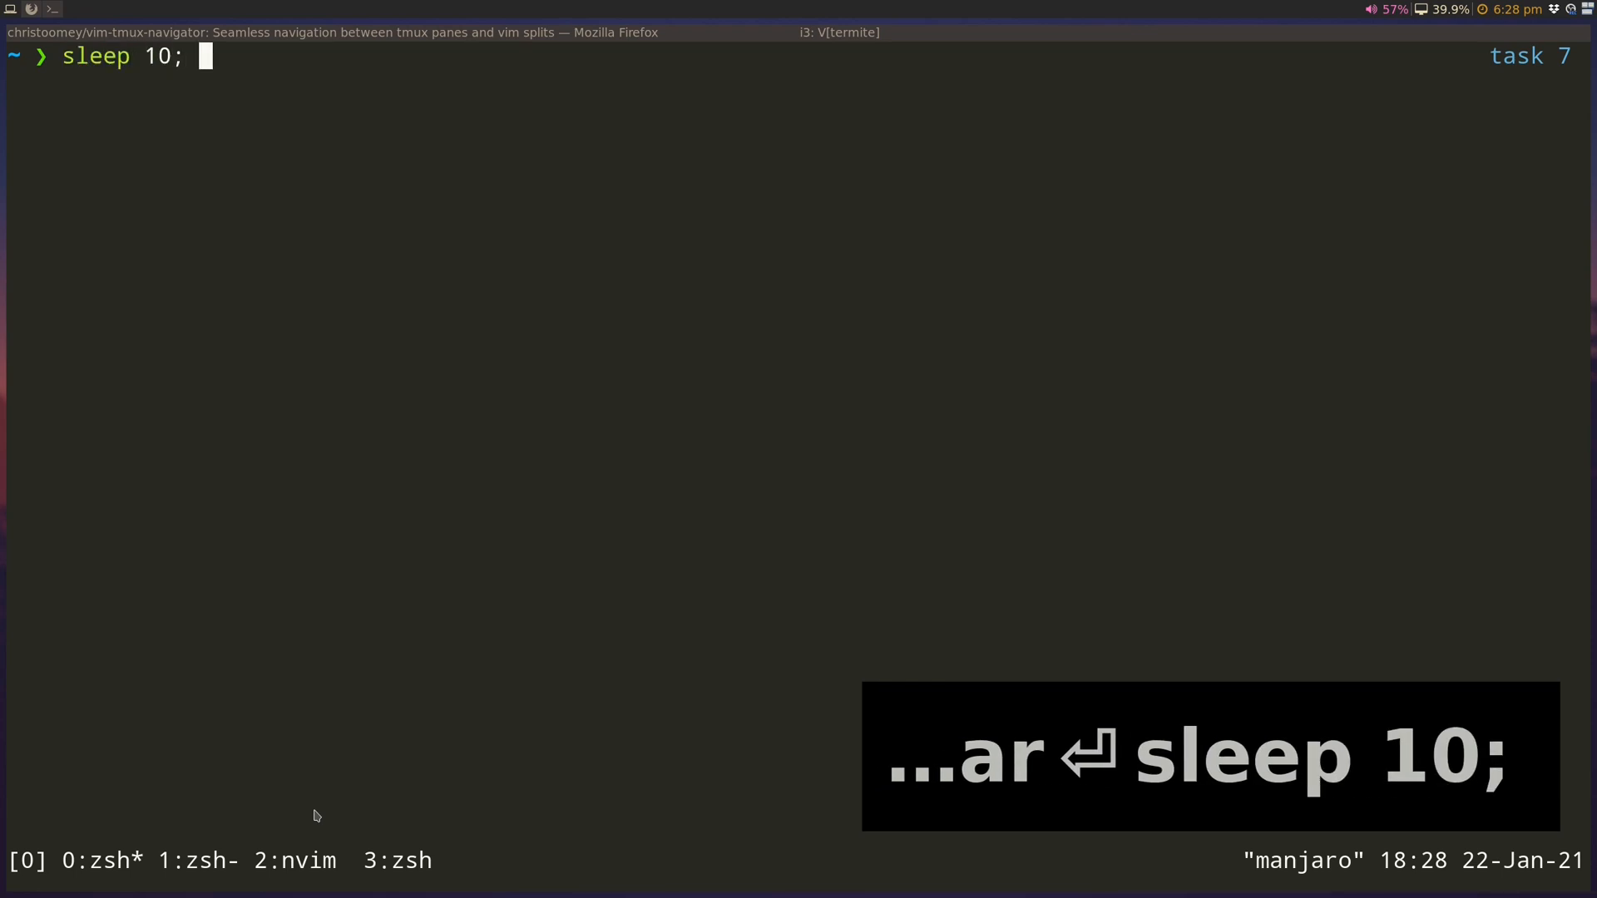
{"action": "type", "text": "echo 'done'"}
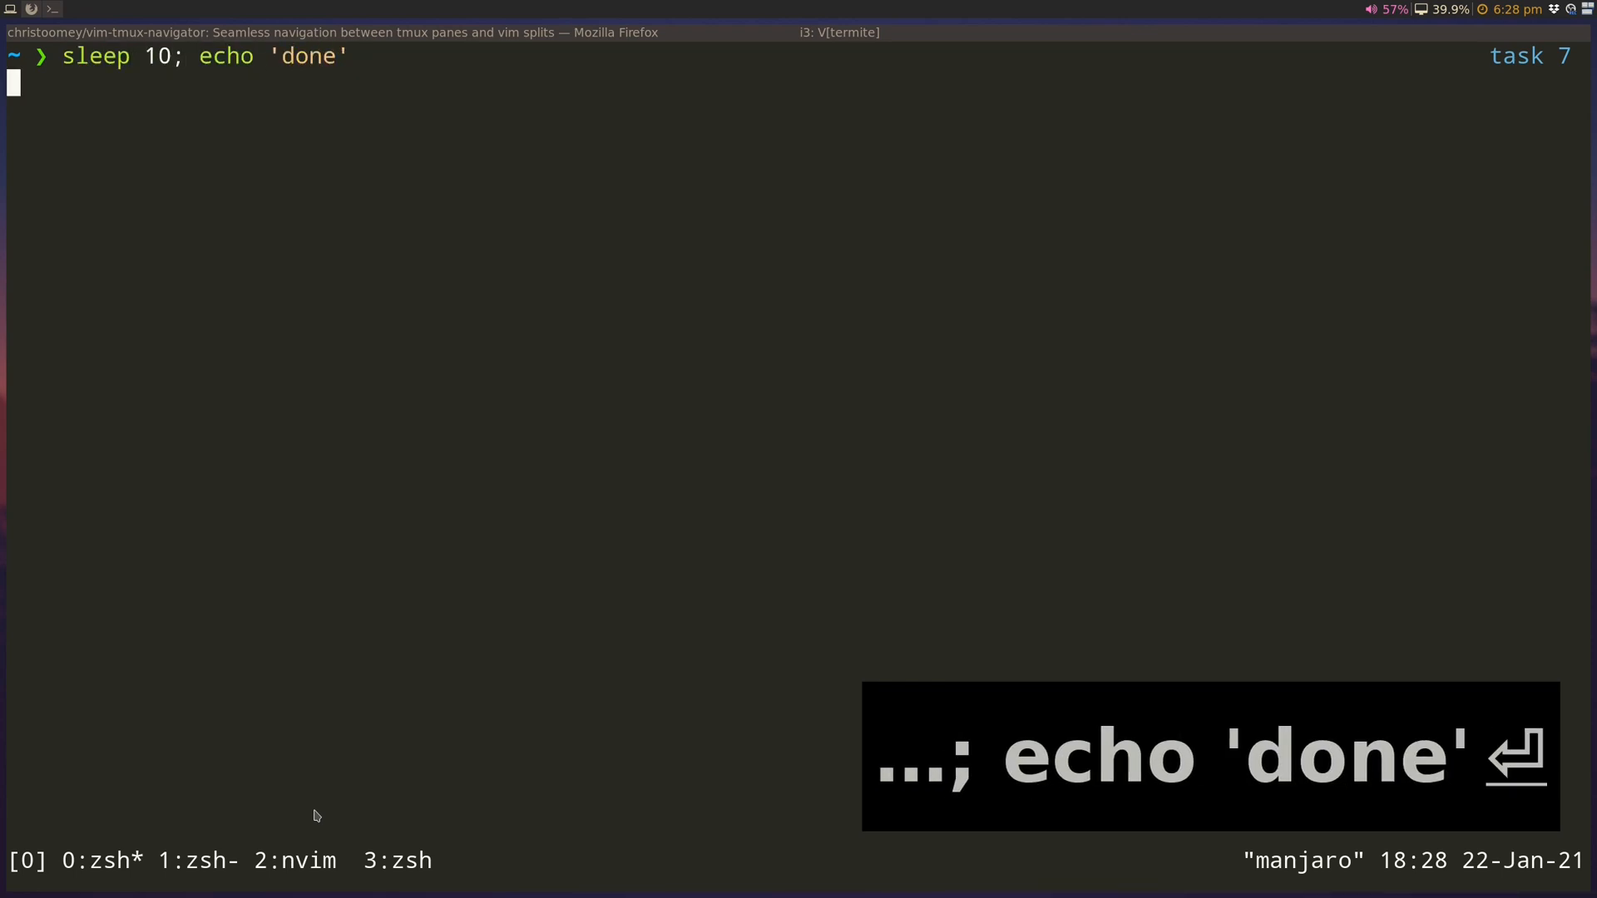
{"action": "key", "text": "ctrl+a d"}
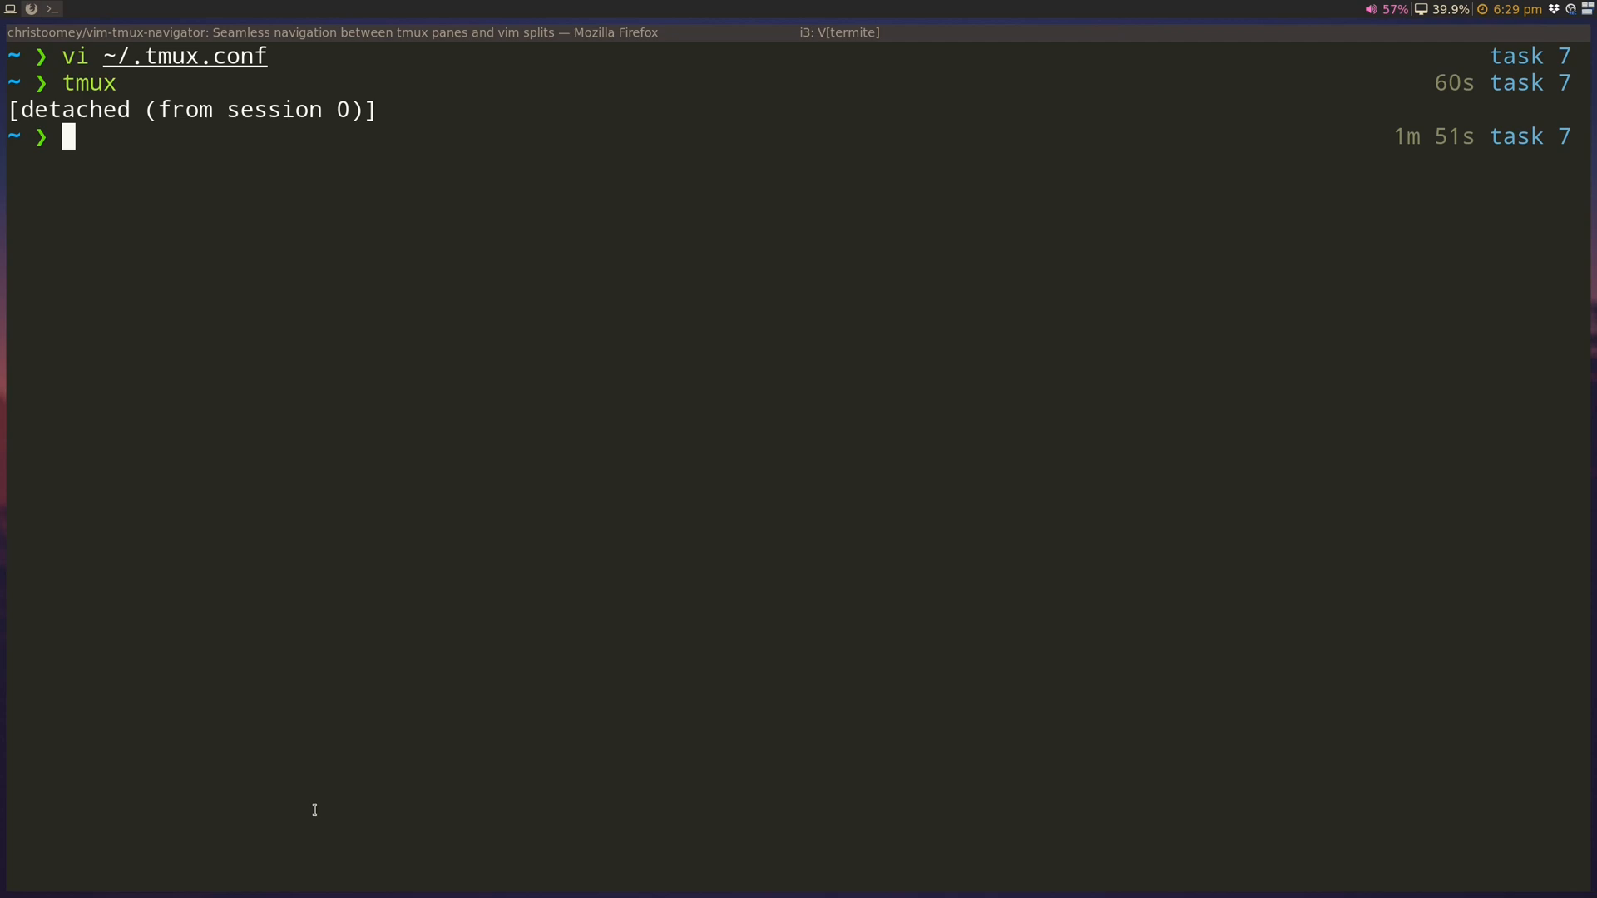
- List sessions with tmux ls and reattach with tmux attach-session -t 0
{"action": "type", "text": "tmux ls"}
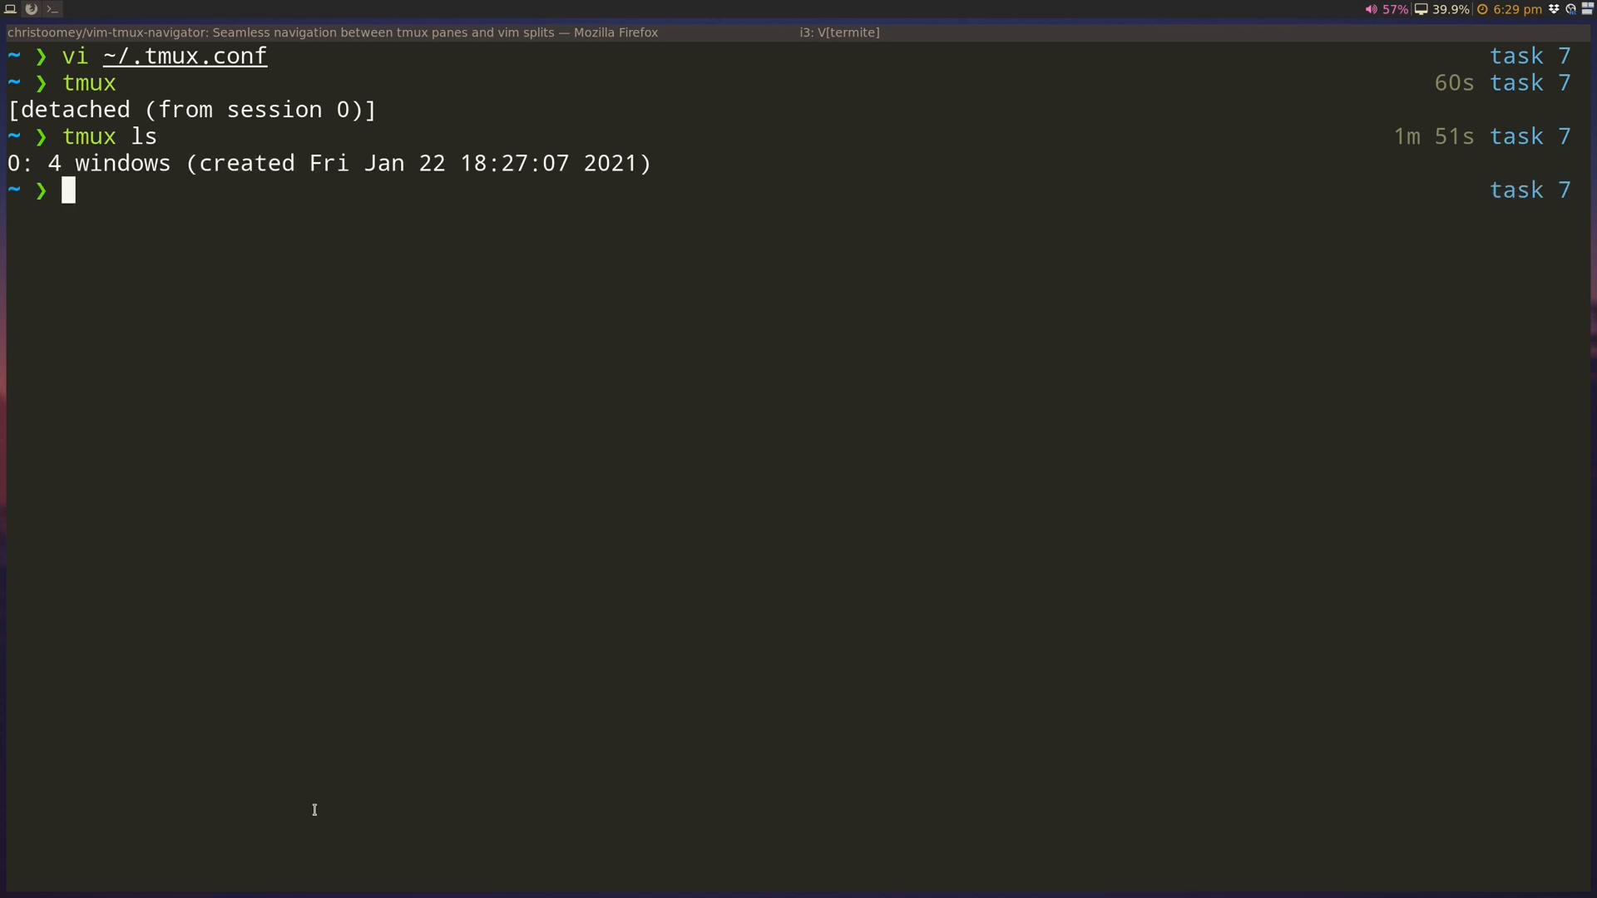
{"action": "type", "text": "t"}
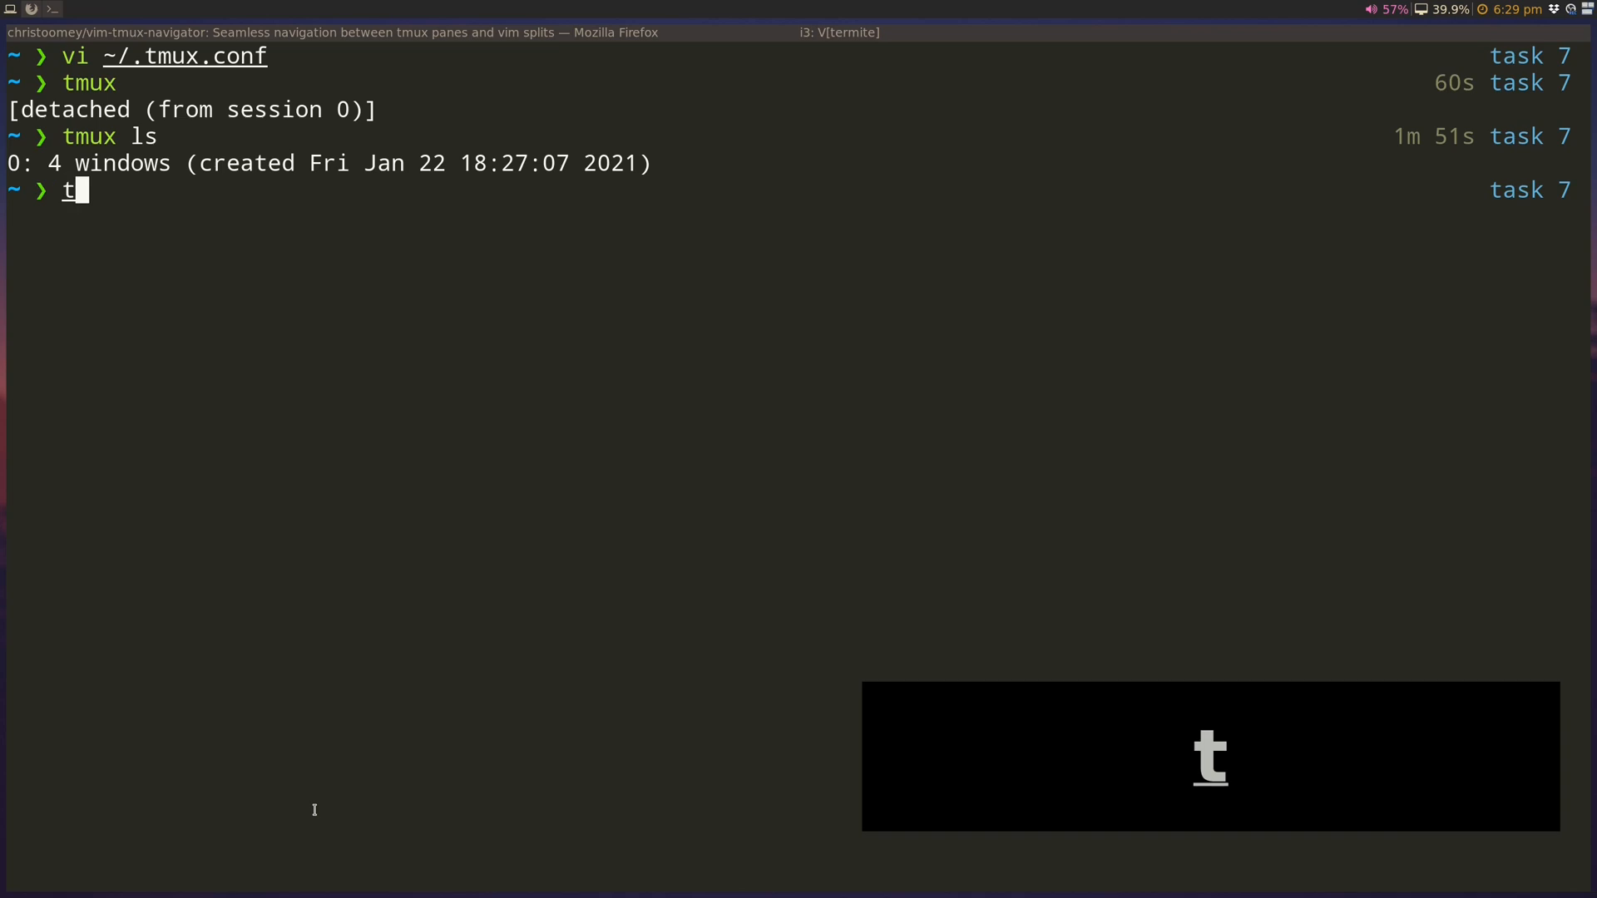
{"action": "type", "text": "mux attach"}
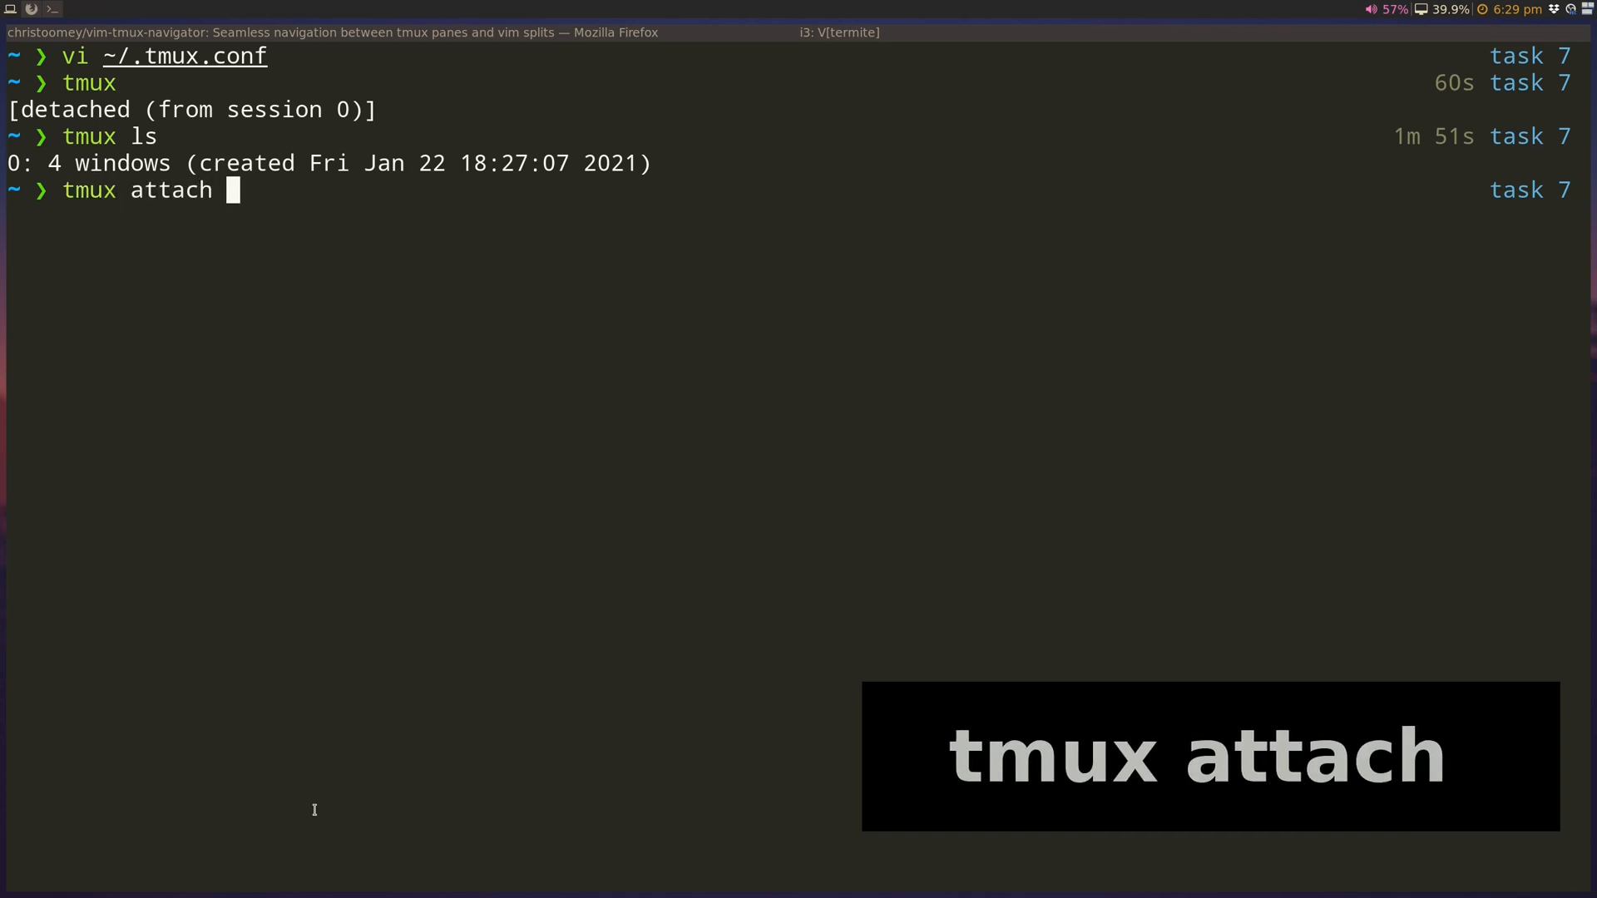
{"action": "type", "text": "-session -t"}
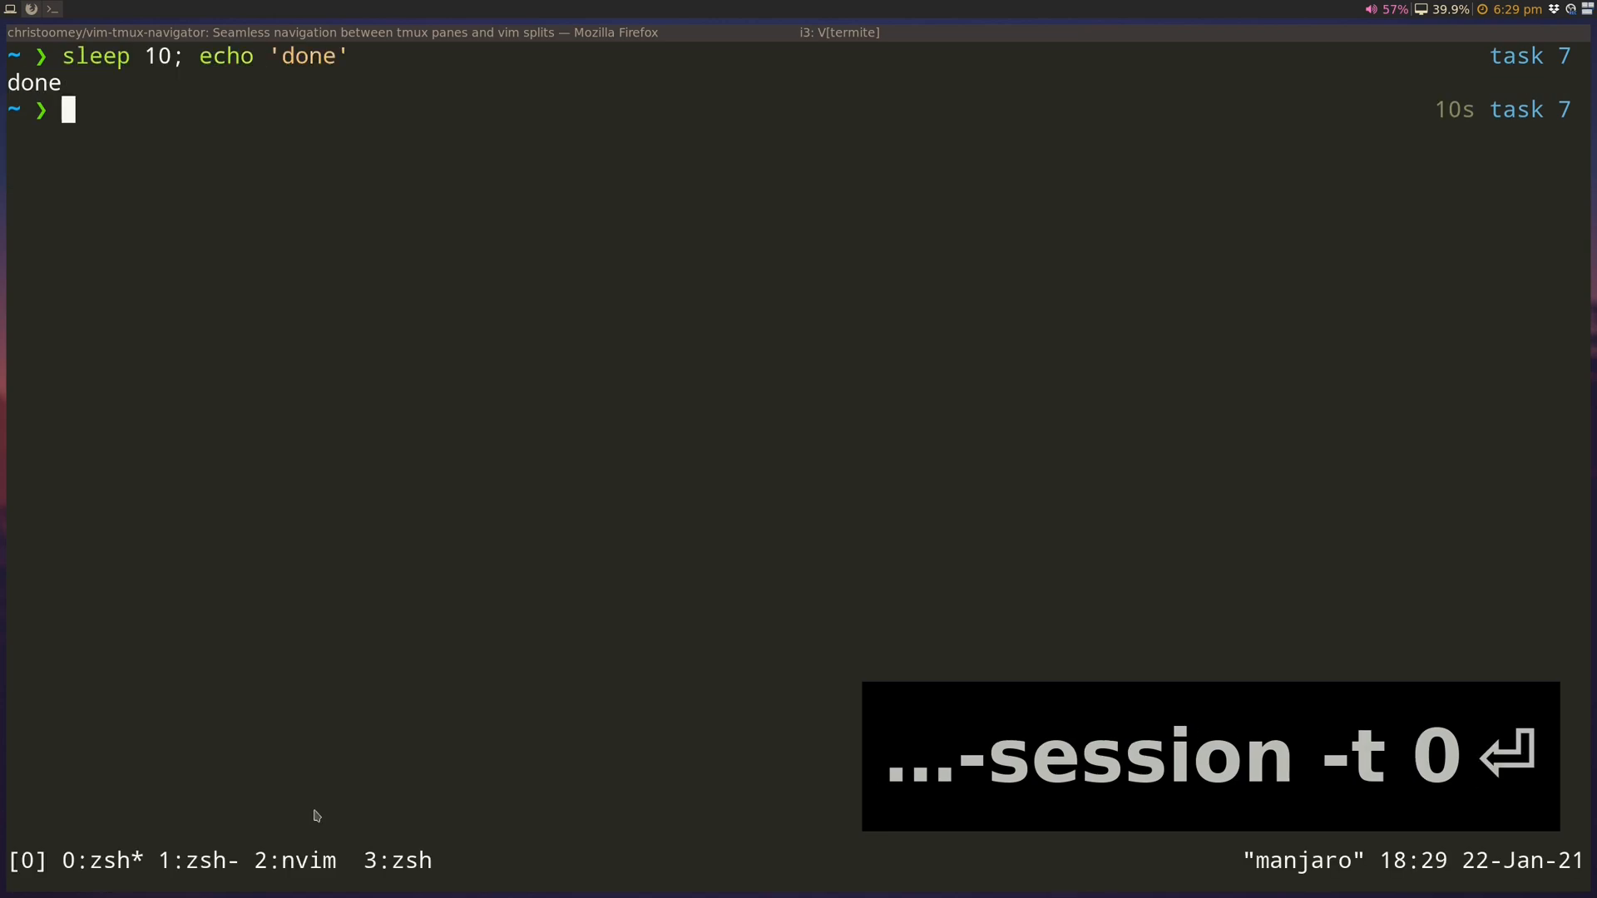
{"action": "mouse_move", "coordinate": [155, 80]}
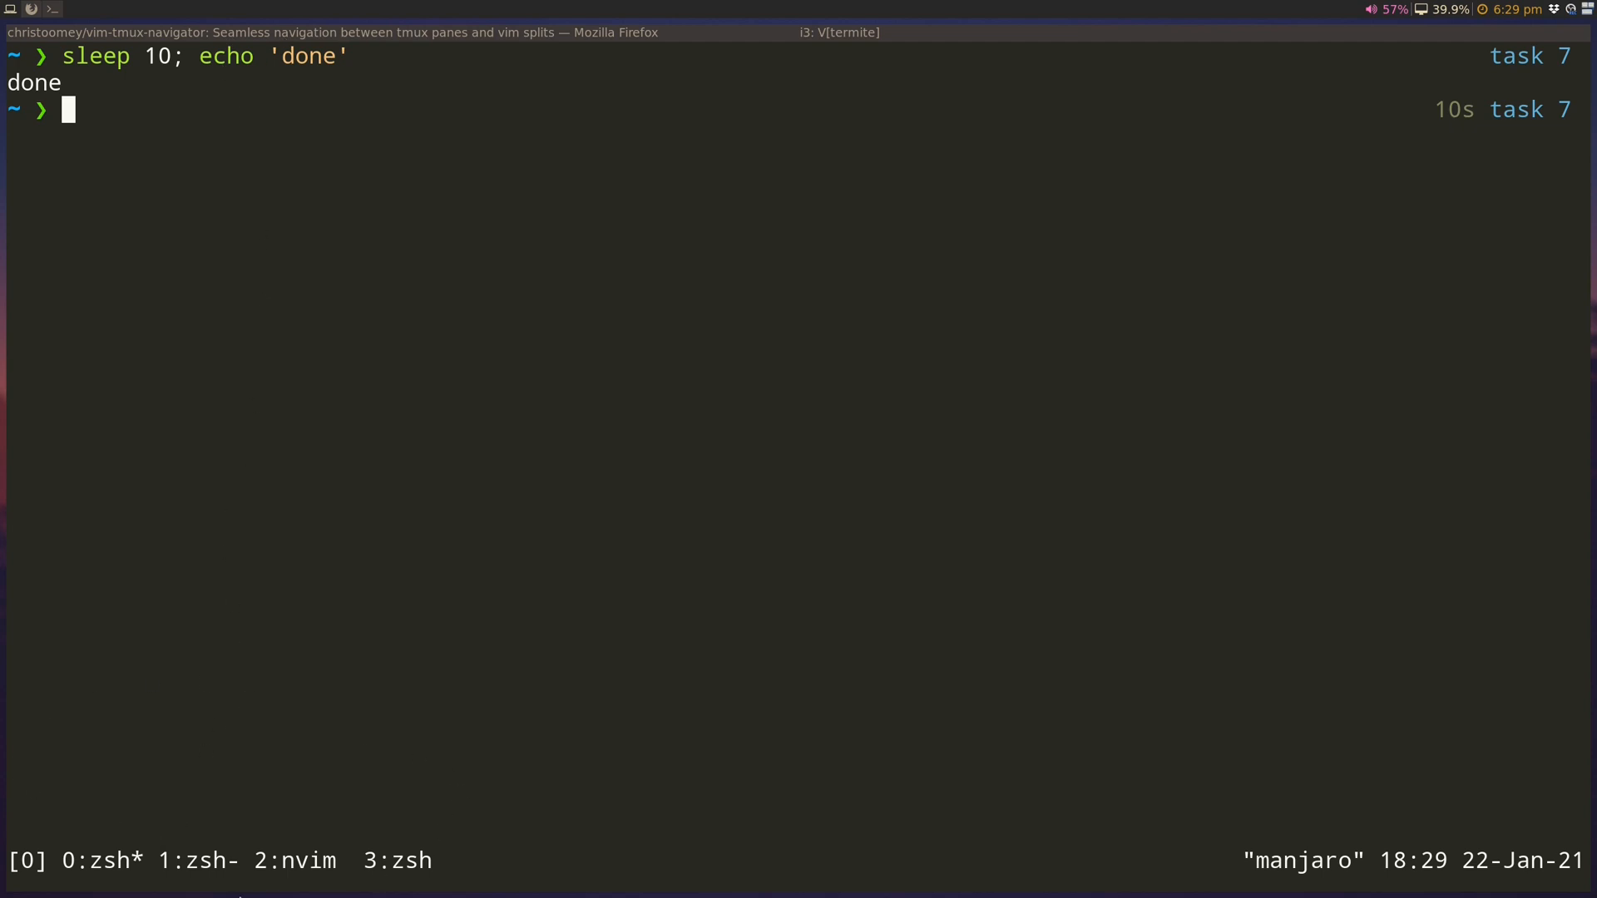
{"action": "mouse_move", "coordinate": [1300, 112]}
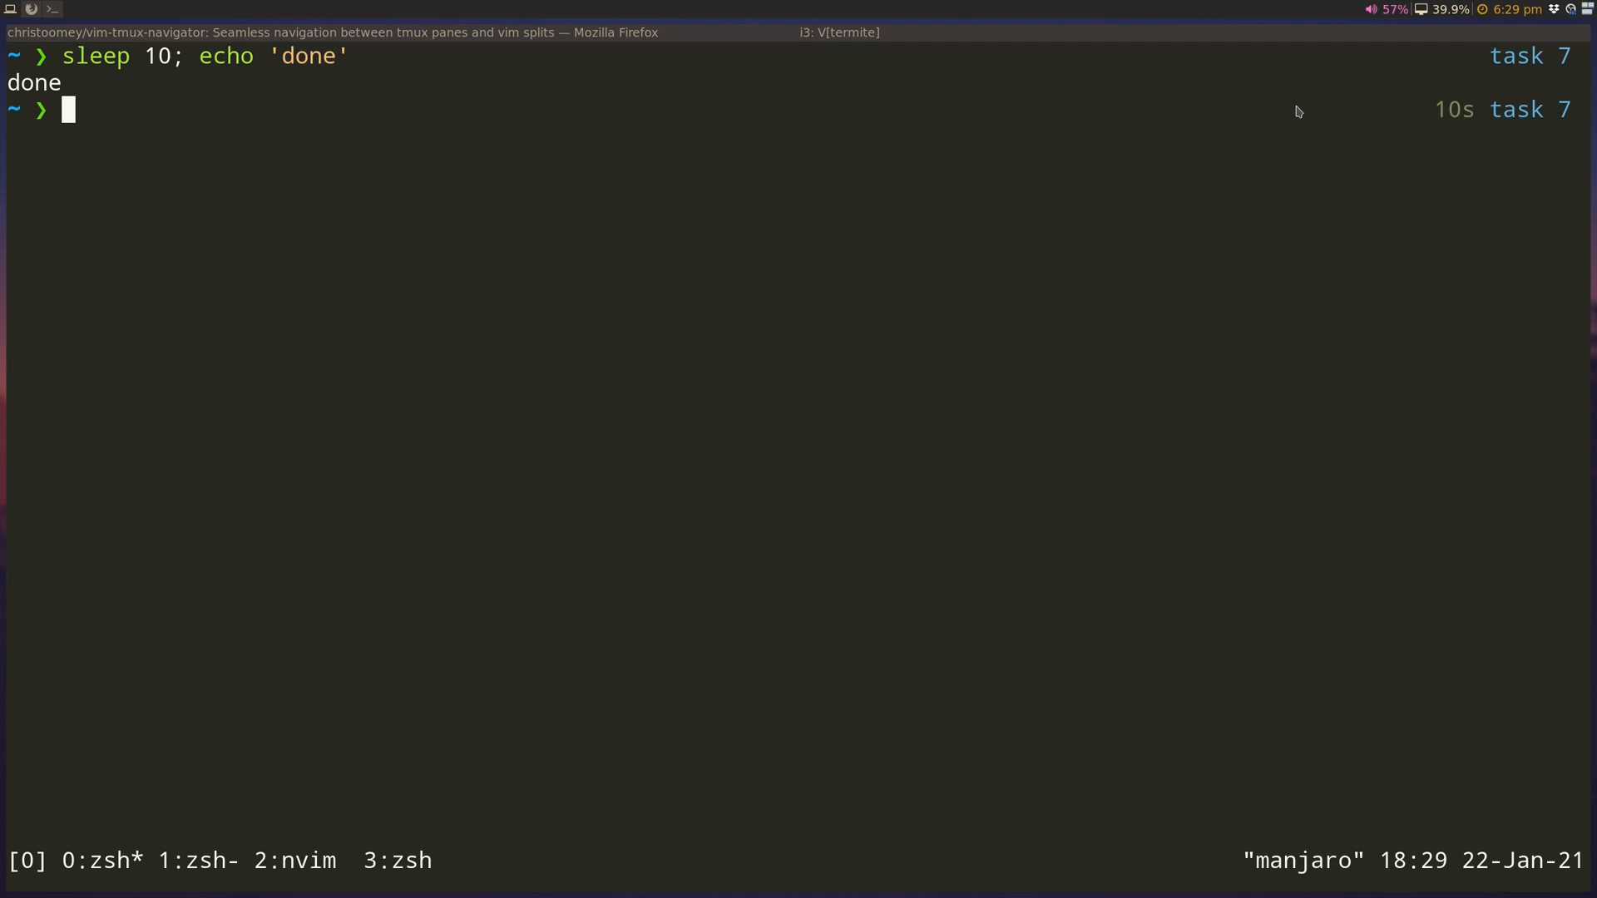
- Split window 0 into panes, move focus with Ctrl-h, and open ~/.tmux.conf in the left pane
{"action": "key", "text": "ctrl+a"}
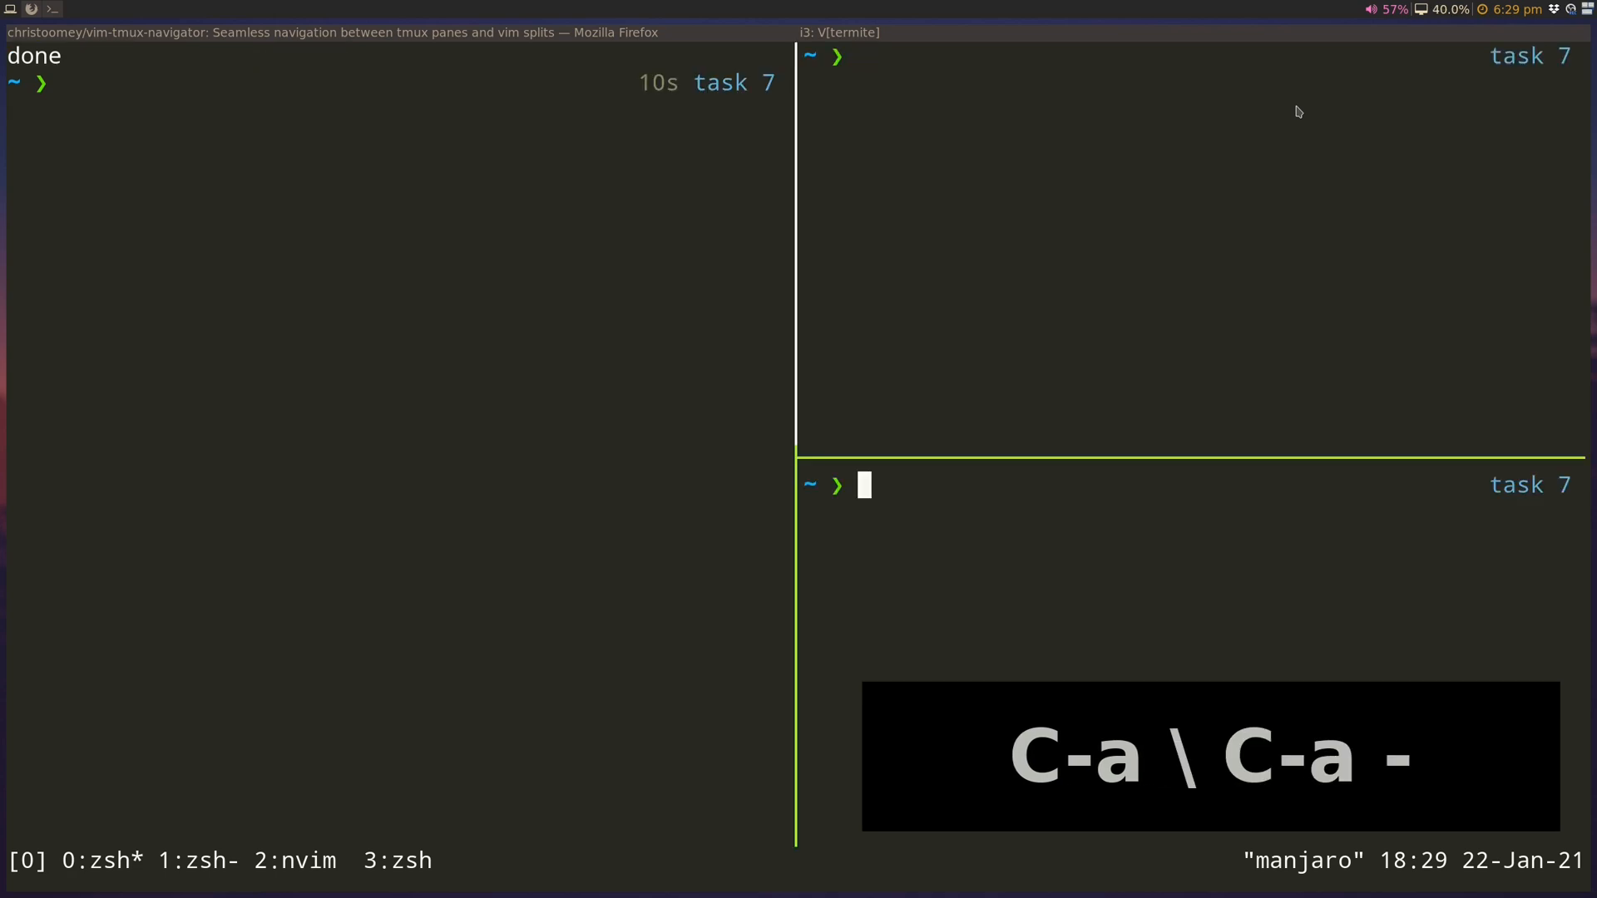
{"action": "key", "text": "ctrl+h"}
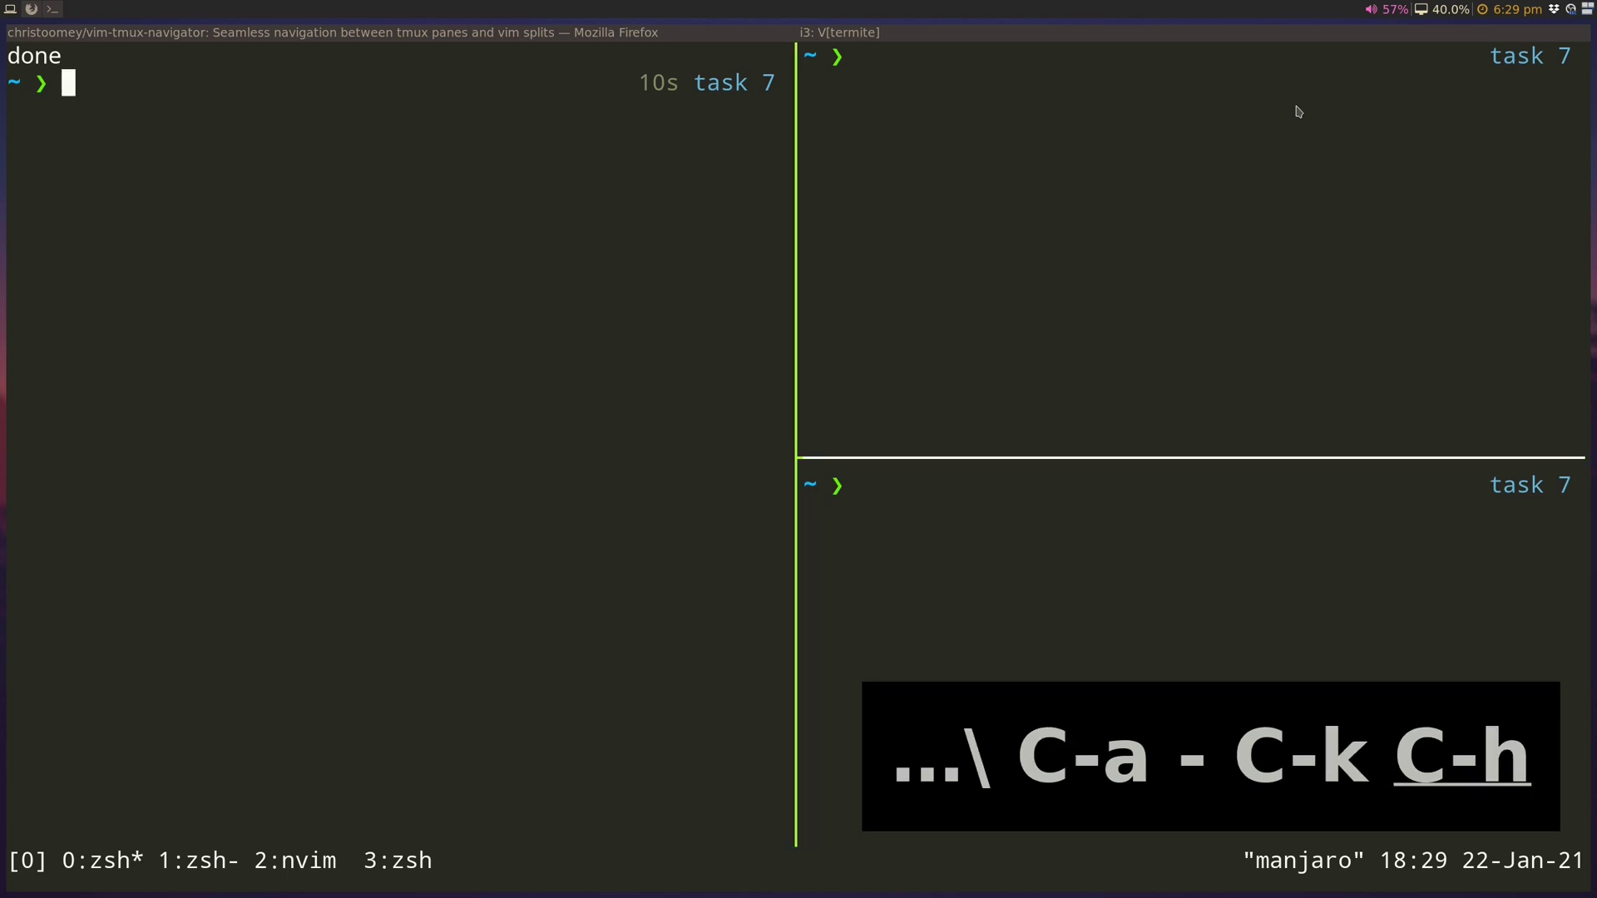
{"action": "type", "text": "vi ~"}
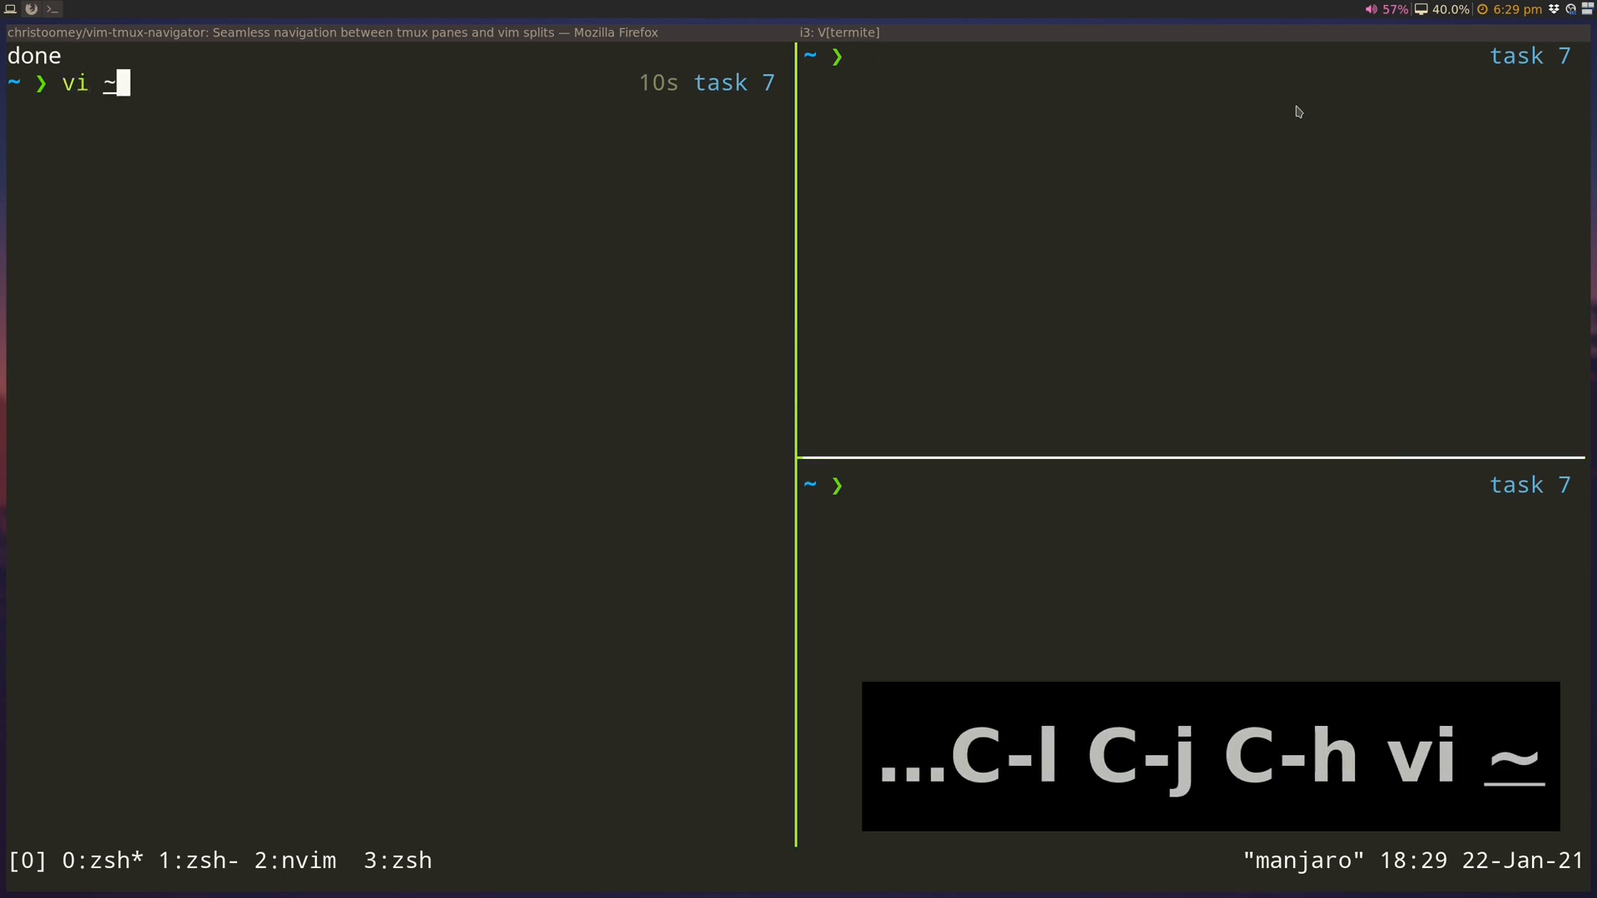
{"action": "type", "text": "/.t"}
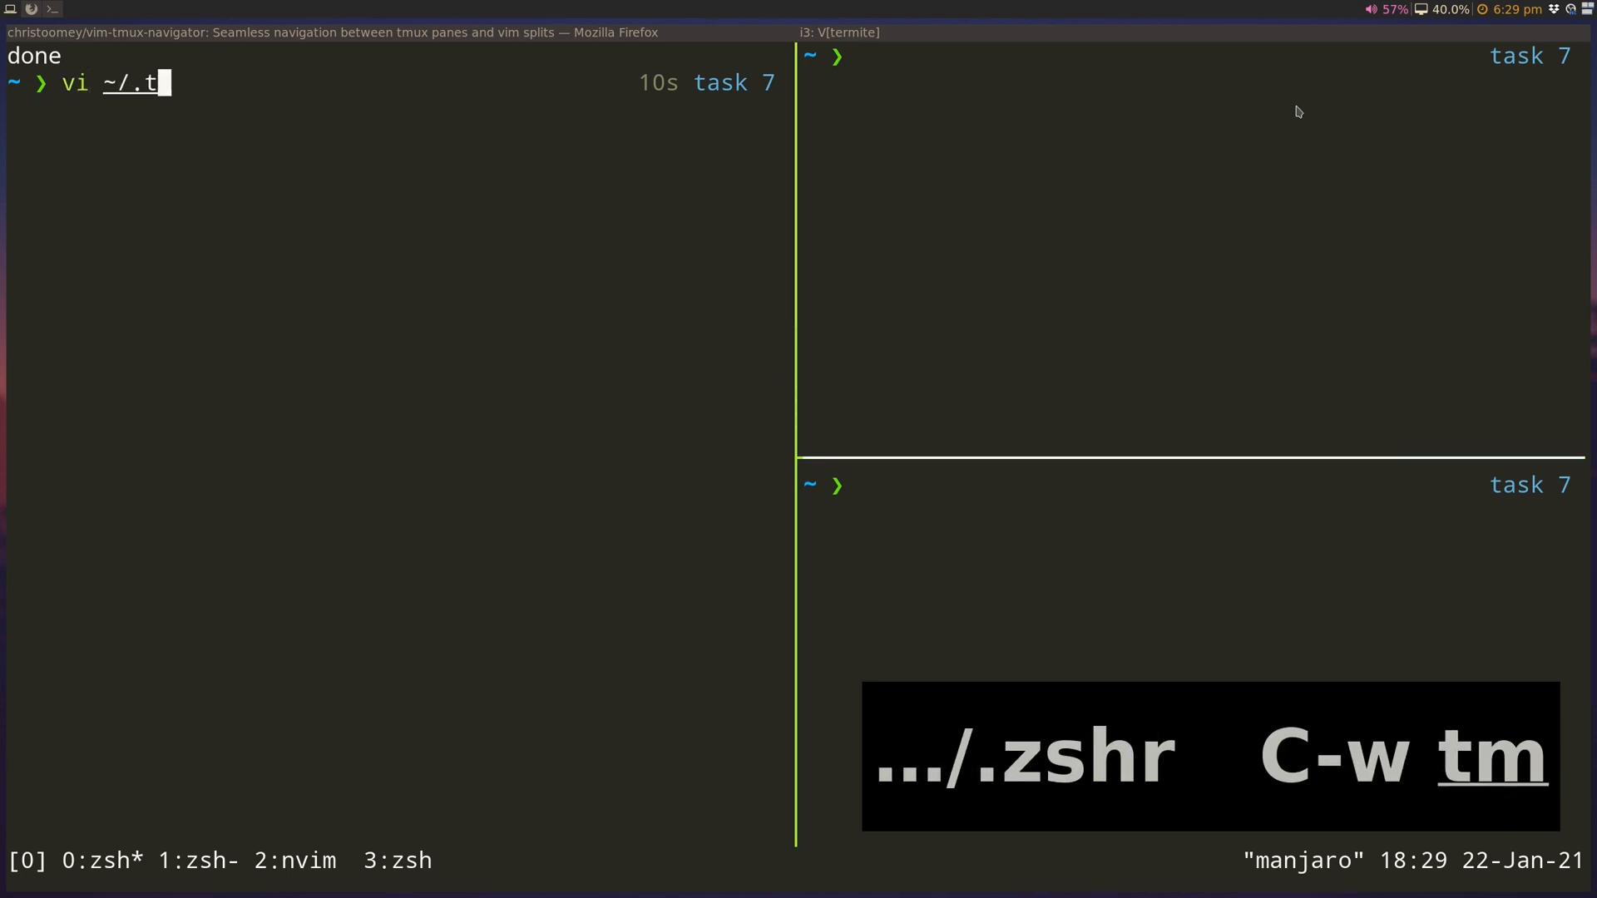
{"action": "key", "text": "Return"}
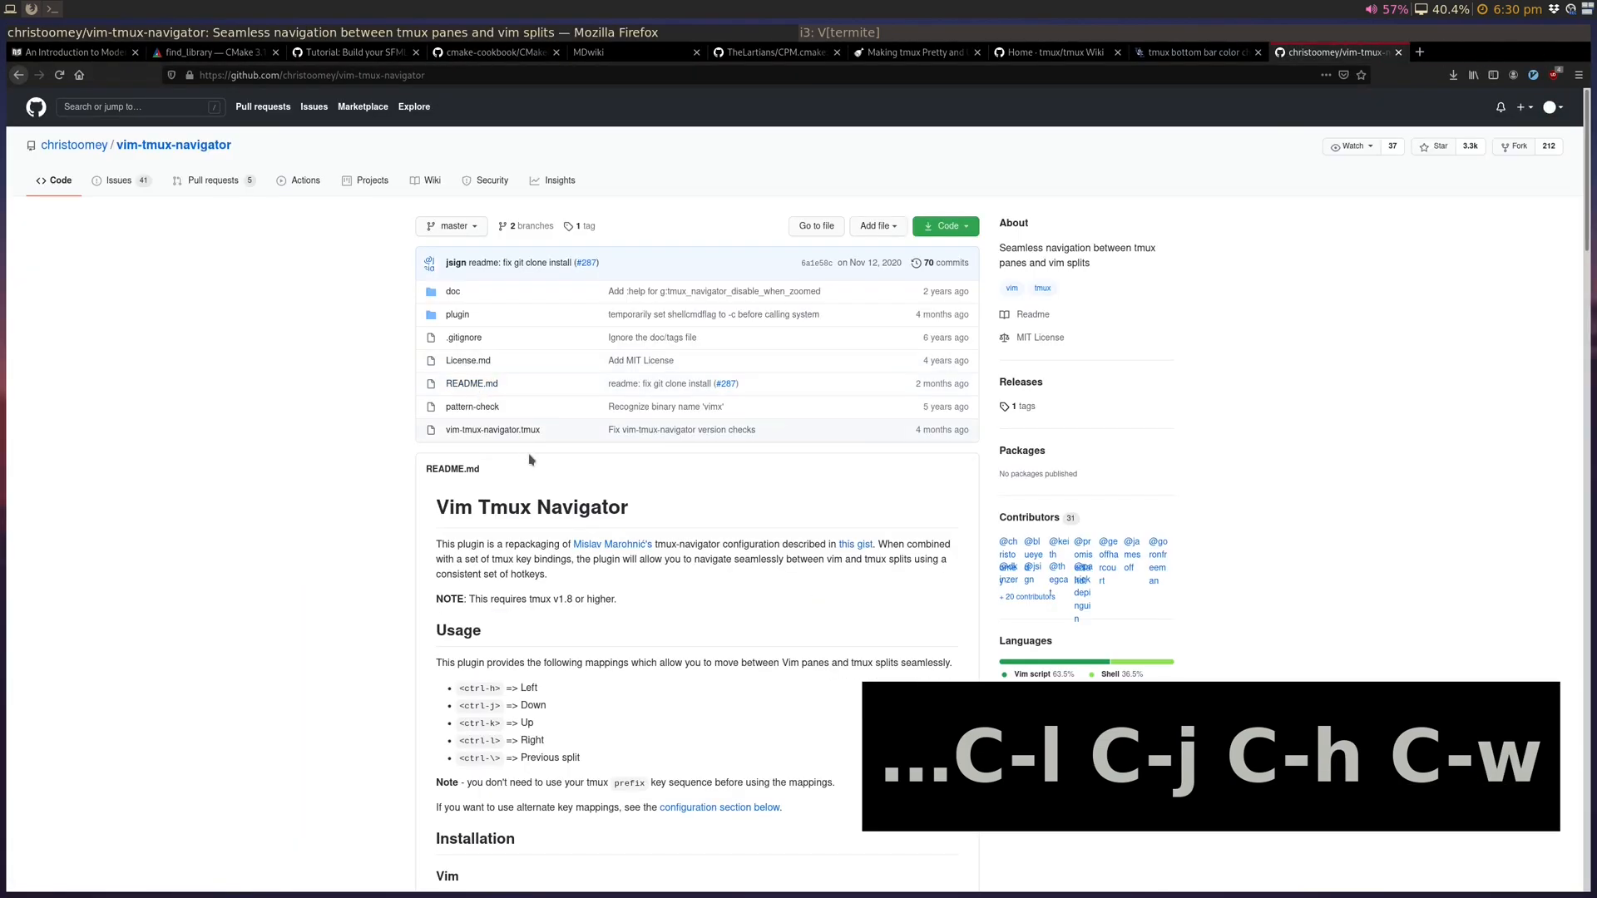
{"action": "mouse_move", "coordinate": [354, 464]}
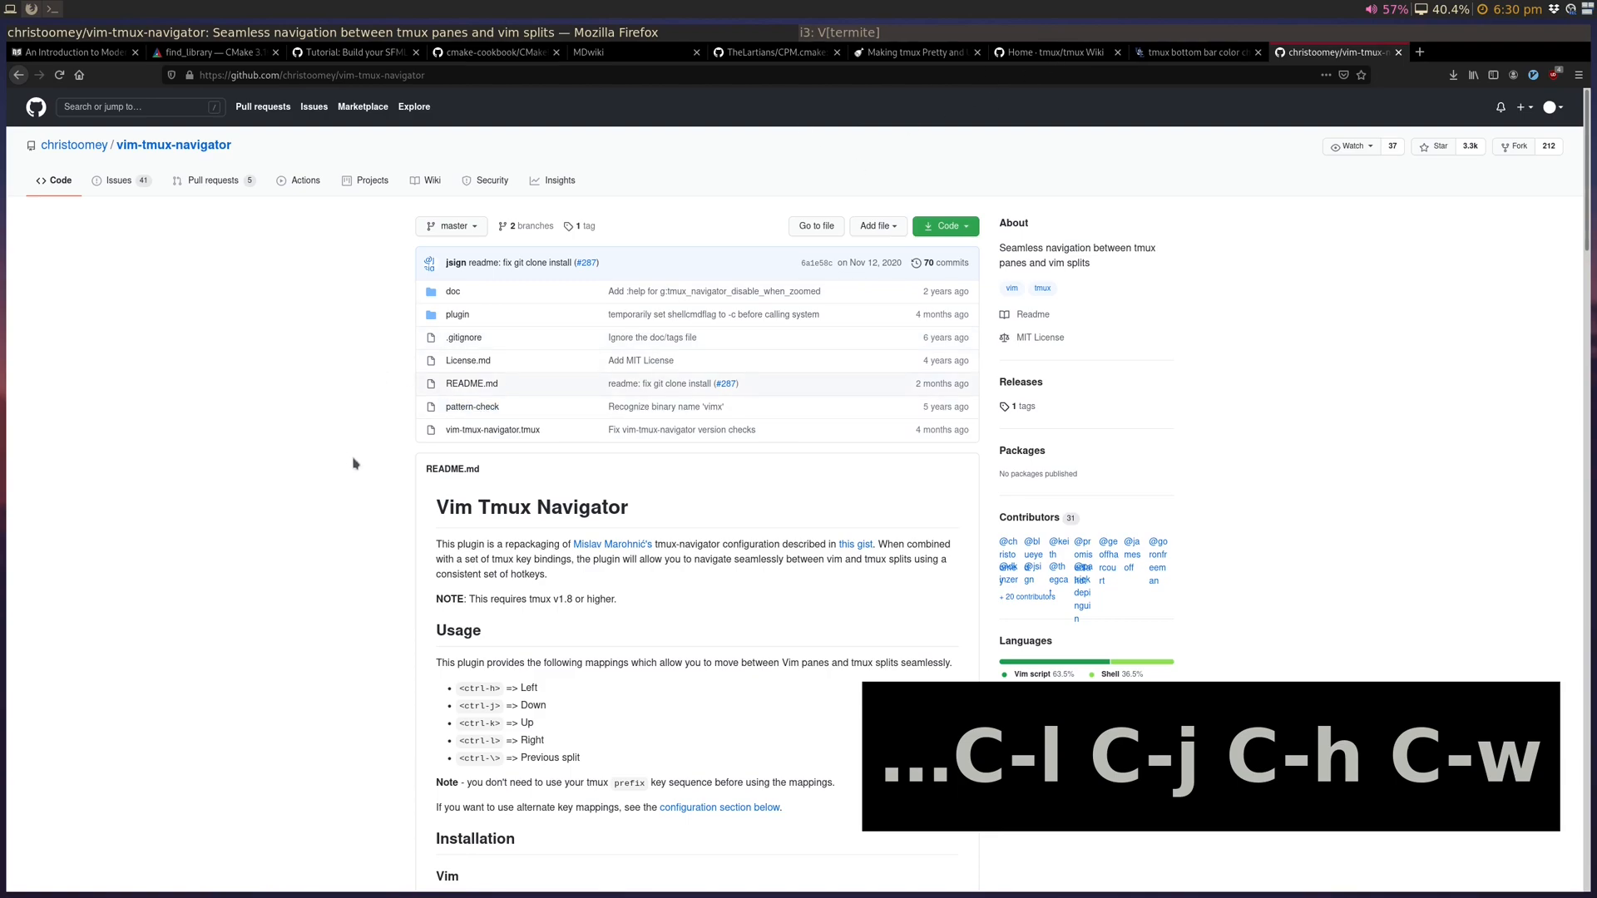
- Scroll the vim-tmux-navigator README down to the Installation section
{"action": "scroll", "scroll_direction": "down", "scroll_amount": 3}
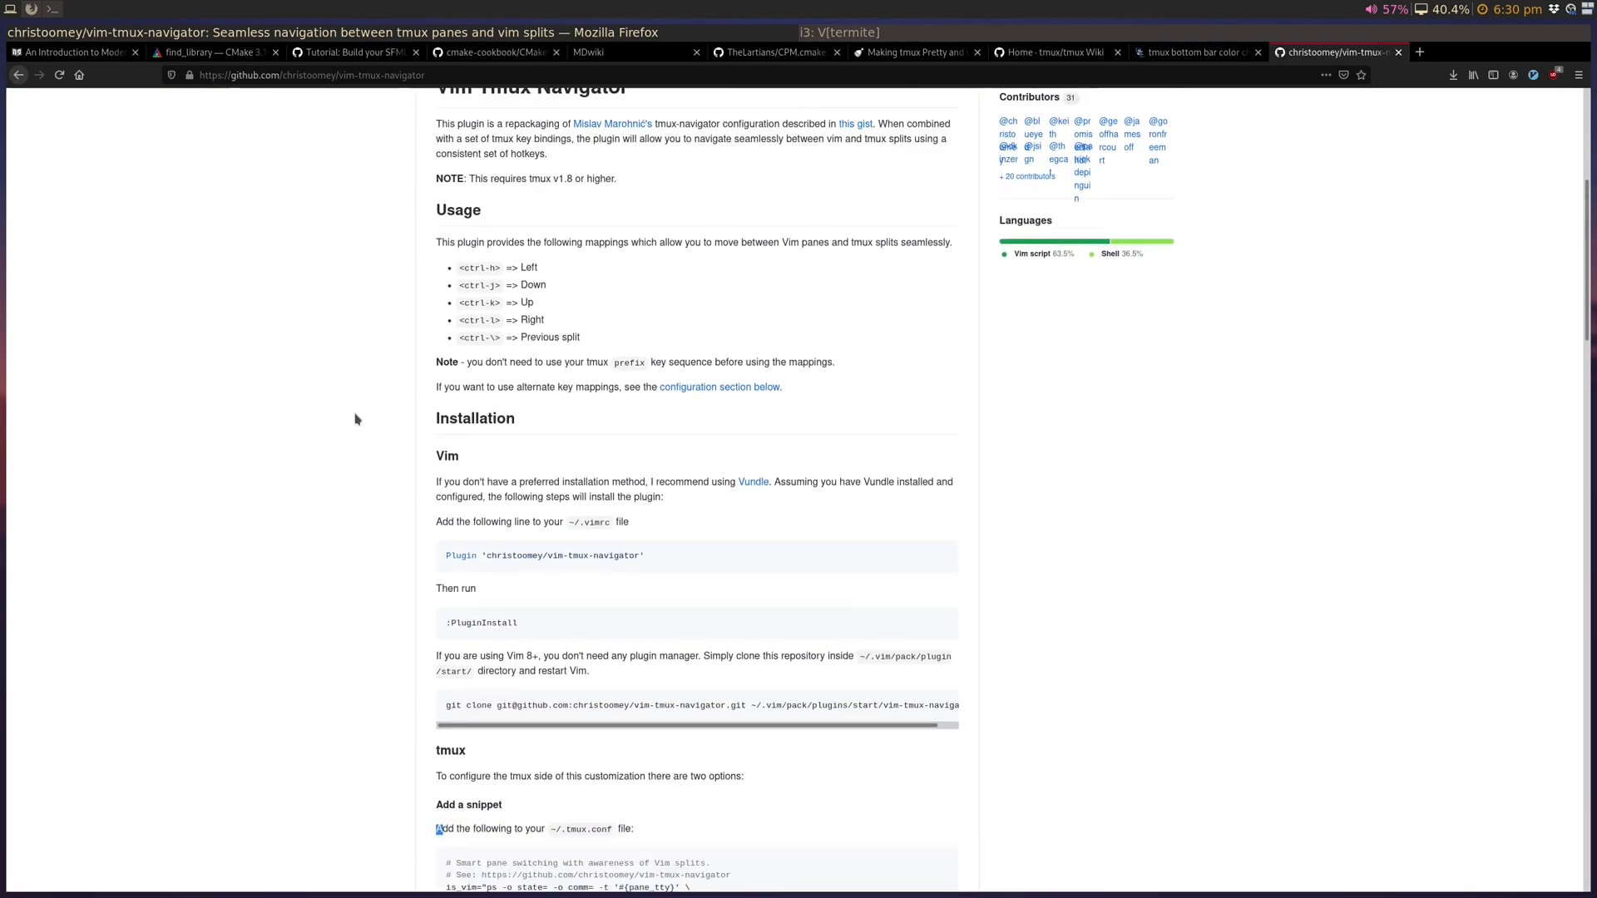
{"action": "scroll", "scroll_direction": "down", "scroll_amount": 3}
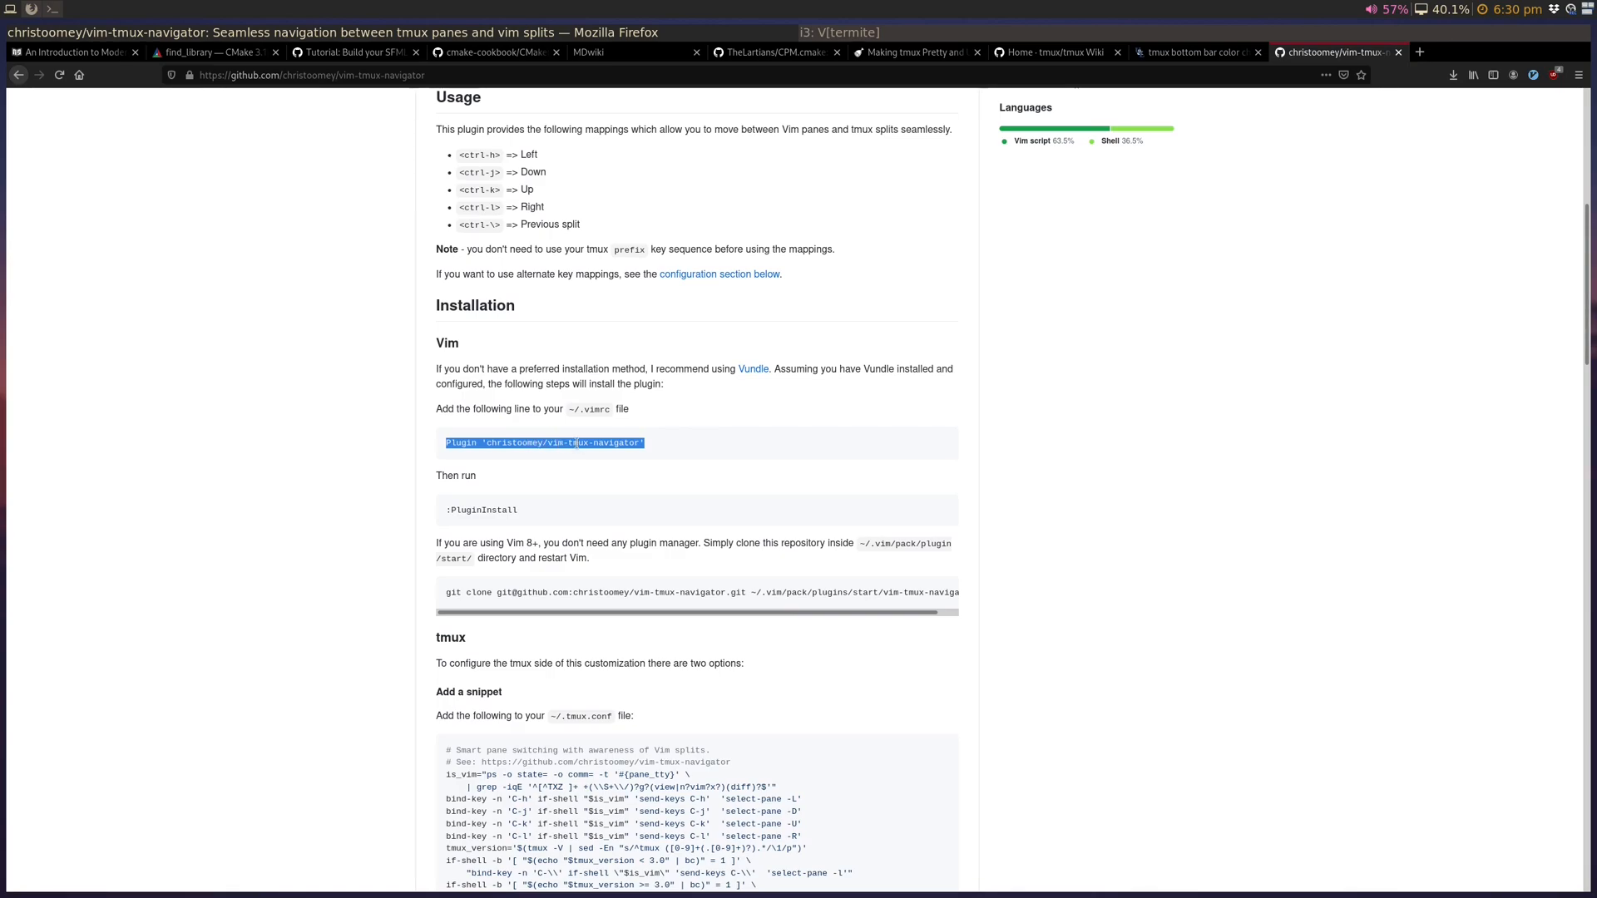
{"action": "mouse_move", "coordinate": [597, 586]}
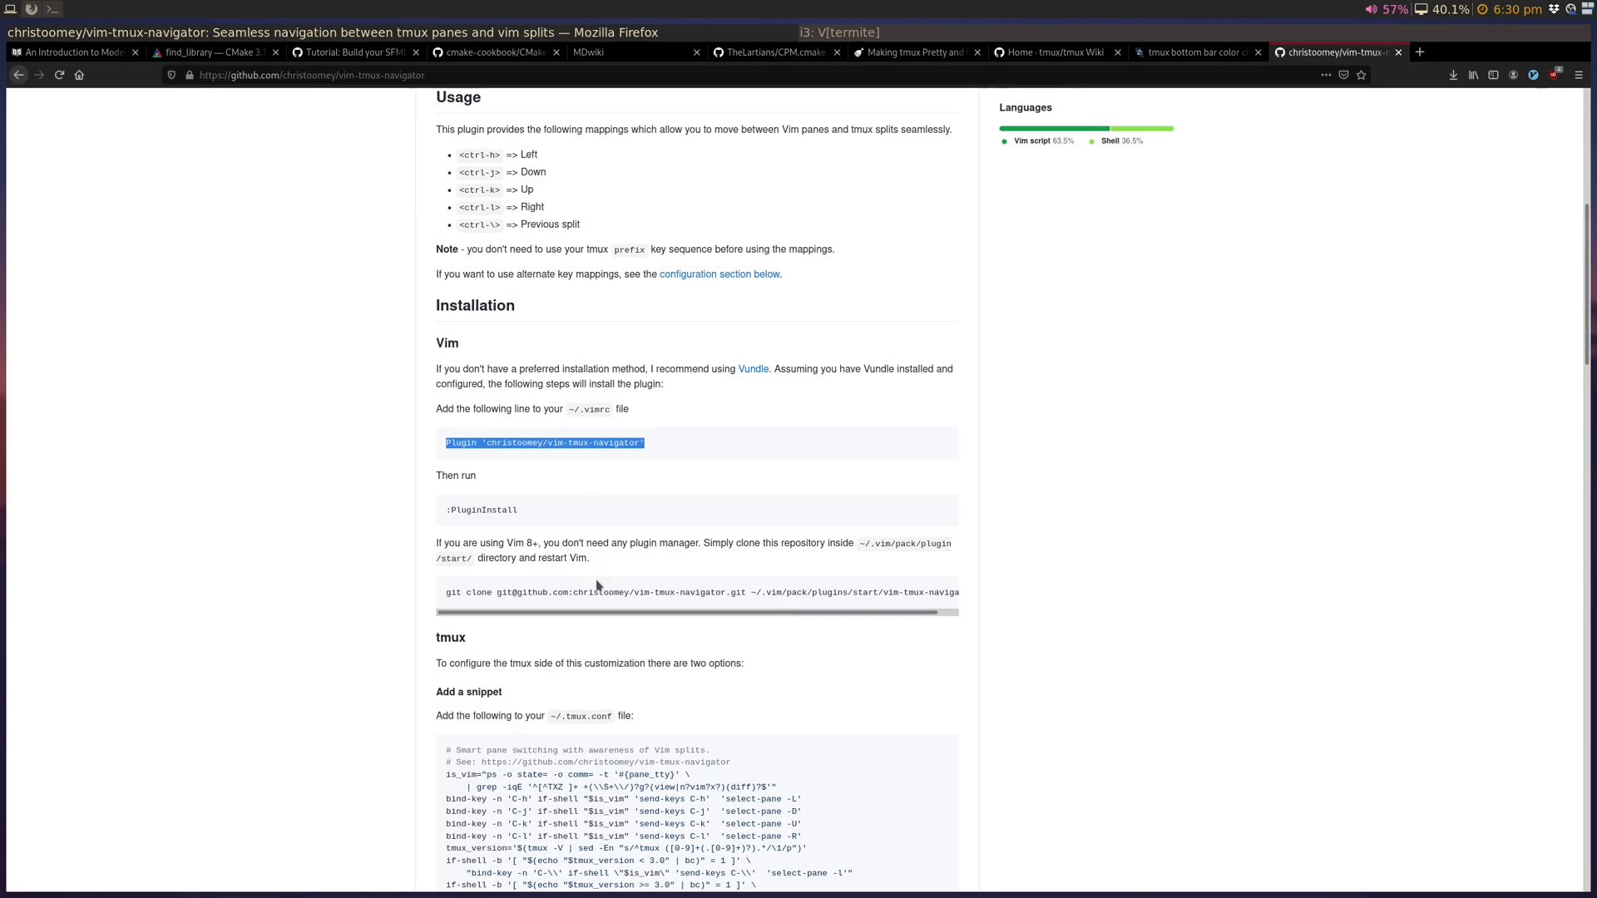
{"action": "scroll", "scroll_direction": "down", "scroll_amount": 3}
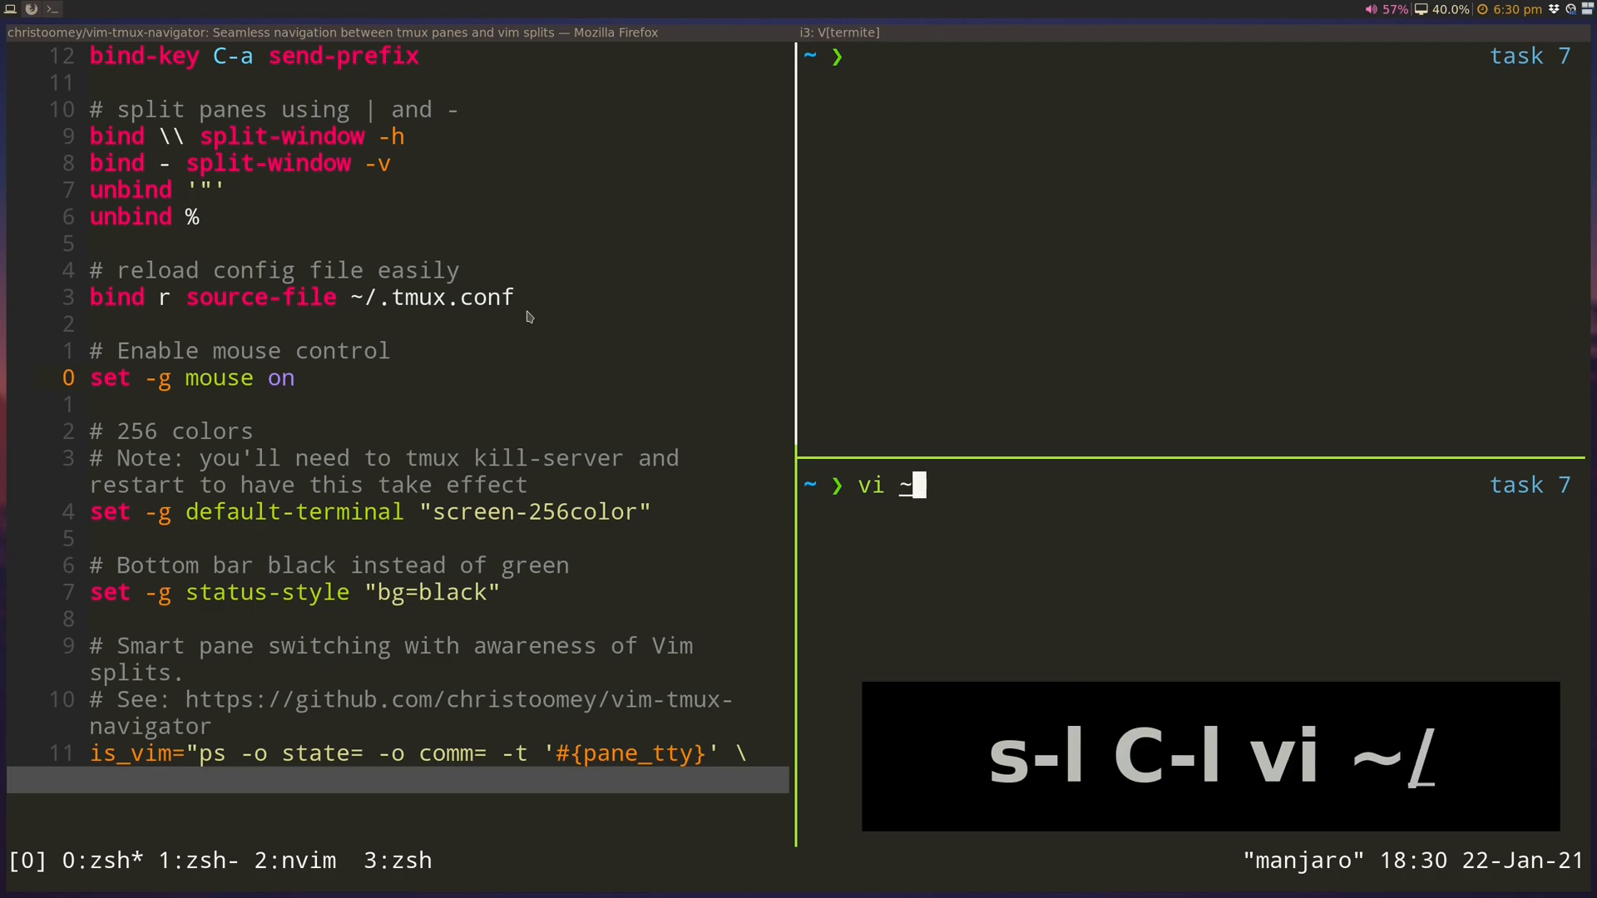
- Open ~/.config/nvim/init.vim in vi from the lower pane and browse it
{"action": "type", "text": "/.config/nvim/init.vim"}
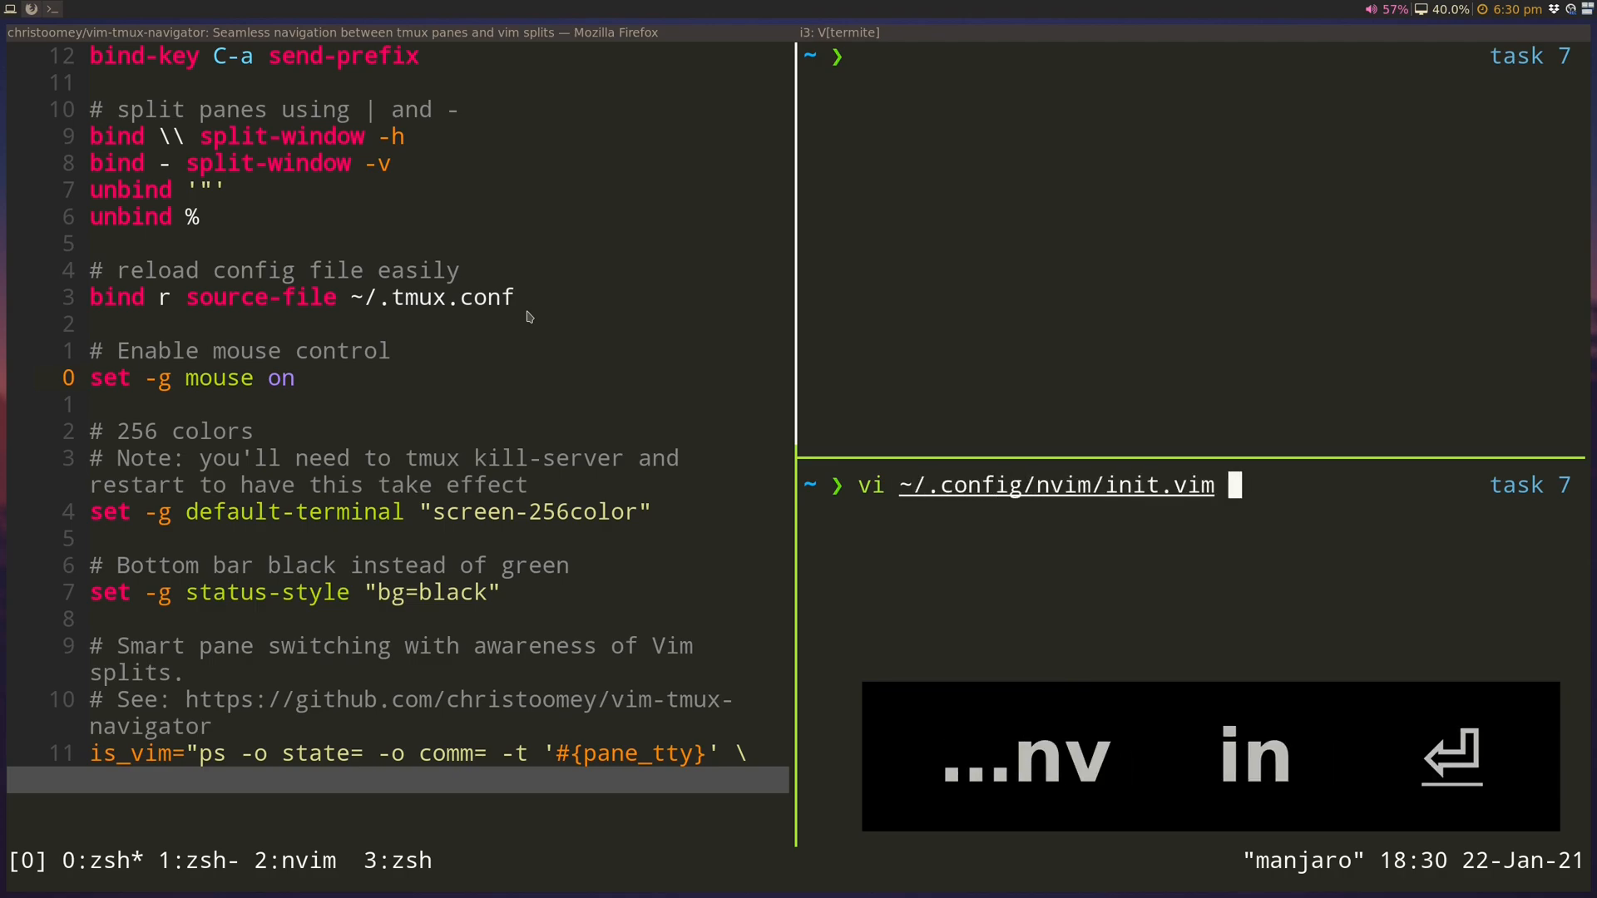
{"action": "key", "text": "Return"}
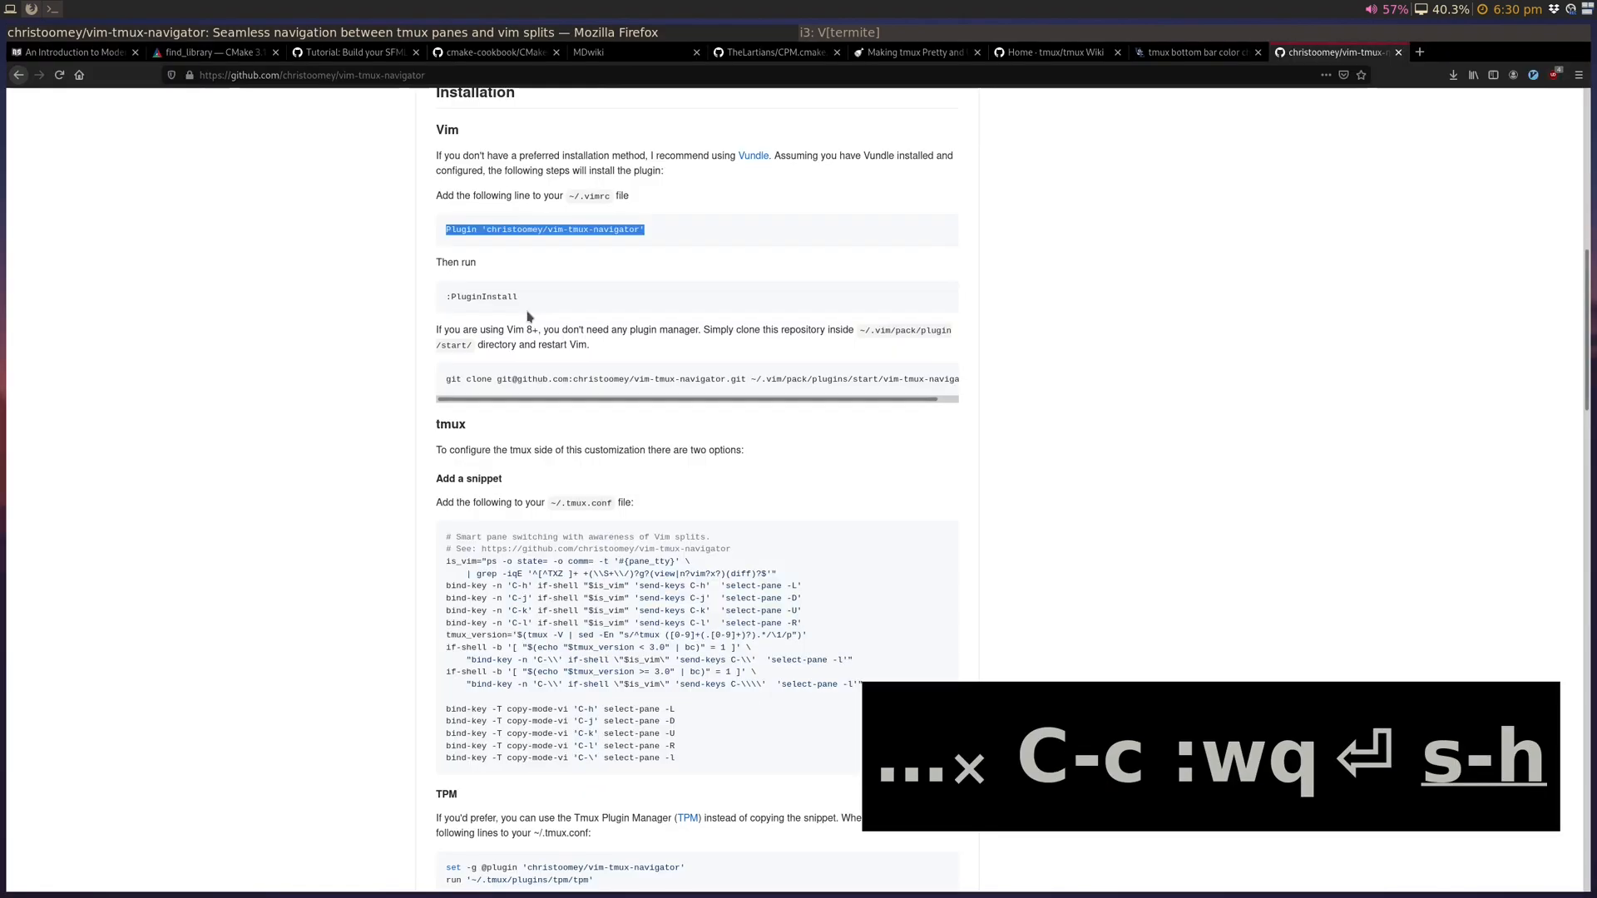
{"action": "scroll", "scroll_direction": "down", "scroll_amount": 3}
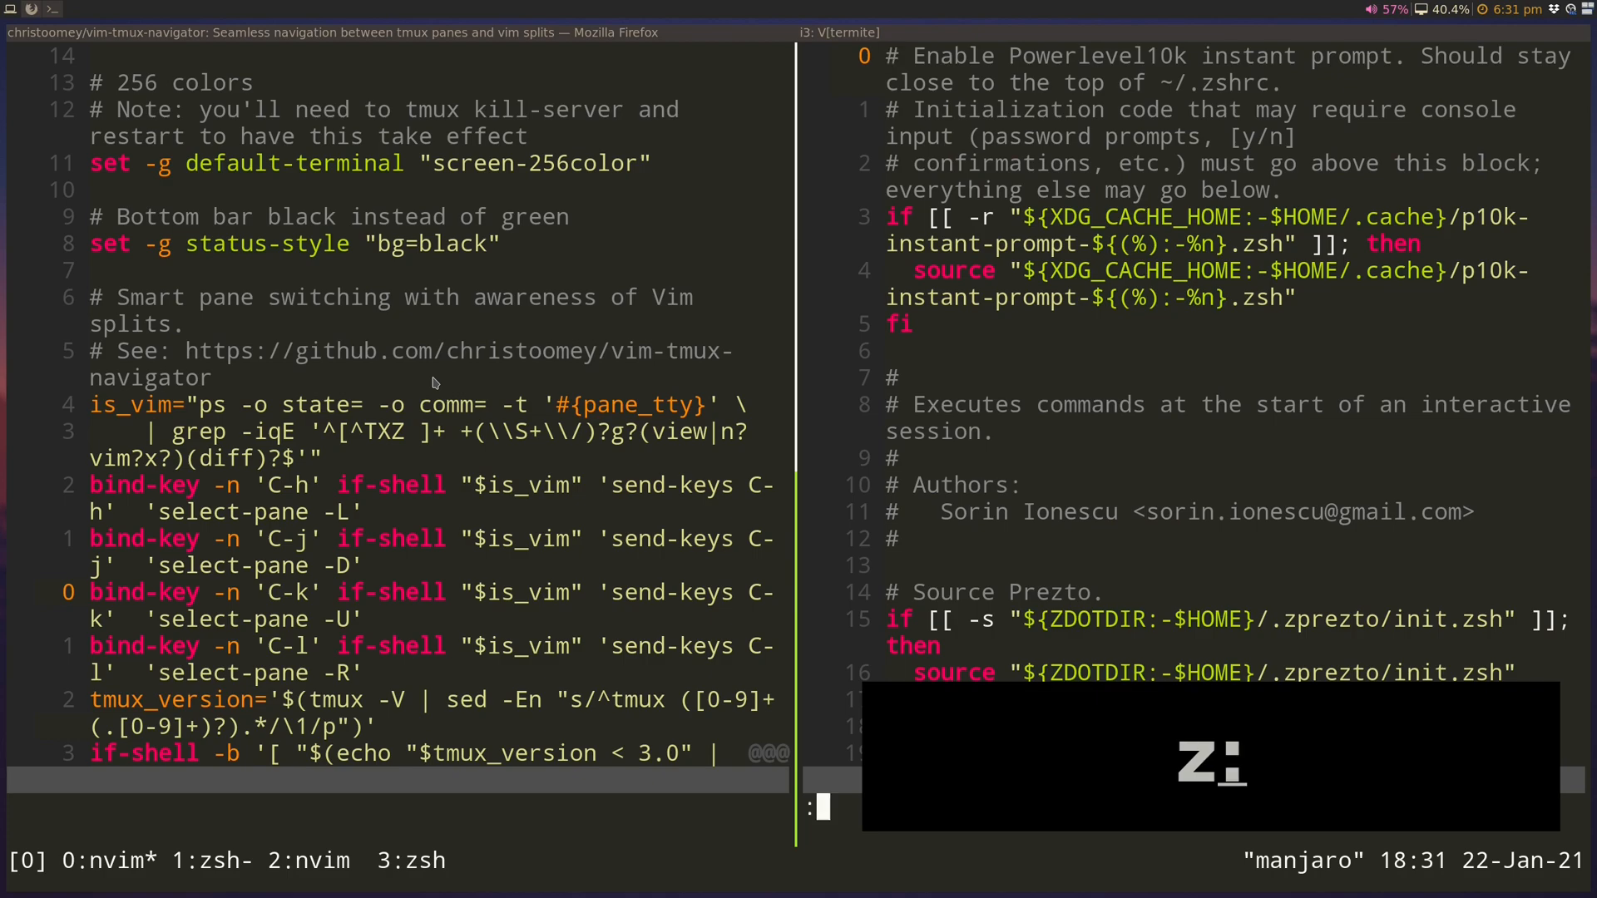
- Split the Vim window and, after testing Ctrl-h/j/k/l navigation, enter :qa
{"action": "type", "text": "split"}
{"action": "left_click", "coordinate": [396, 809]}
{"action": "type", "text": ":vsp"}
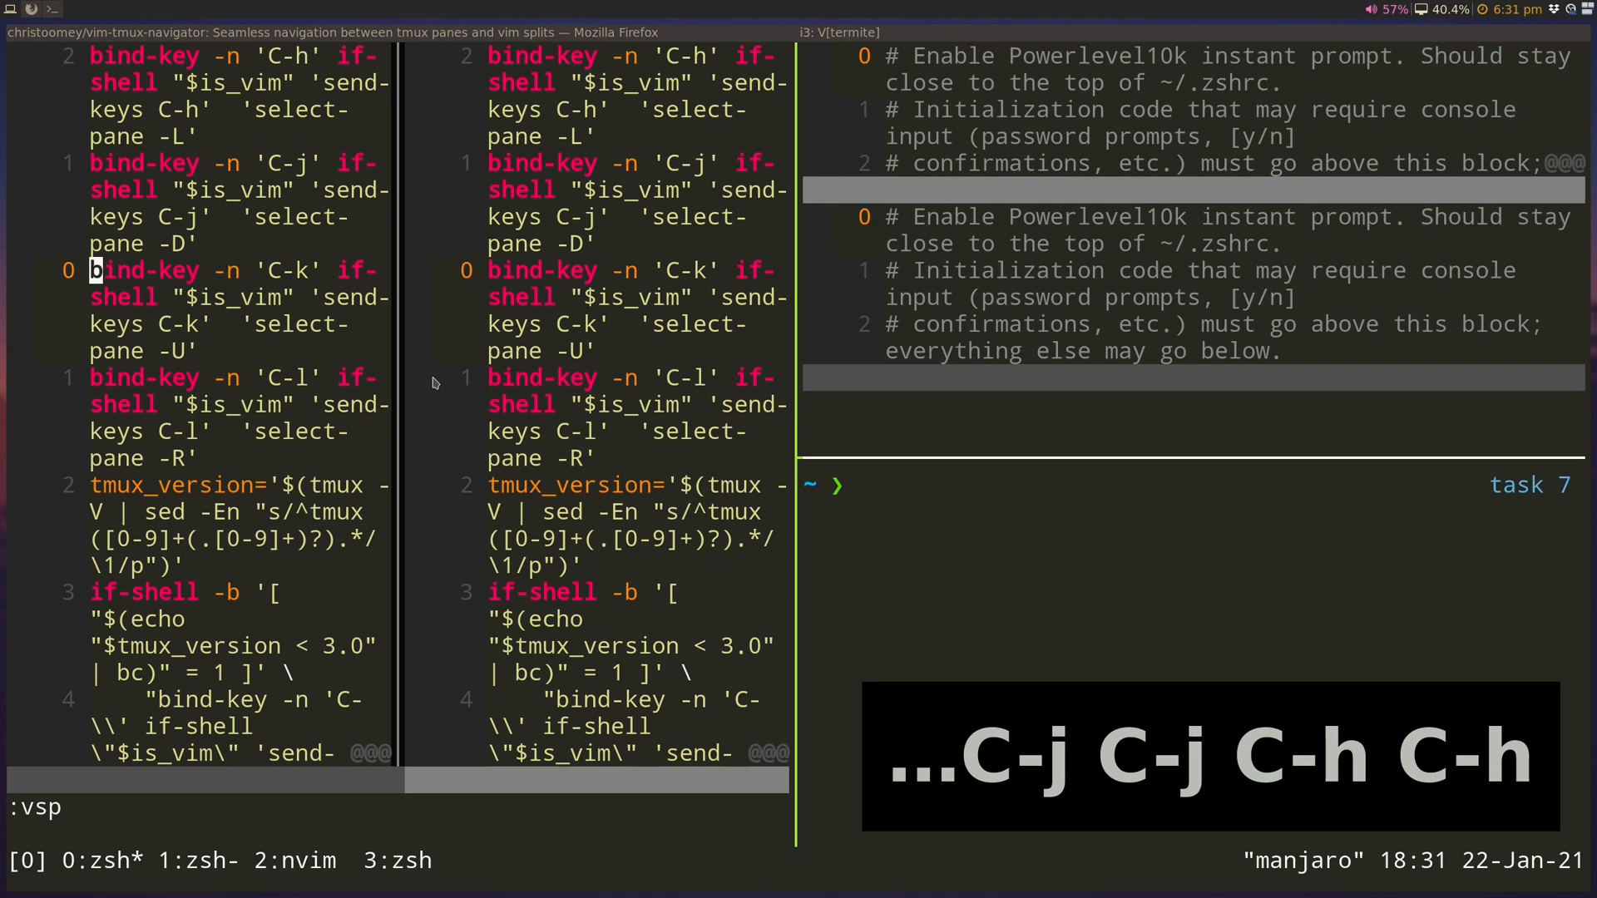
{"action": "type", "text": ":qa"}
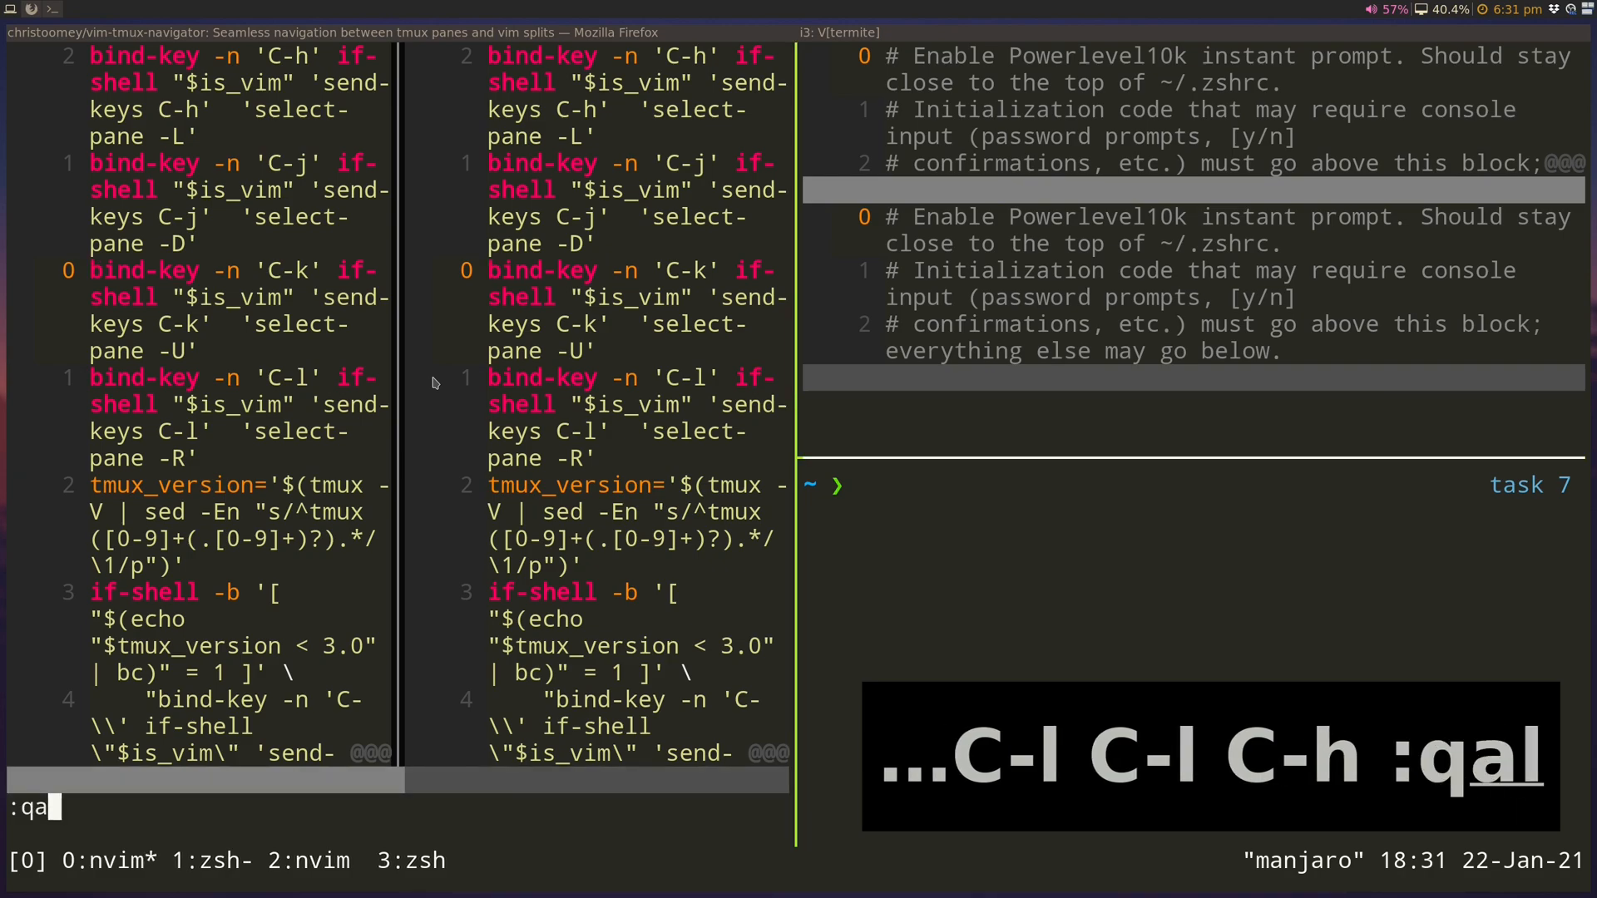
- Quit all the Vim test windows, leaving ~/.tmux.conf open beside a shell pane
{"action": "key", "text": "Return"}
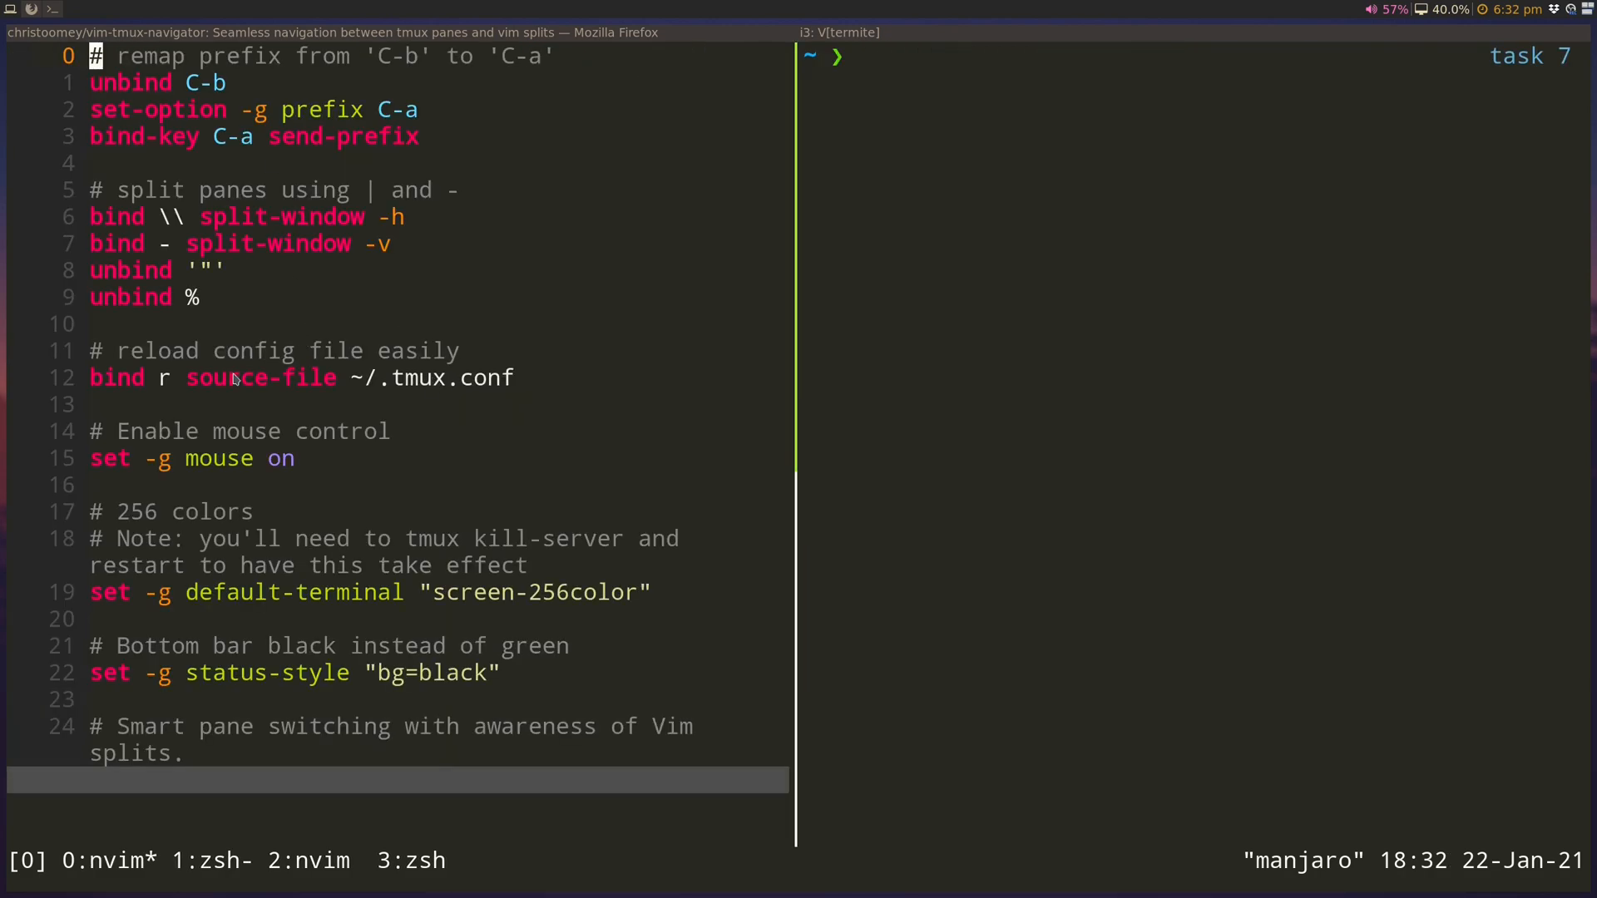
{"action": "mouse_move", "coordinate": [155, 343]}
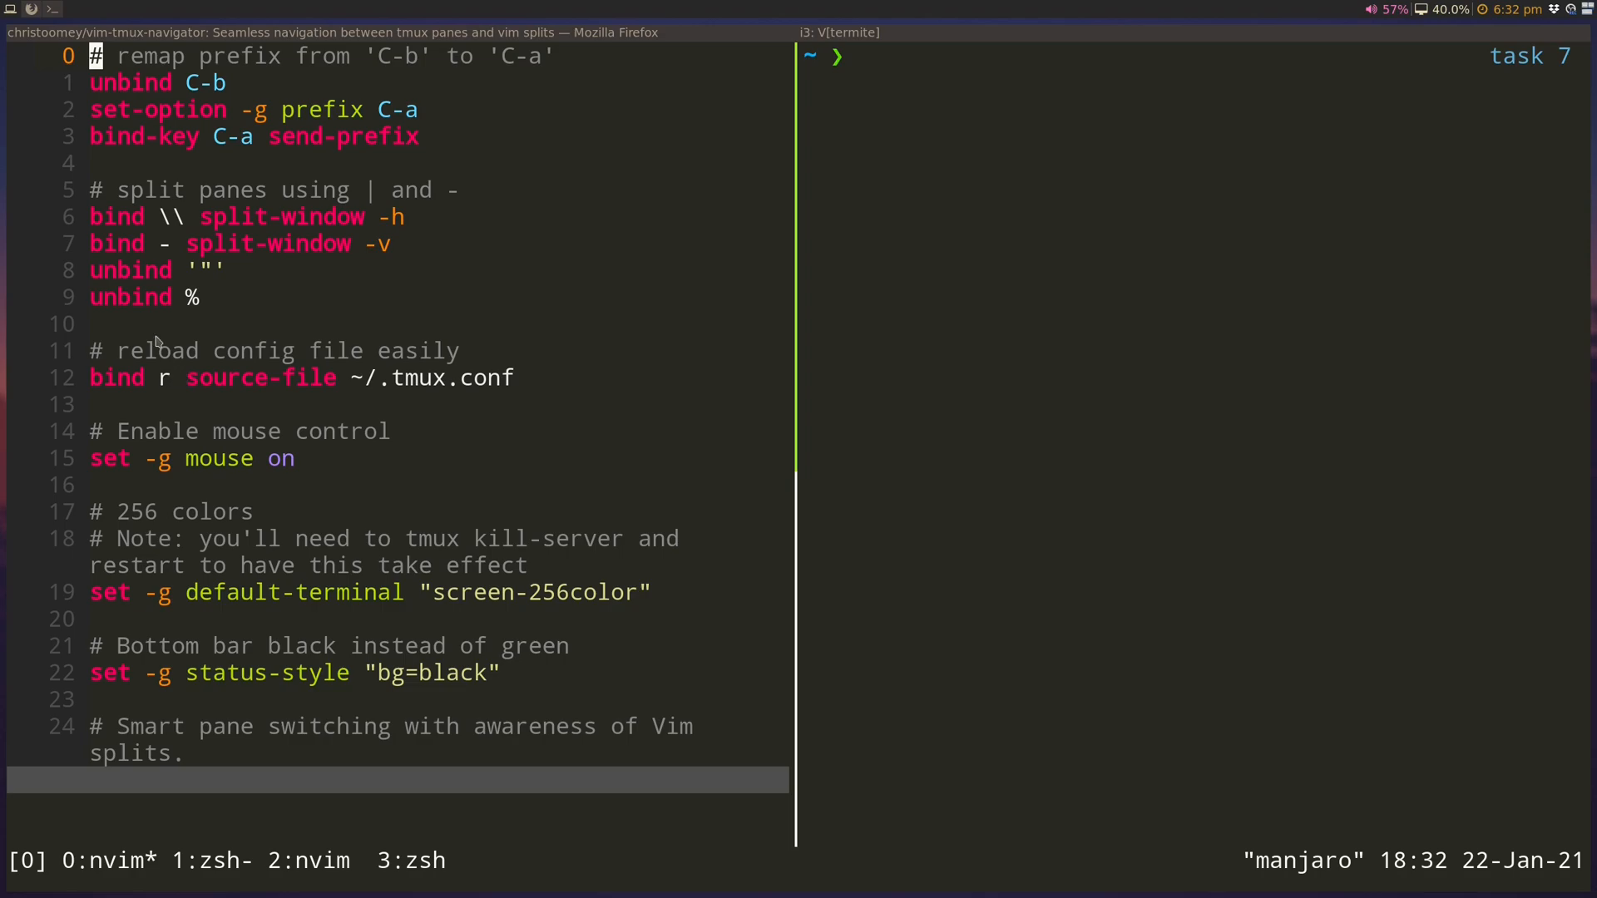
{"action": "mouse_move", "coordinate": [159, 384]}
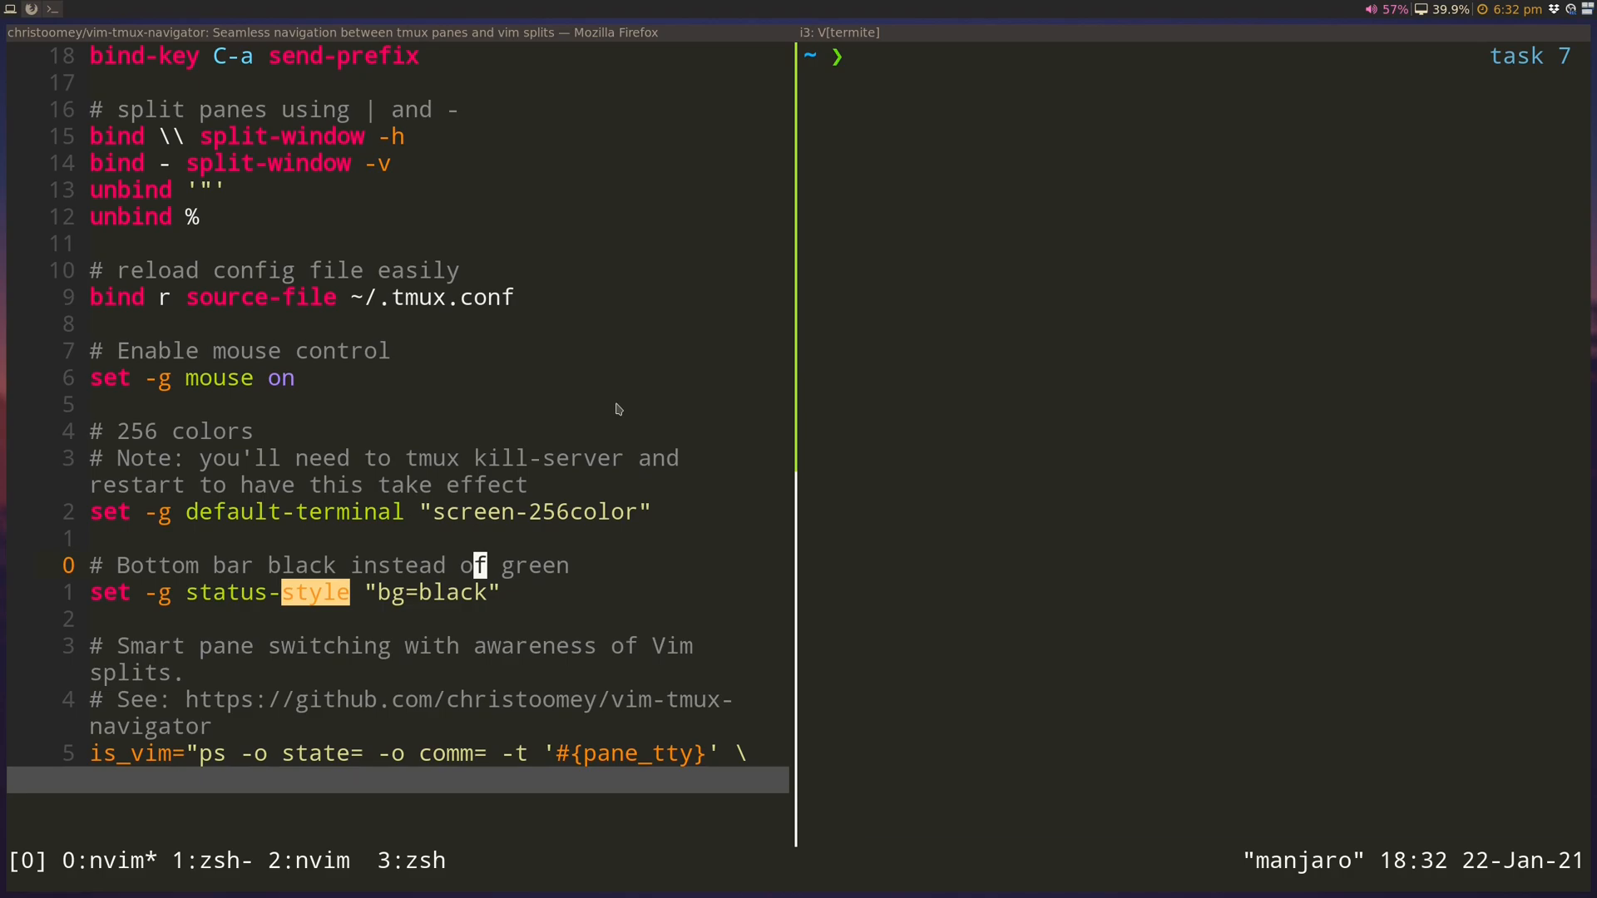
{"action": "key", "text": "ctrl+c"}
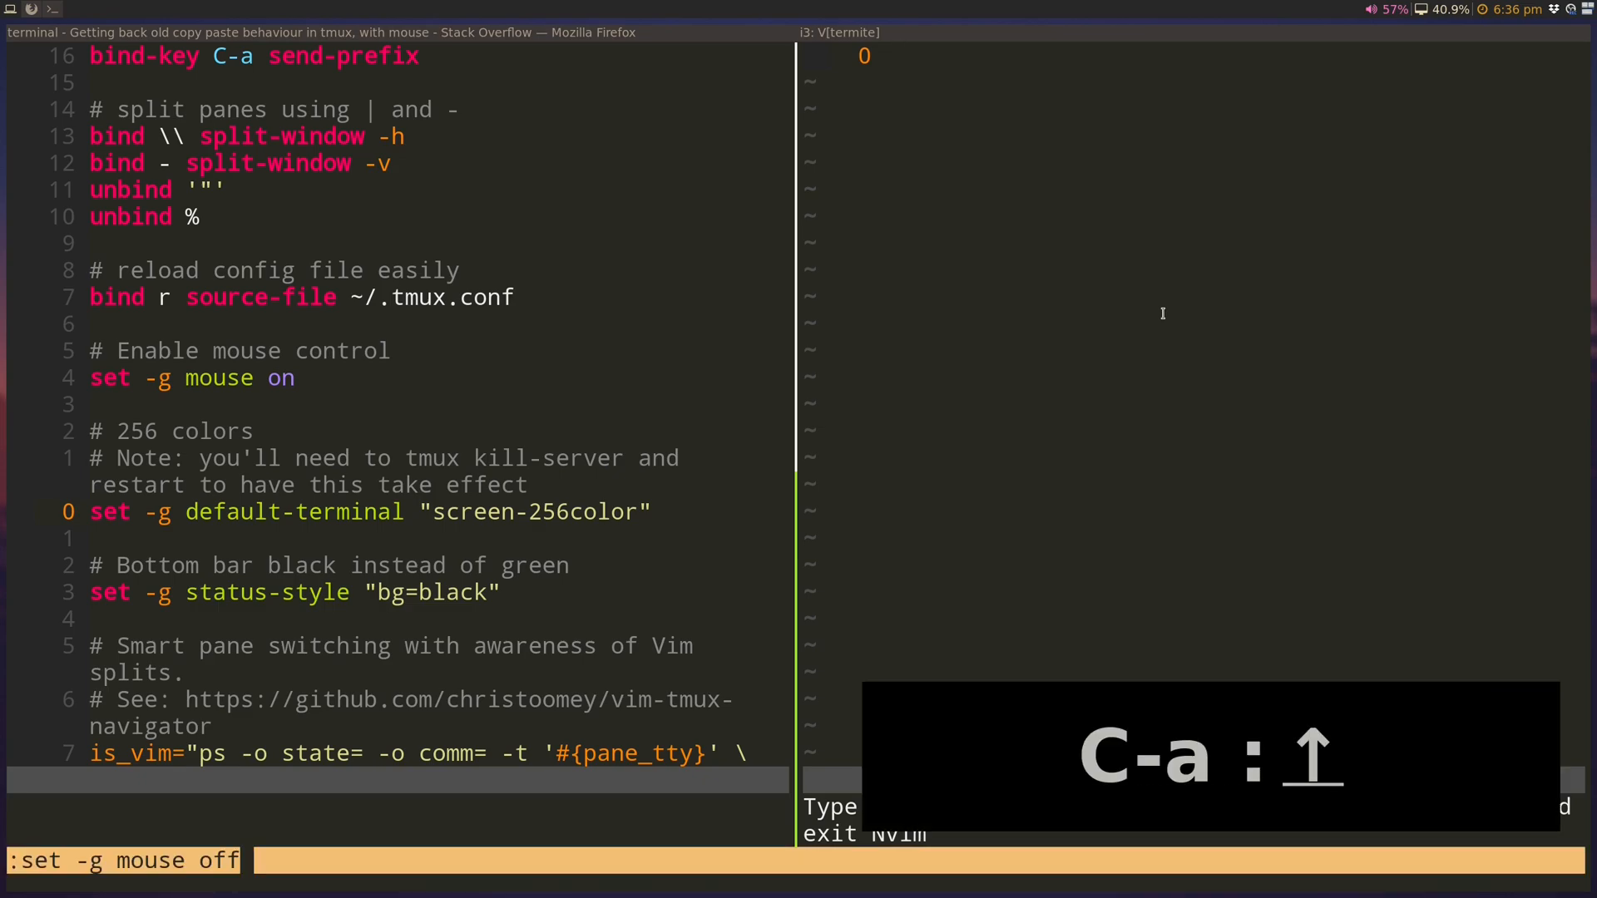
- Apply set -g mouse off, copy the selected screen-256color text and attempt pasting it into Vim
{"action": "key", "text": "Return"}
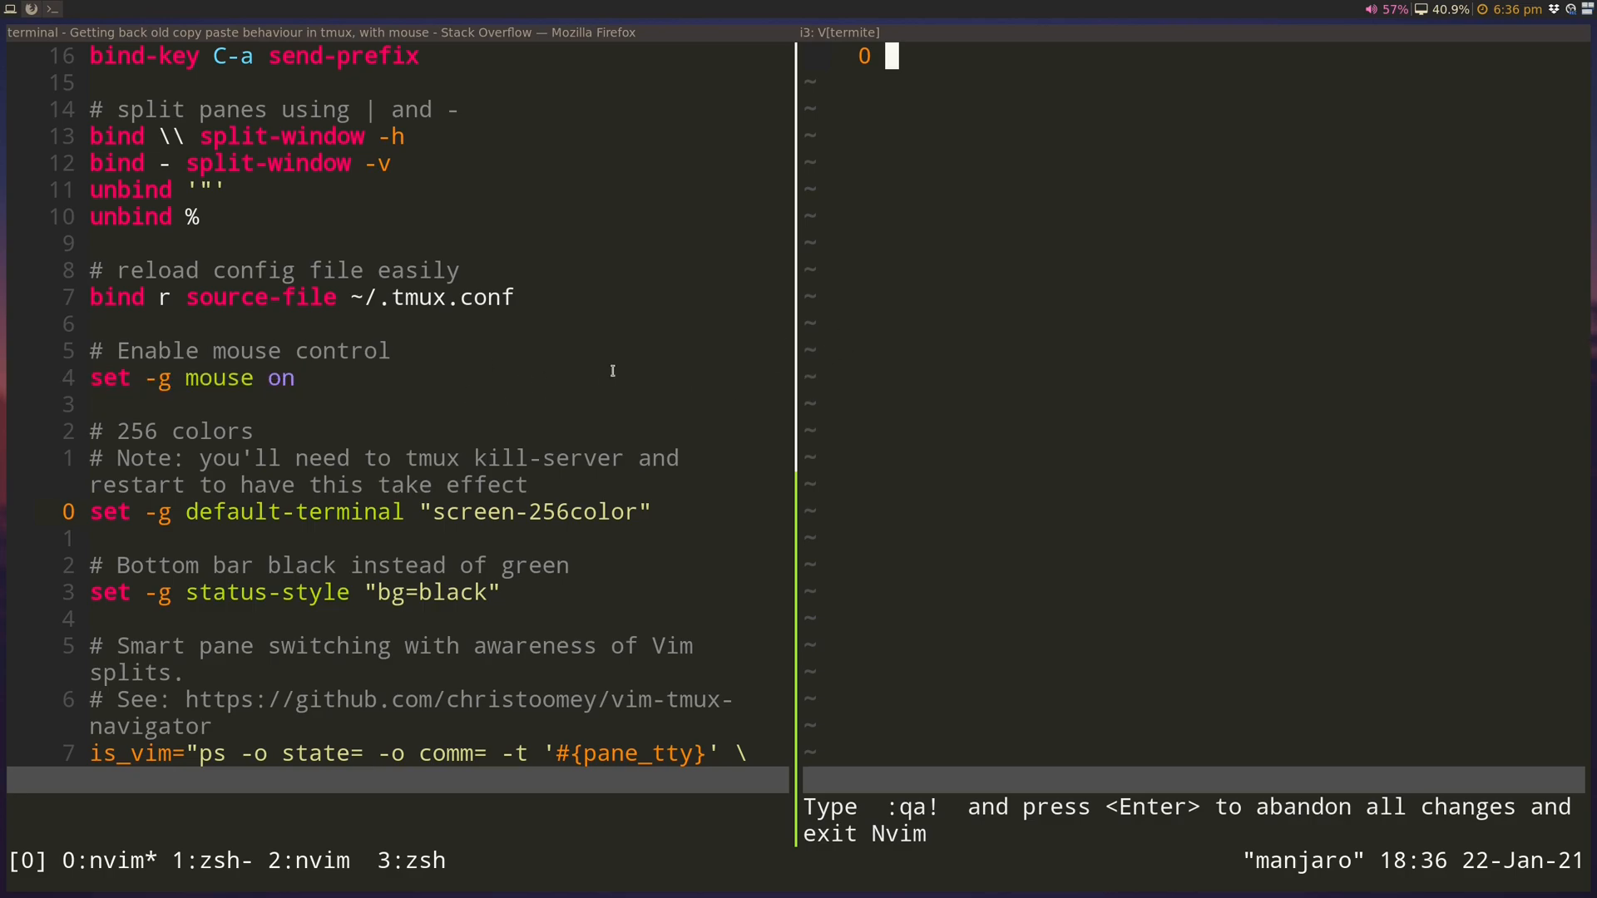
{"action": "mouse_move", "coordinate": [424, 509]}
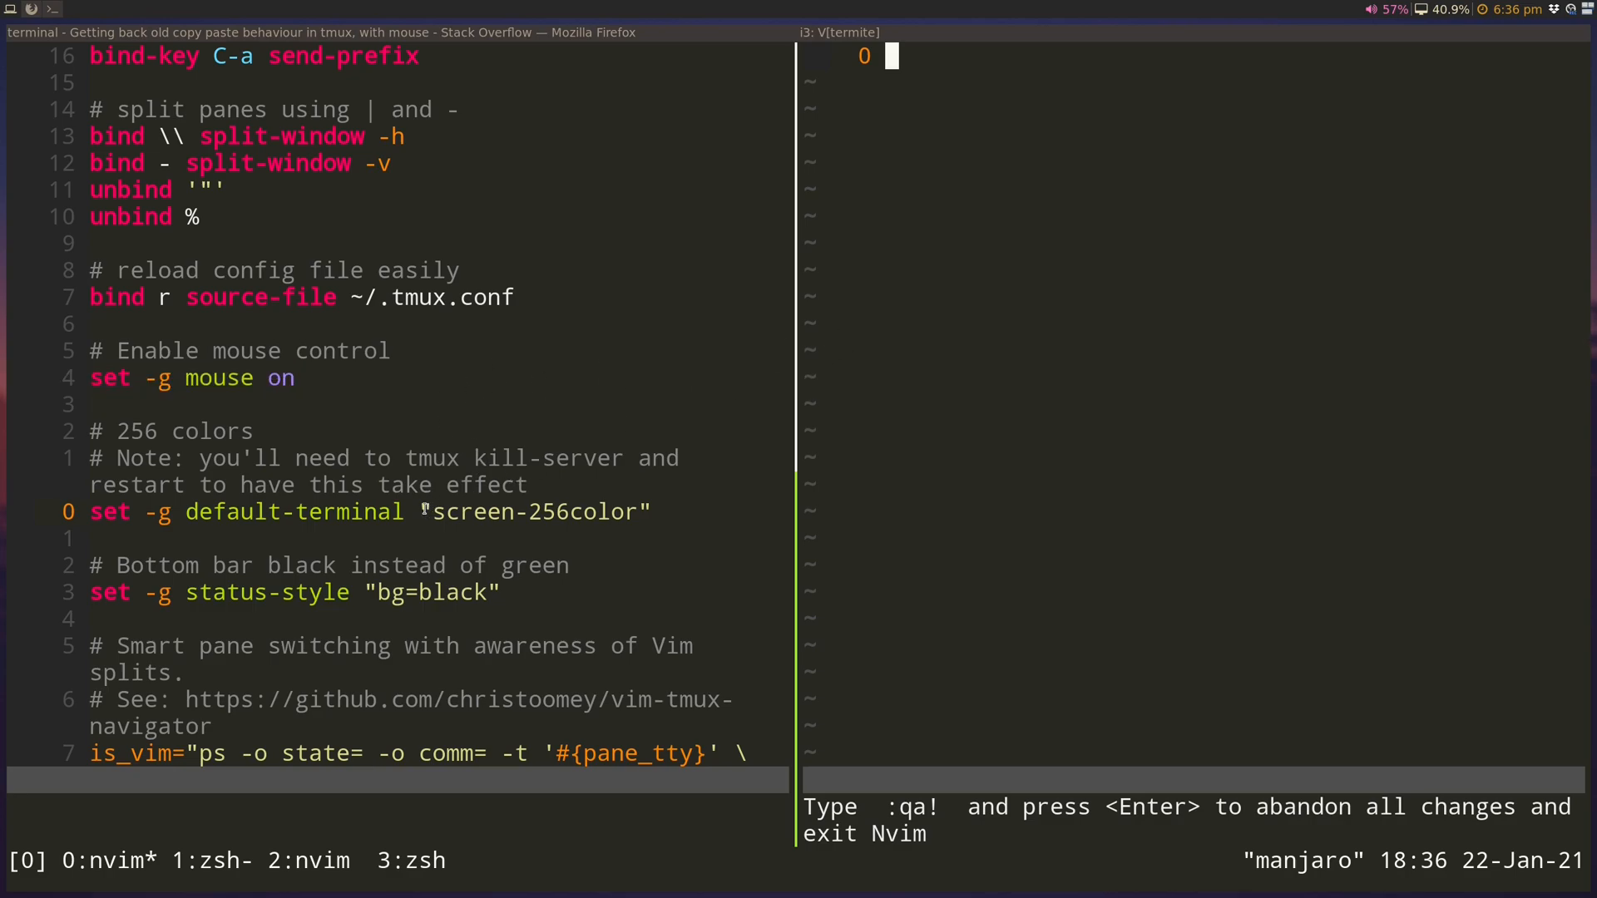
{"action": "double_click", "coordinate": [534, 511]}
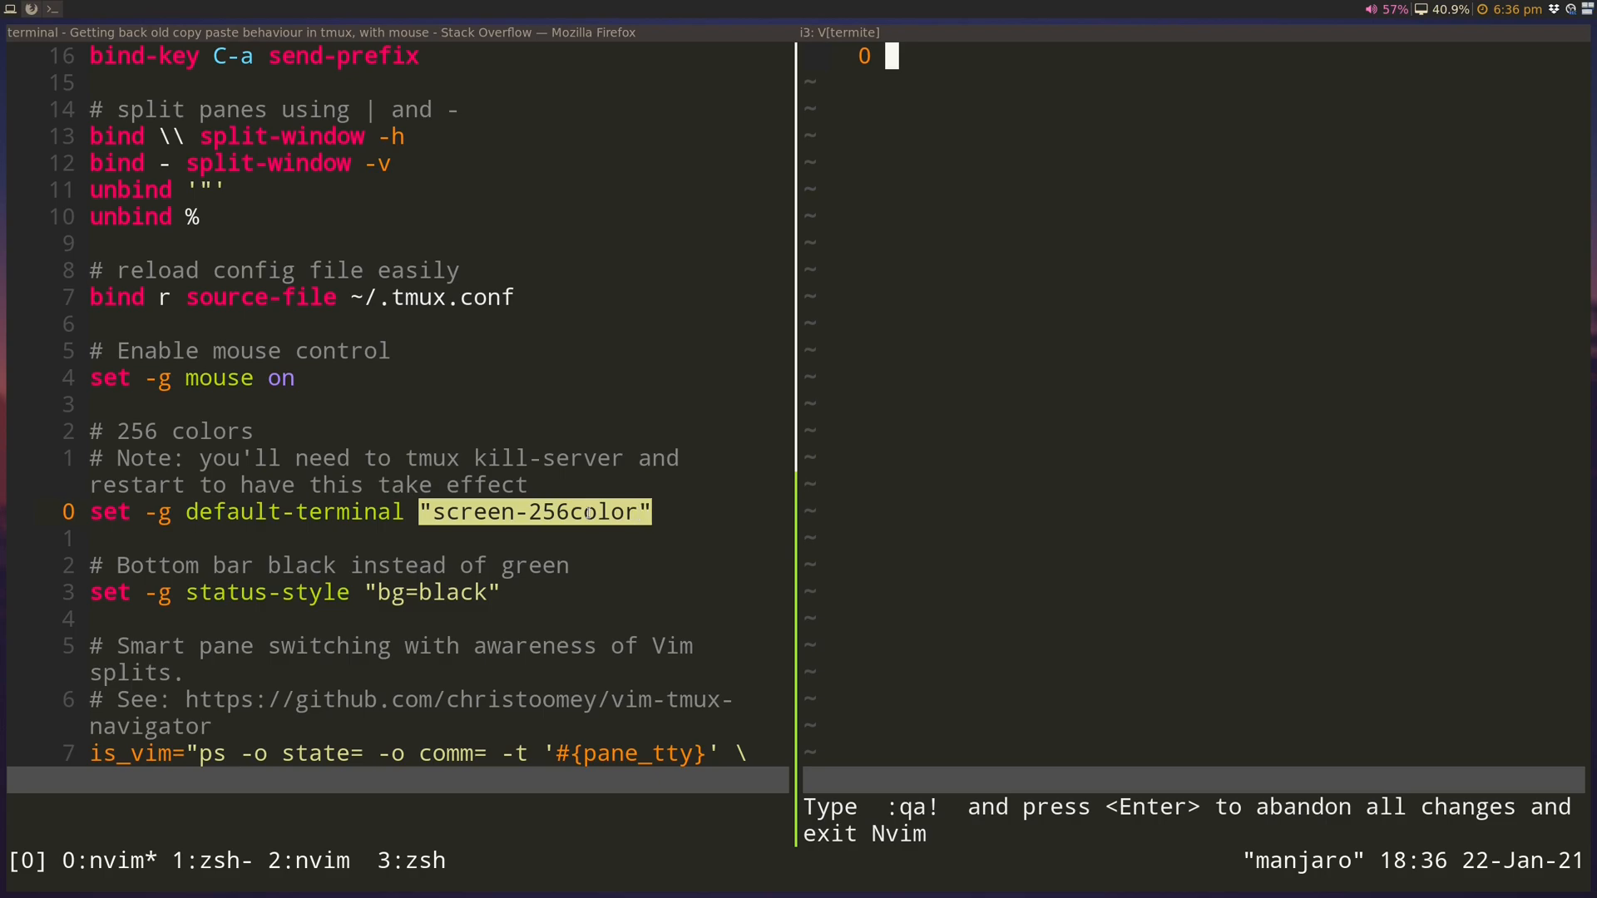
{"action": "key", "text": "i"}
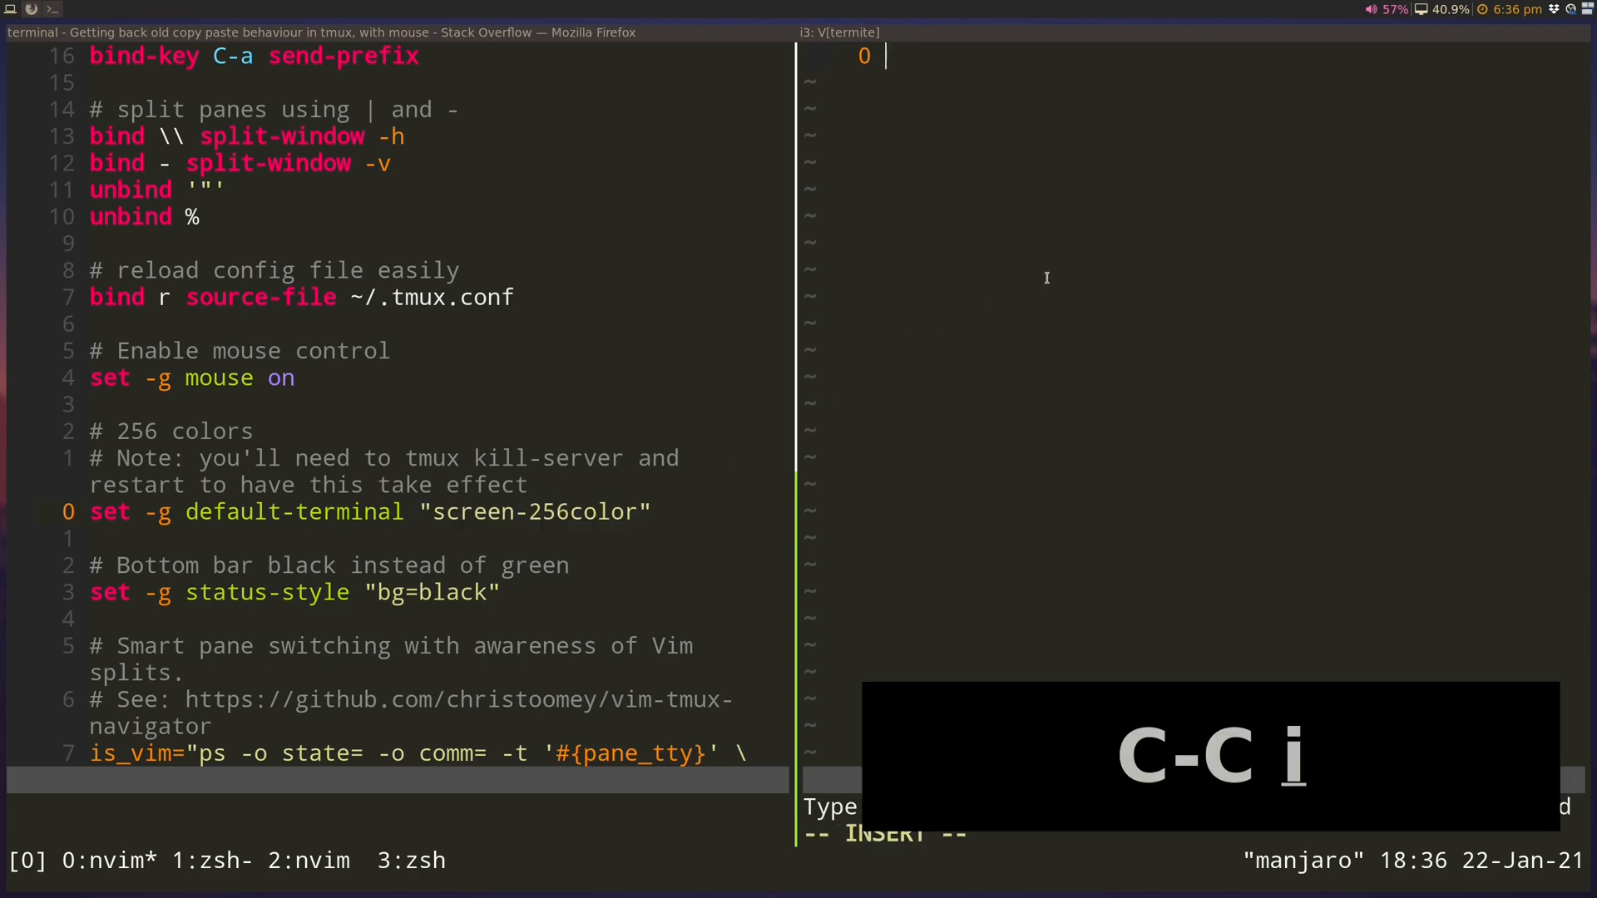
{"action": "key", "text": "ctrl+v"}
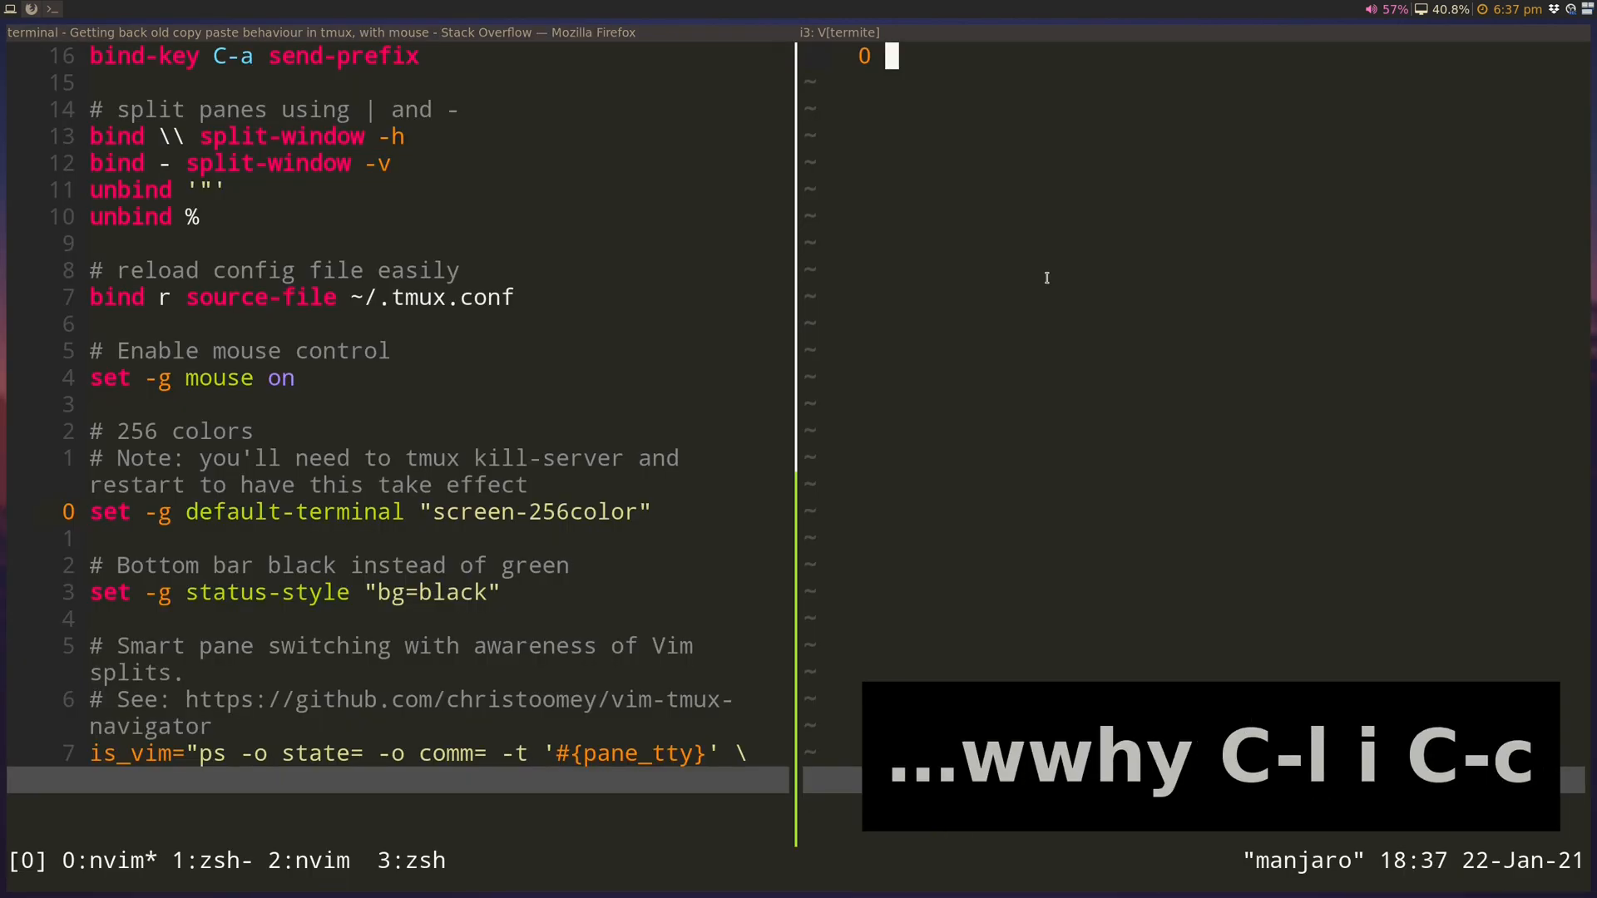
{"action": "key", "text": "Return"}
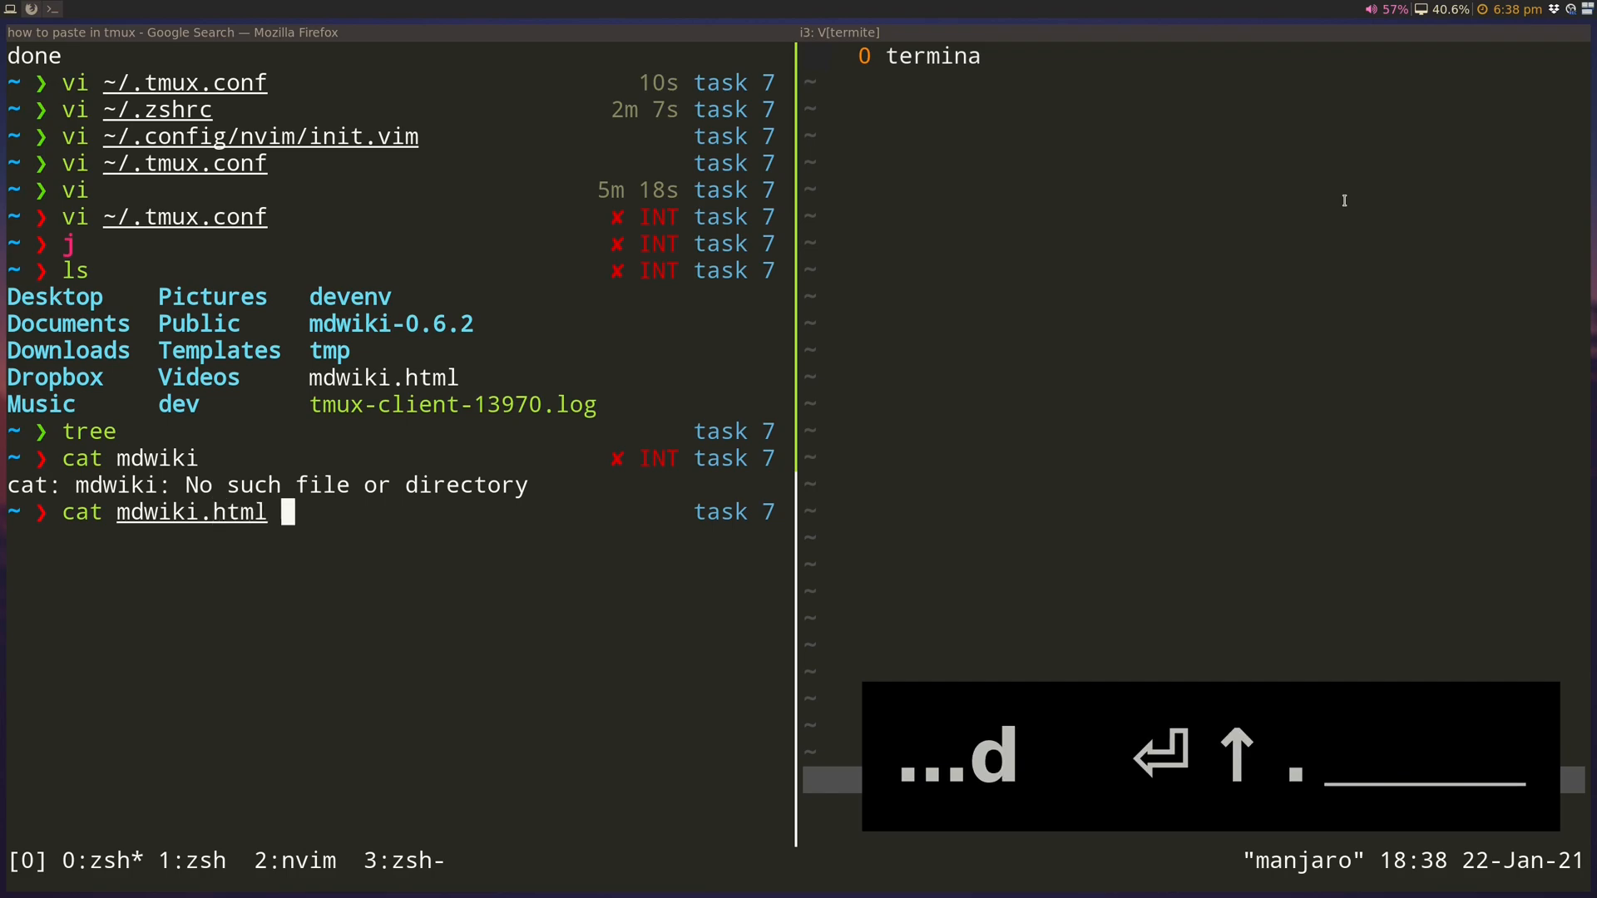
- Print mdwiki.html in the shell, then add mode-keys vi under a # Vi mode comment in ~/.tmux.conf
{"action": "key", "text": "Return"}
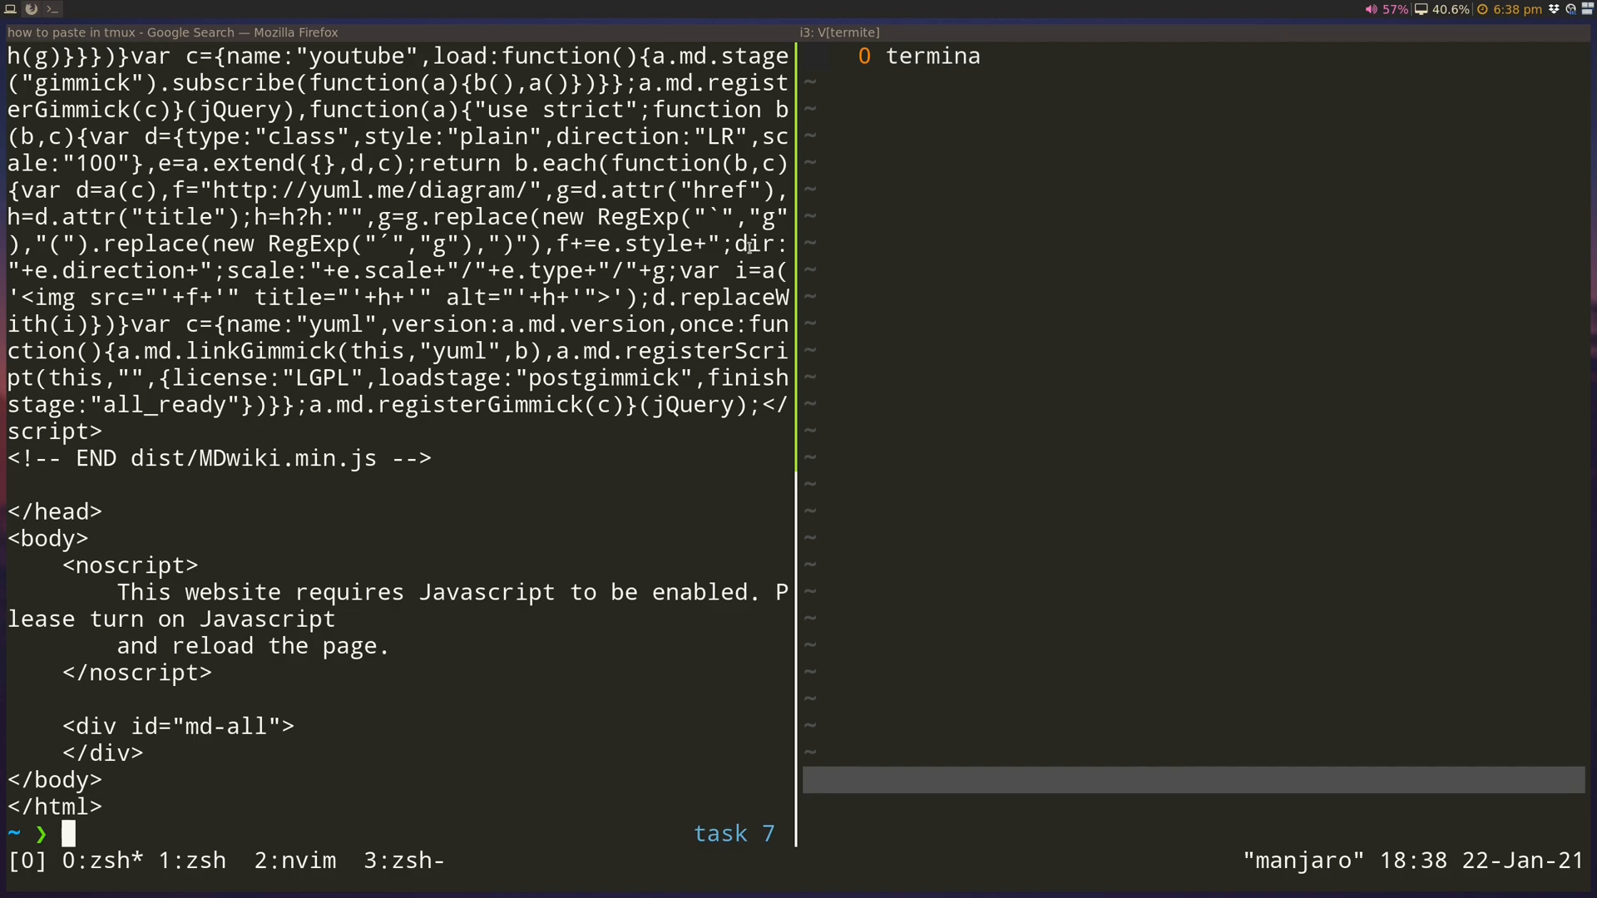
{"action": "key", "text": "ctrl+a"}
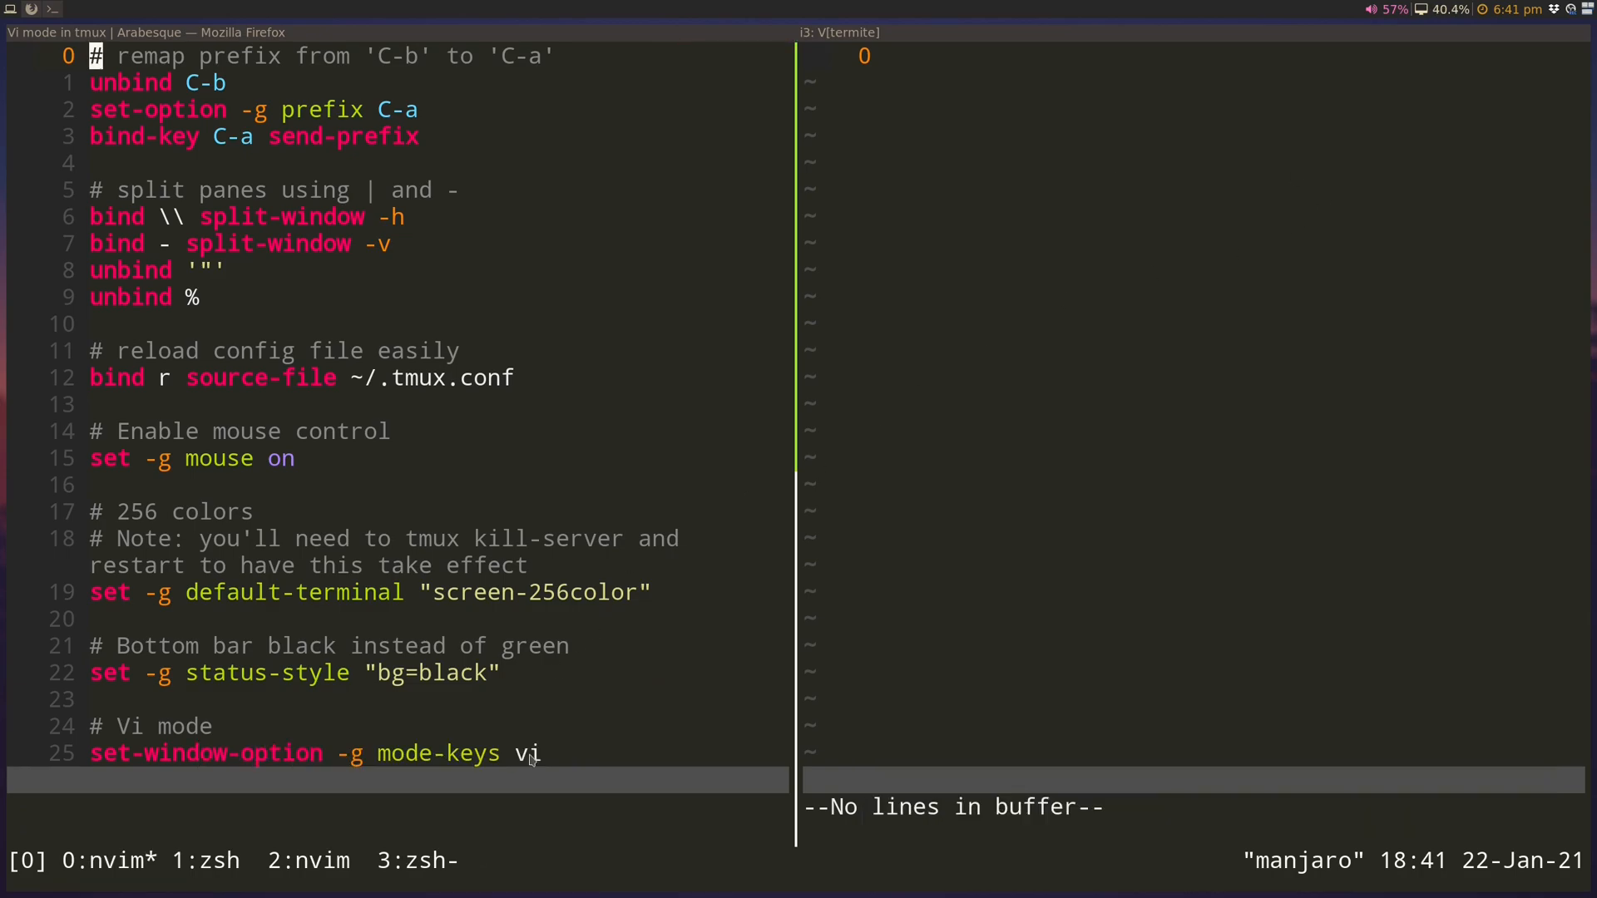
{"action": "mouse_move", "coordinate": [456, 689]}
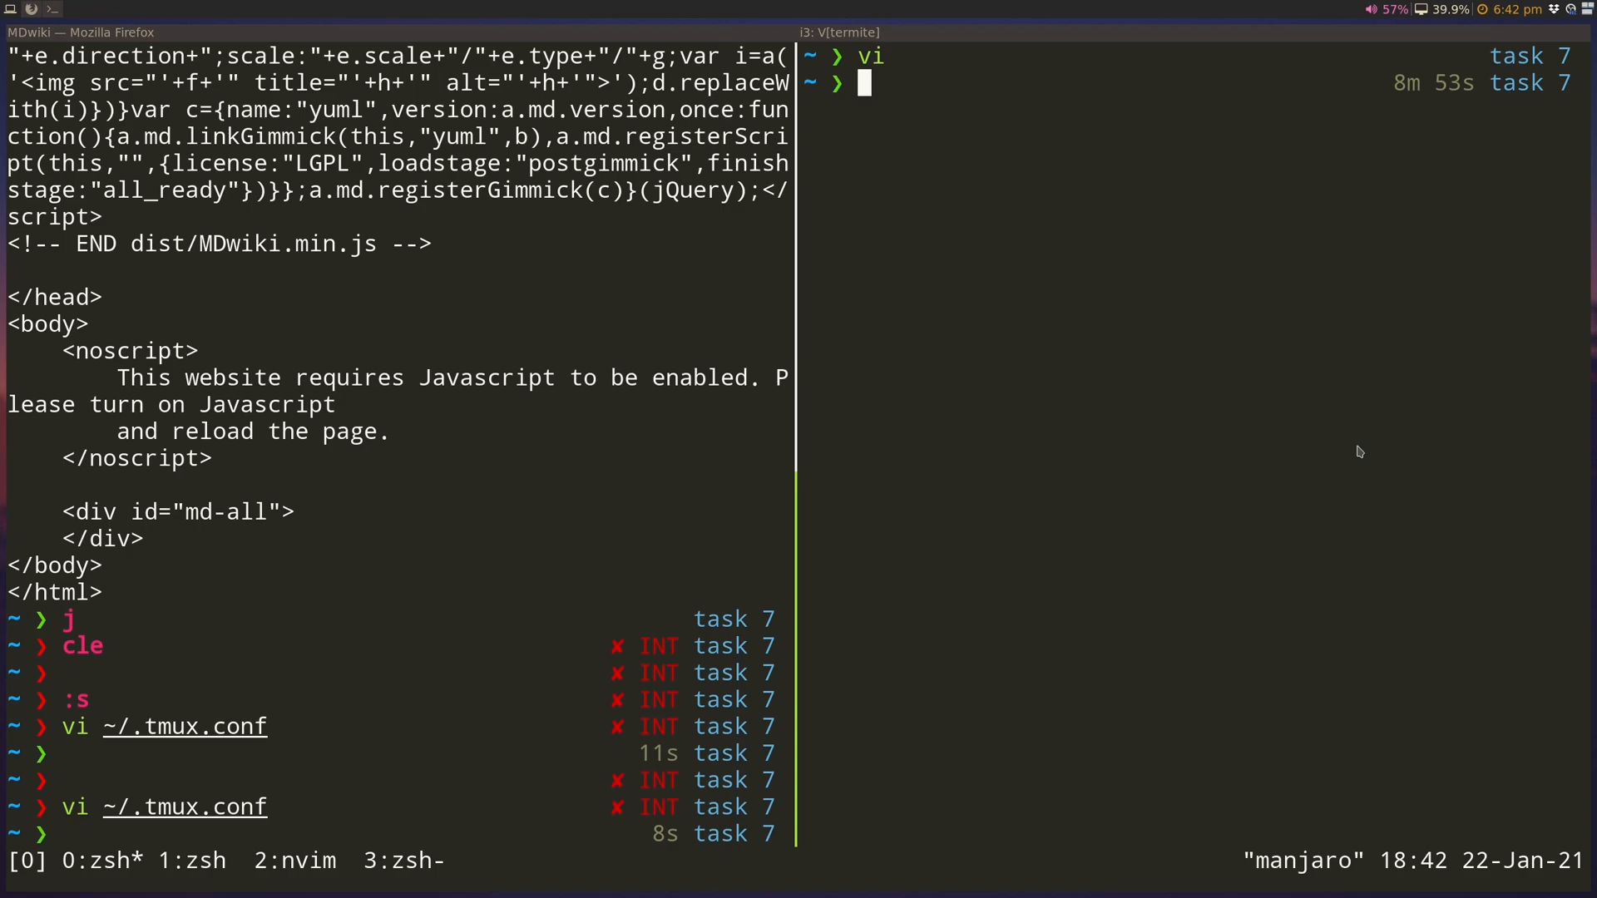
- Rename tmux window 0 from zsh to 'cool session'
{"action": "key", "text": "ctrl+a"}
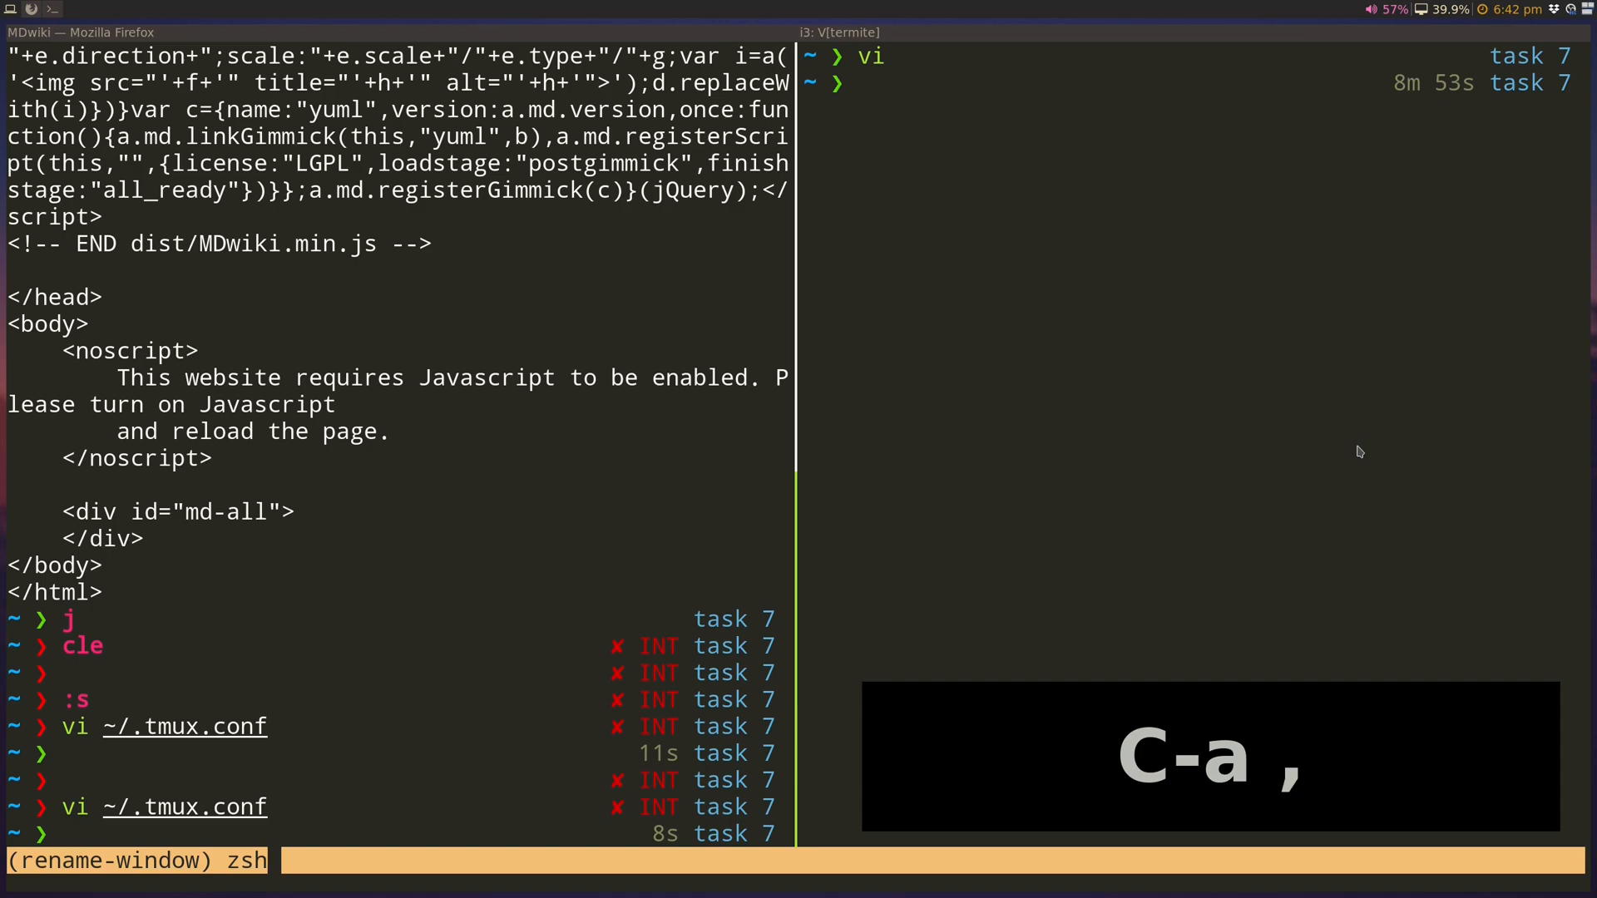
{"action": "key", "text": "BackSpace"}
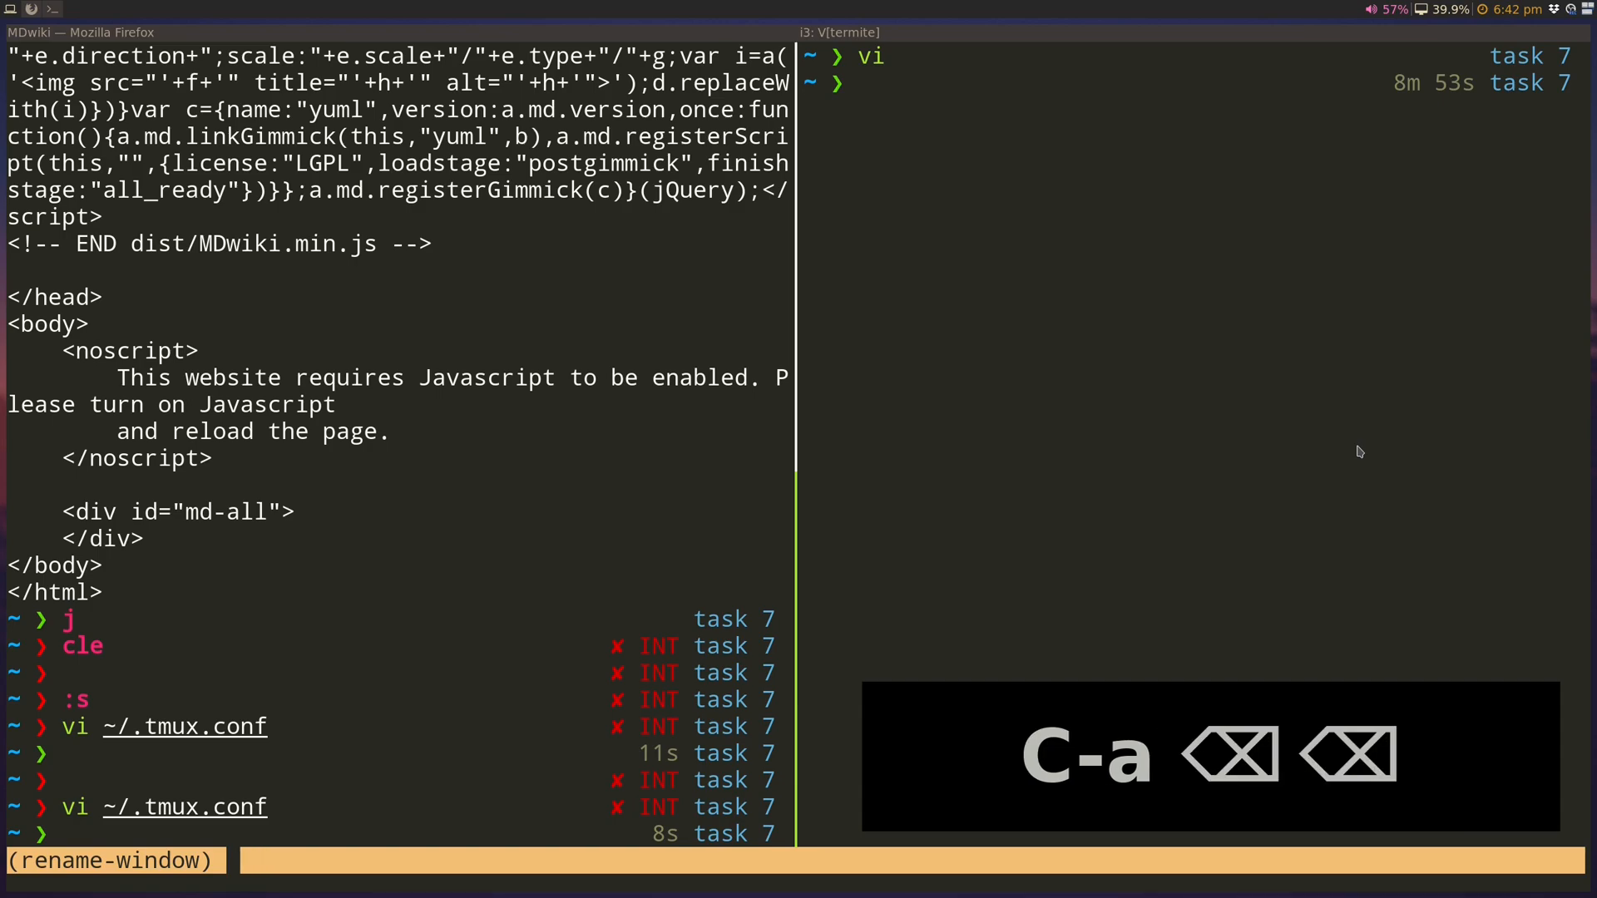
{"action": "type", "text": "cool se"}
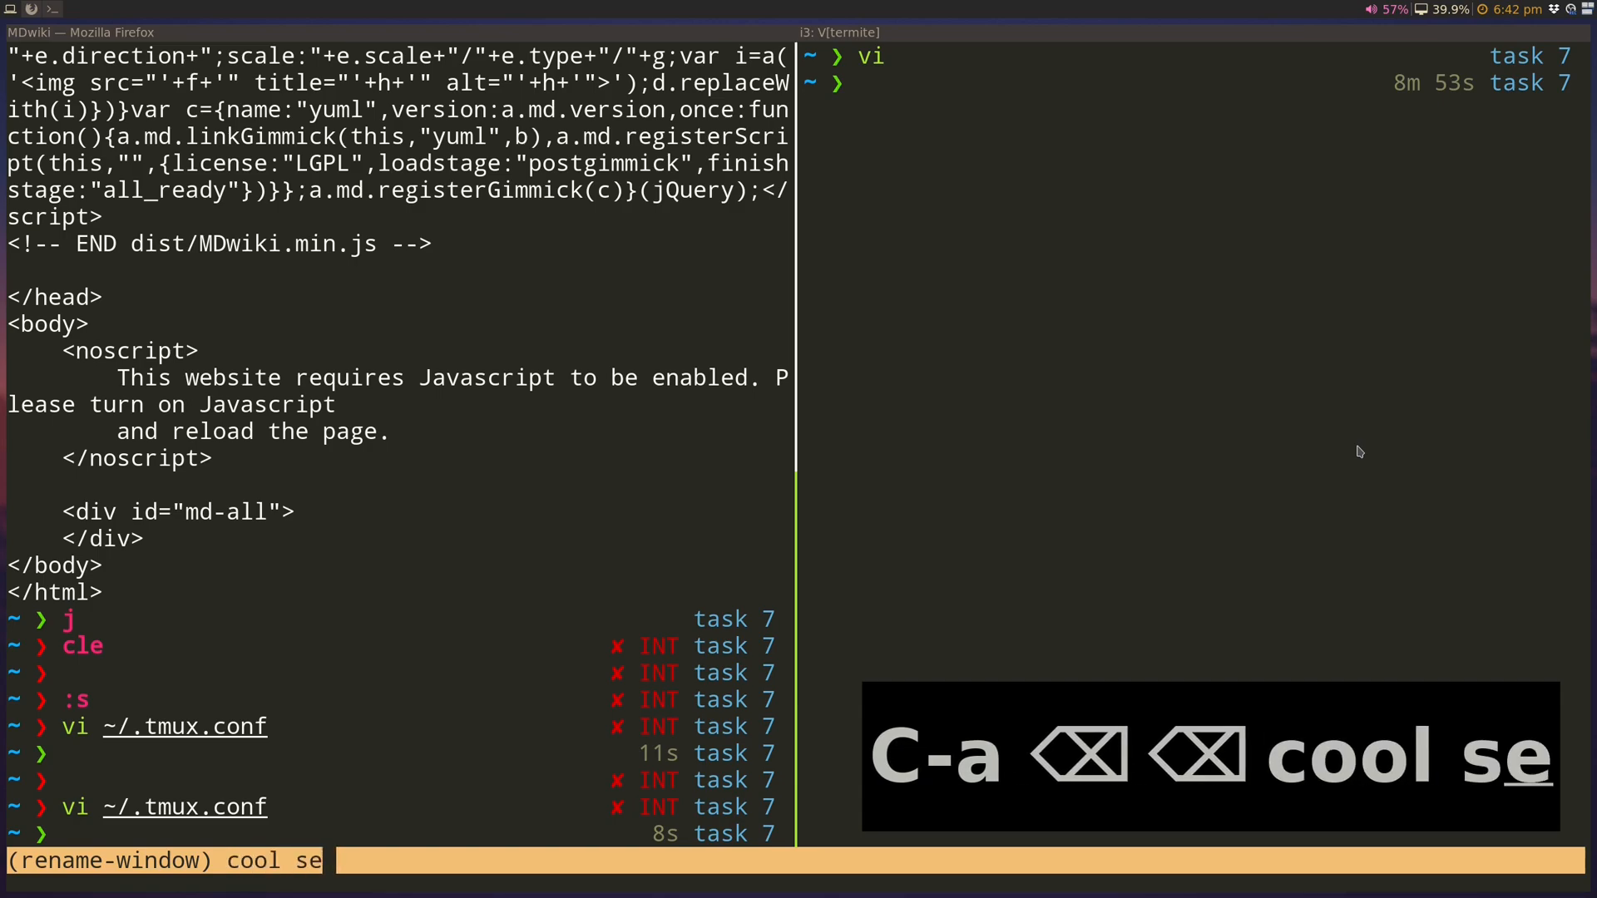
{"action": "key", "text": "Return"}
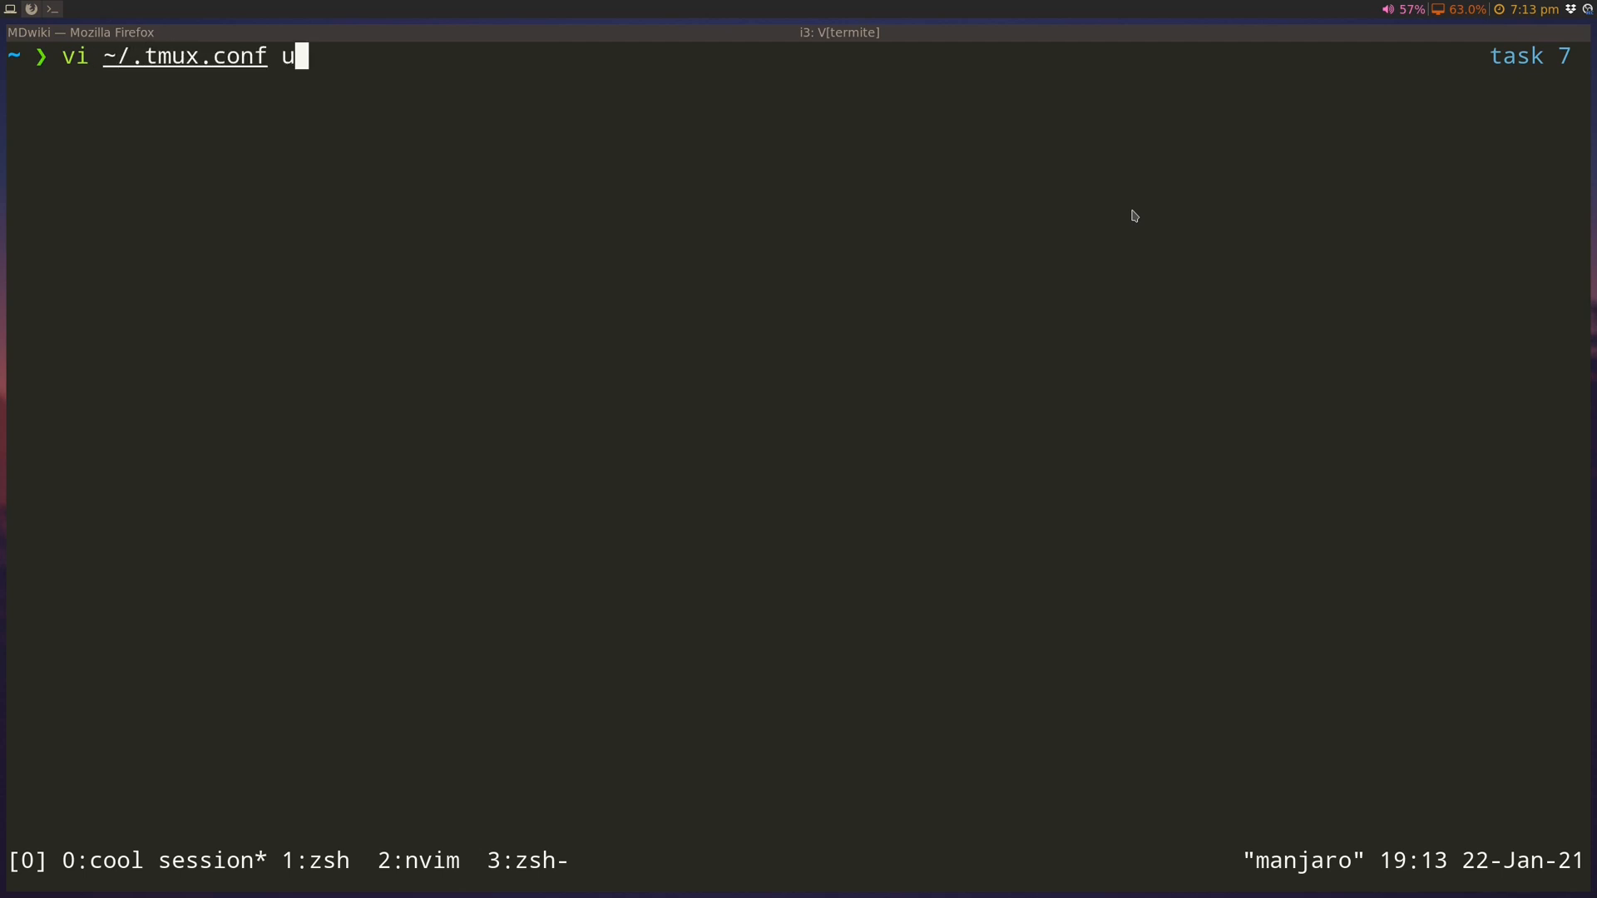
- Review ~/.tmux.conf in vi, scrolling through the prefix, split, mouse and vi mode settings
{"action": "key", "text": "Return"}
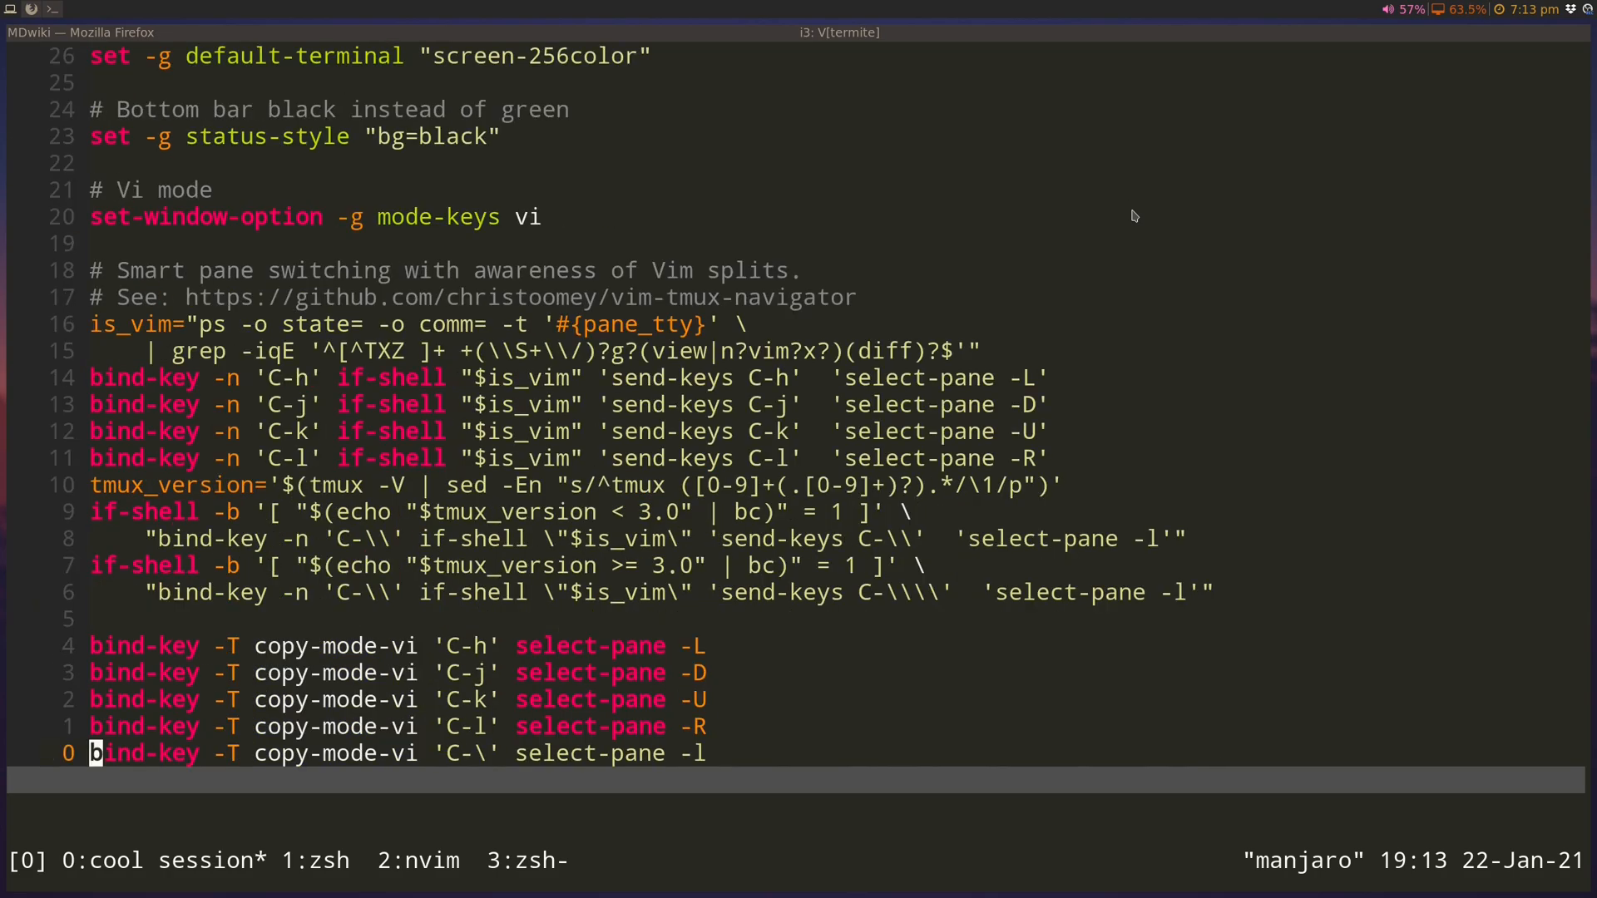
{"action": "scroll", "scroll_direction": "up", "scroll_amount": 3}
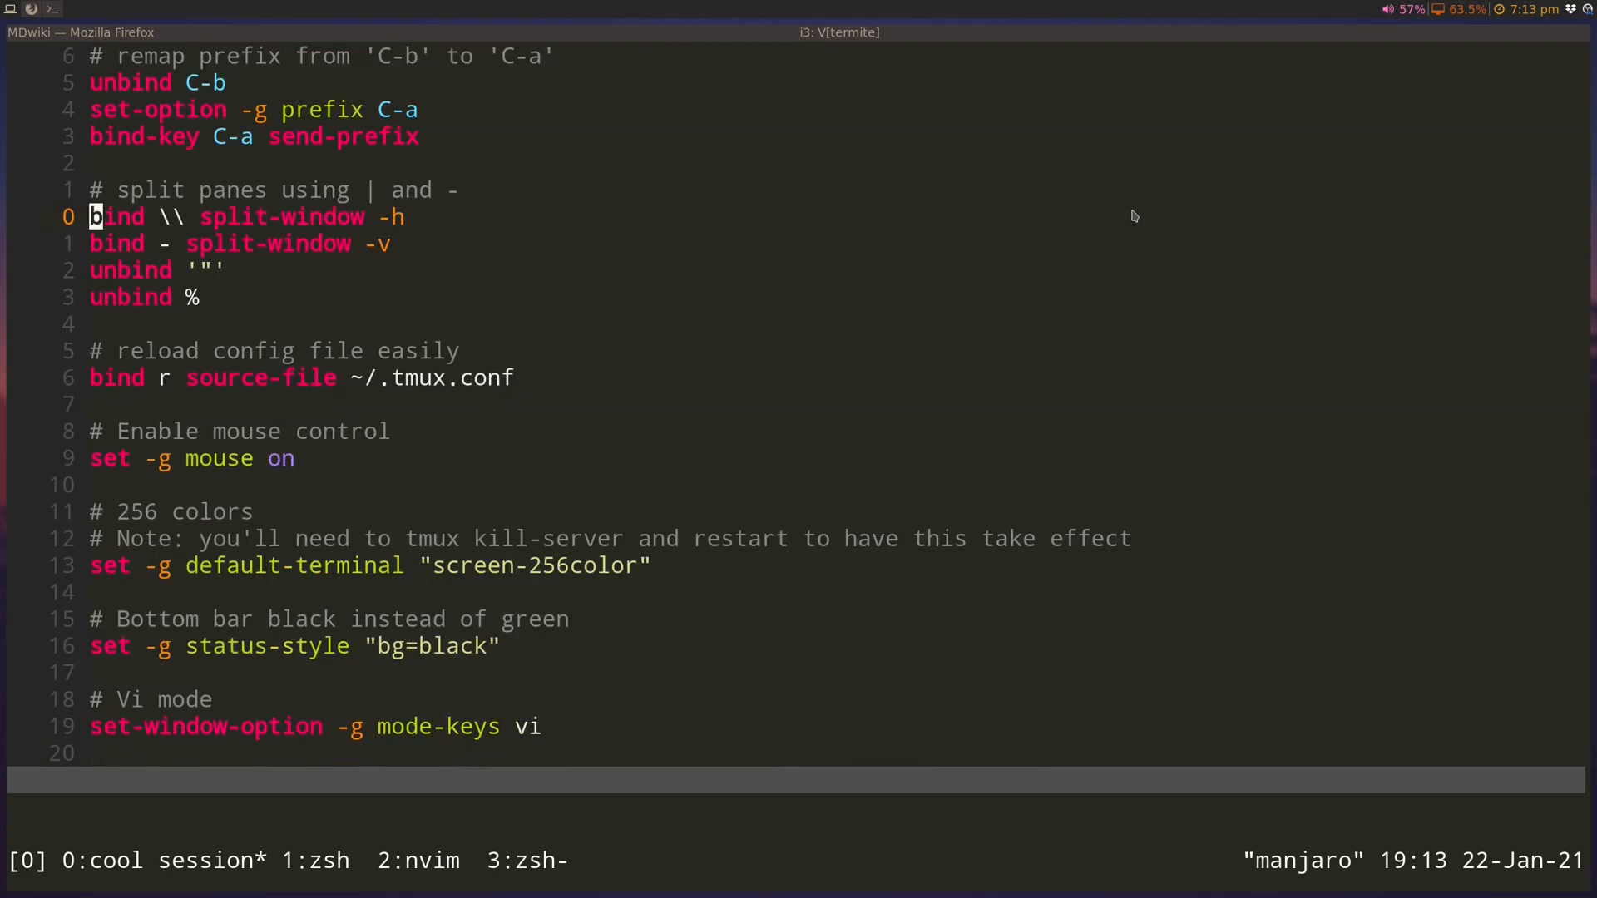